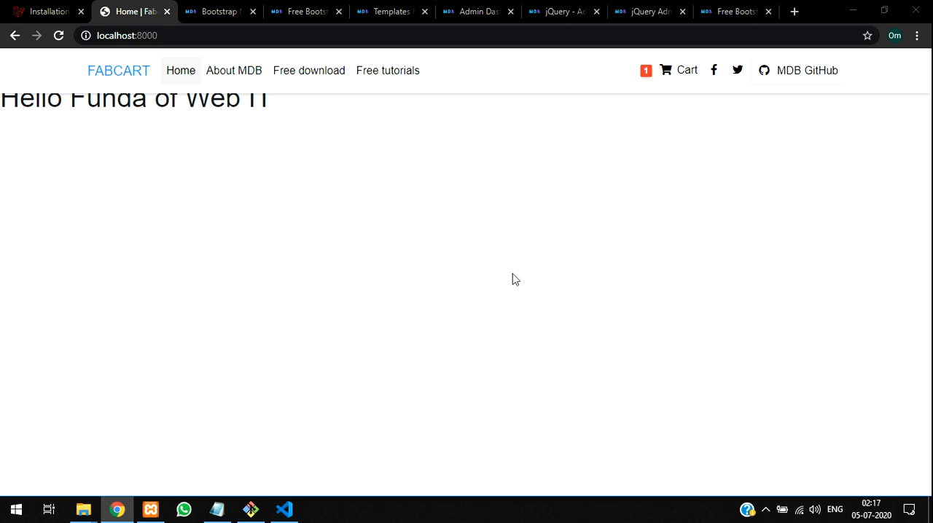
mouse_move(276, 116)
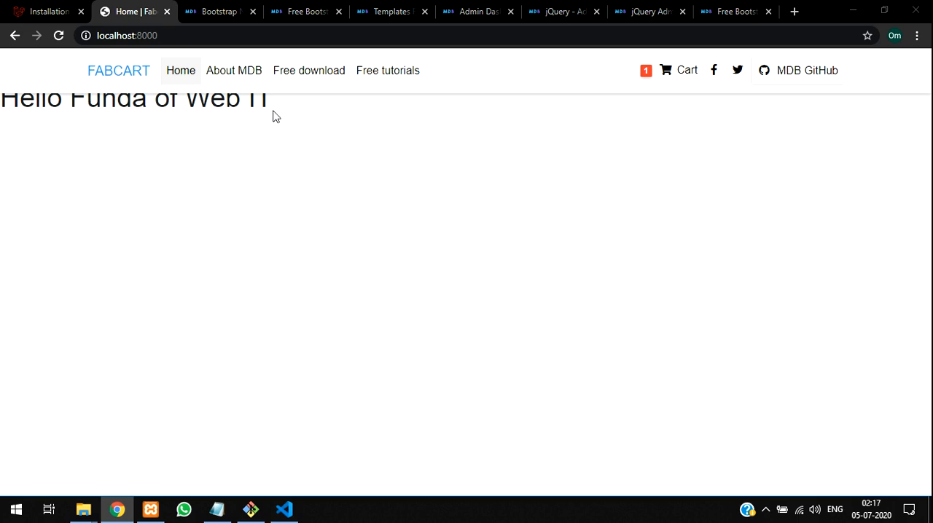
Move from the FabCart homepage in Chrome to index.blade.php in the code editor.
triple_click(135, 97)
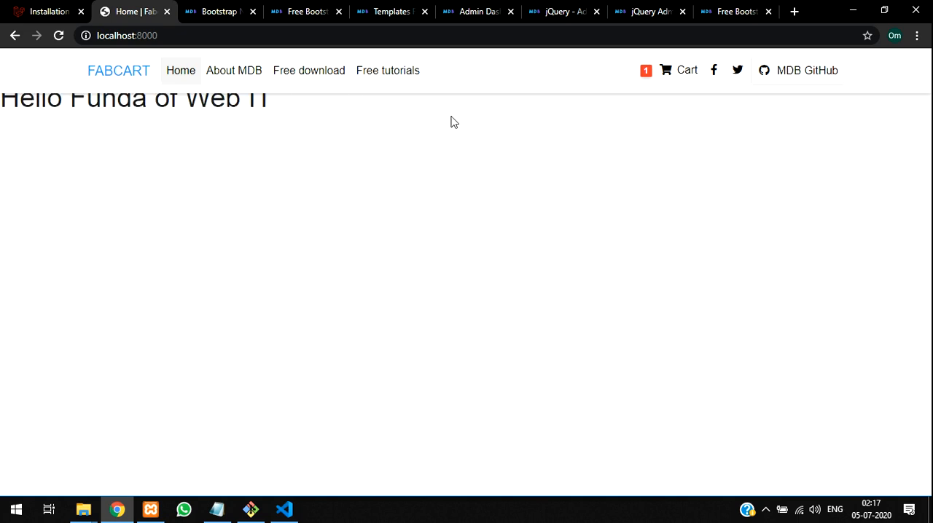
mouse_move(357, 93)
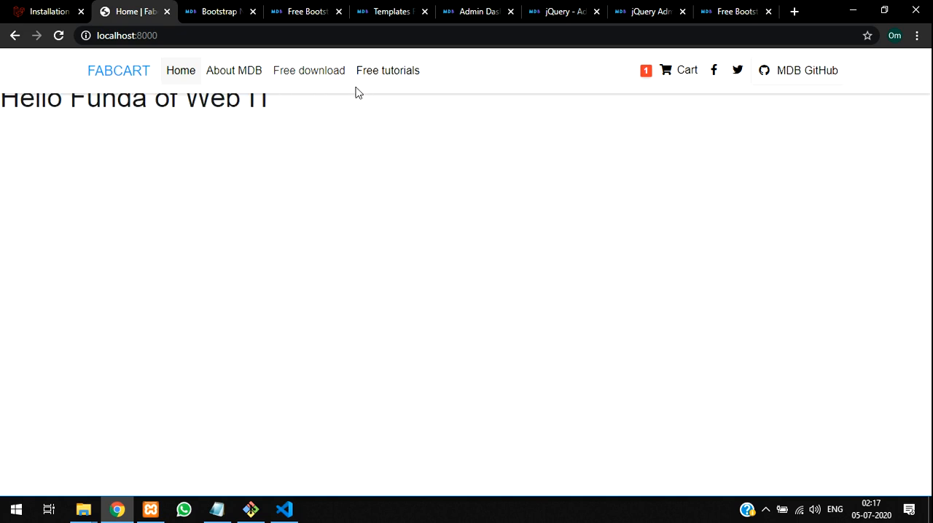
left_click(283, 510)
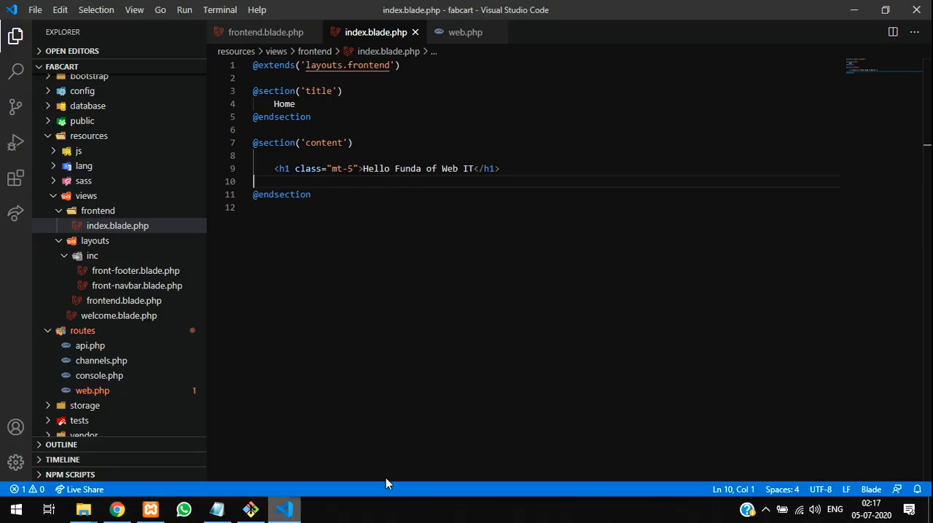
mouse_move(388, 205)
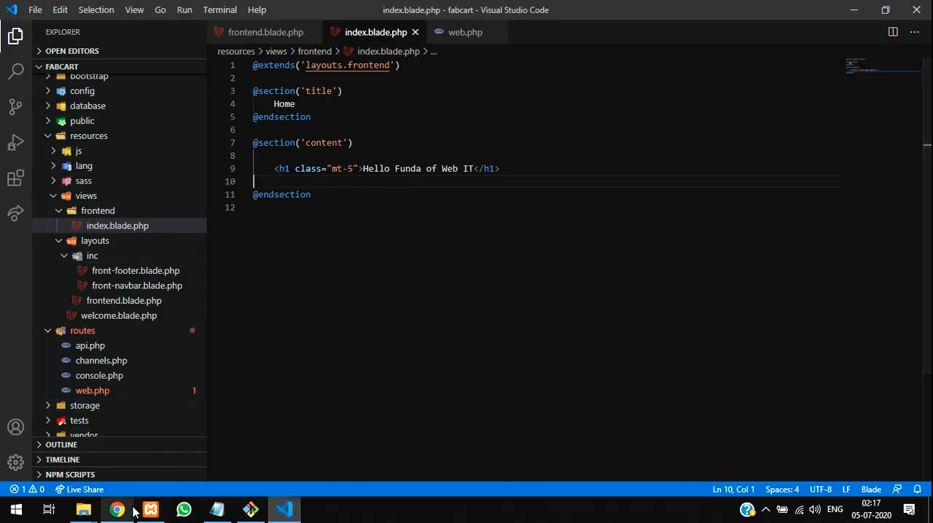
Enlarge the ecommerce template preview and scroll through its product cards.
left_click(116, 508)
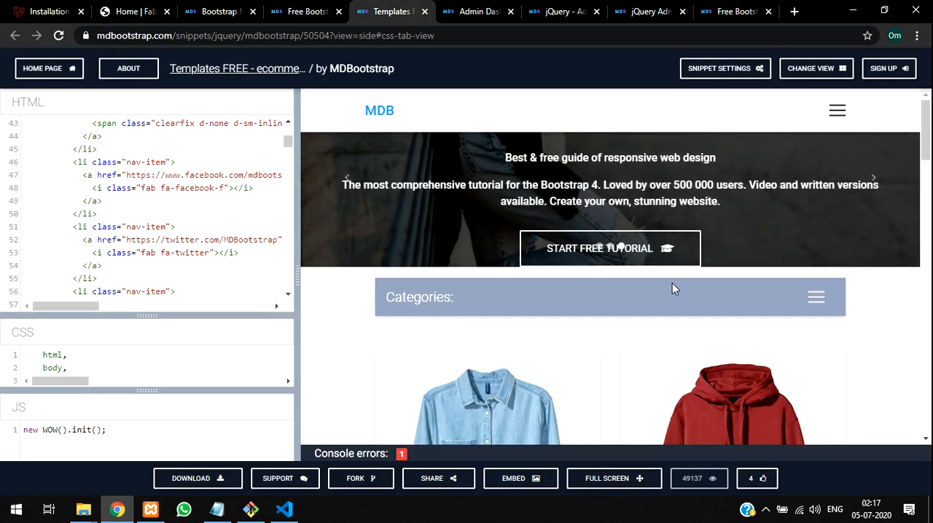
scroll("down", 3)
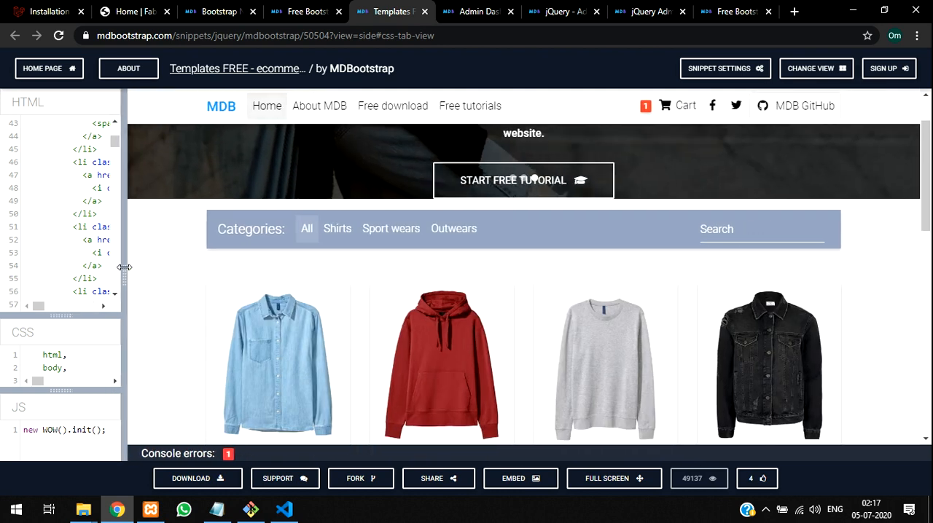
left_click_drag(124, 268, 73, 267)
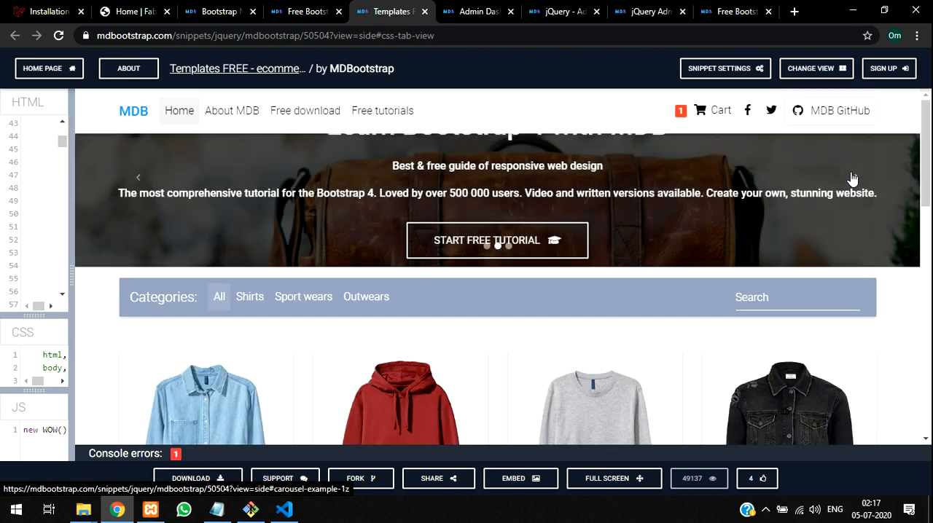
scroll("down", 3)
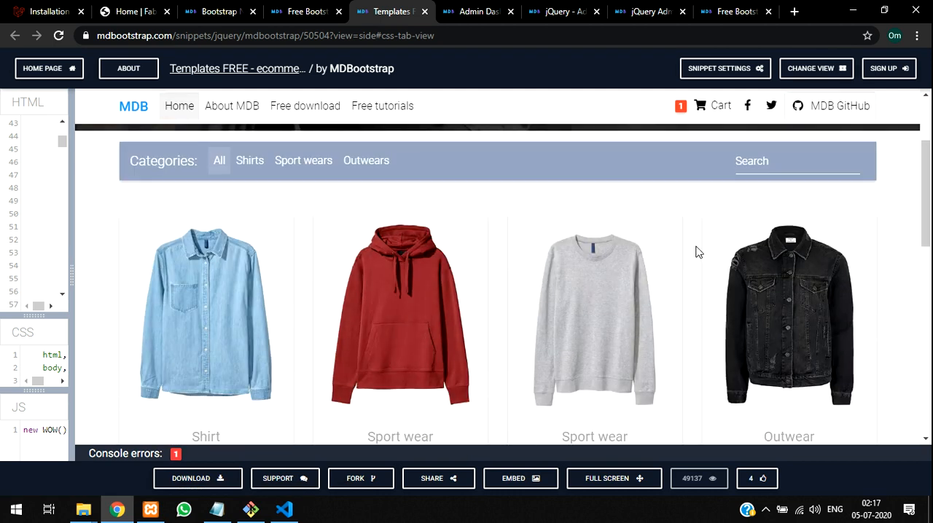
scroll("down", 3)
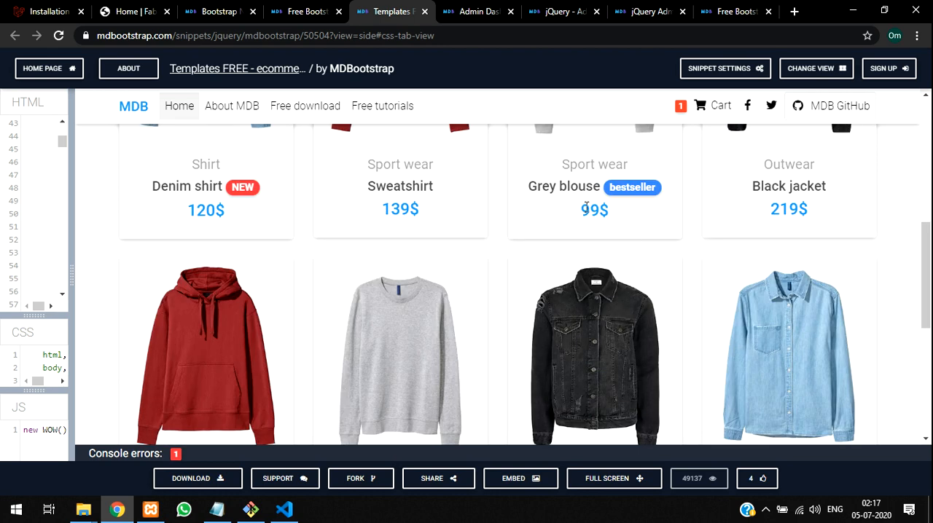
mouse_move(713, 339)
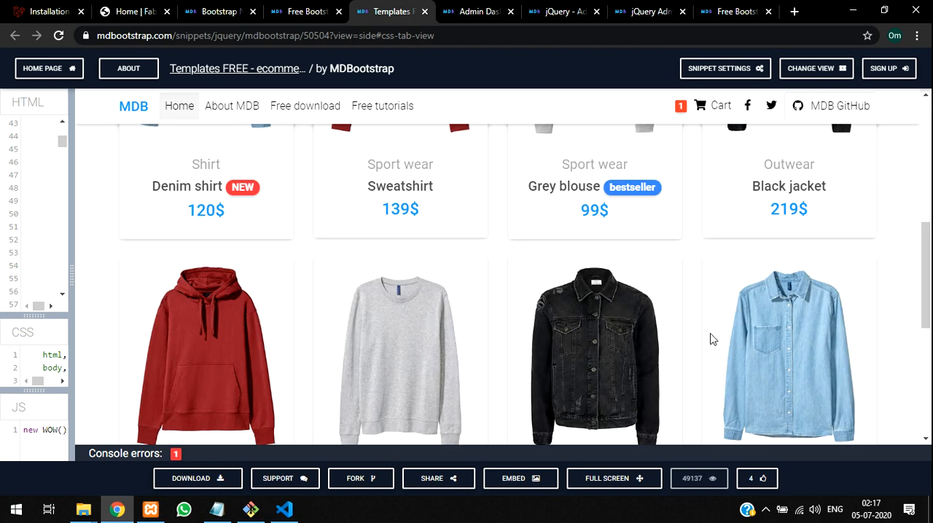
Compare with the FabCart homepage, then scroll the template HTML to the navbar's end.
left_click(131, 11)
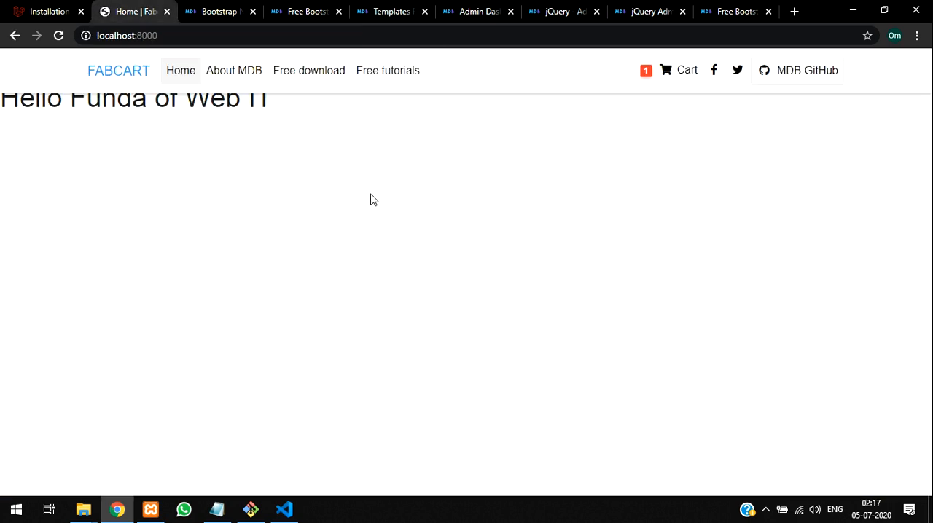
left_click(390, 10)
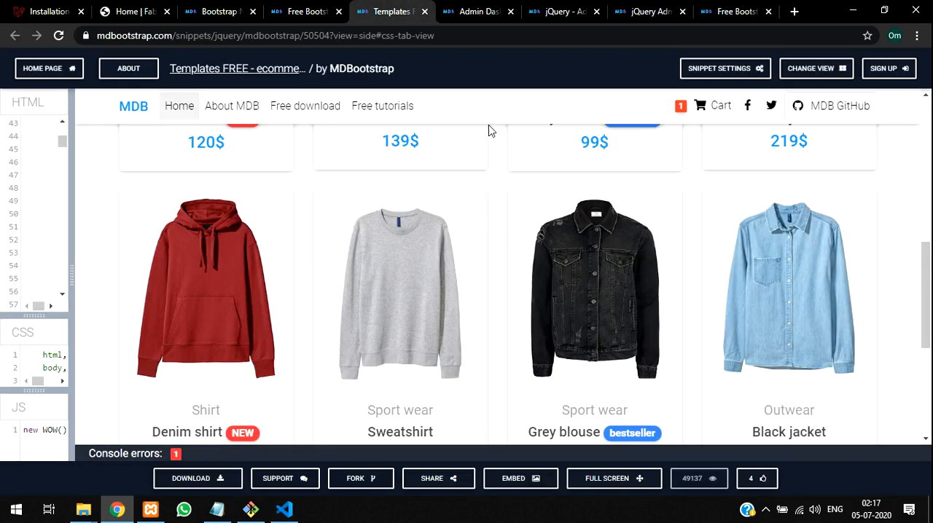
mouse_move(72, 278)
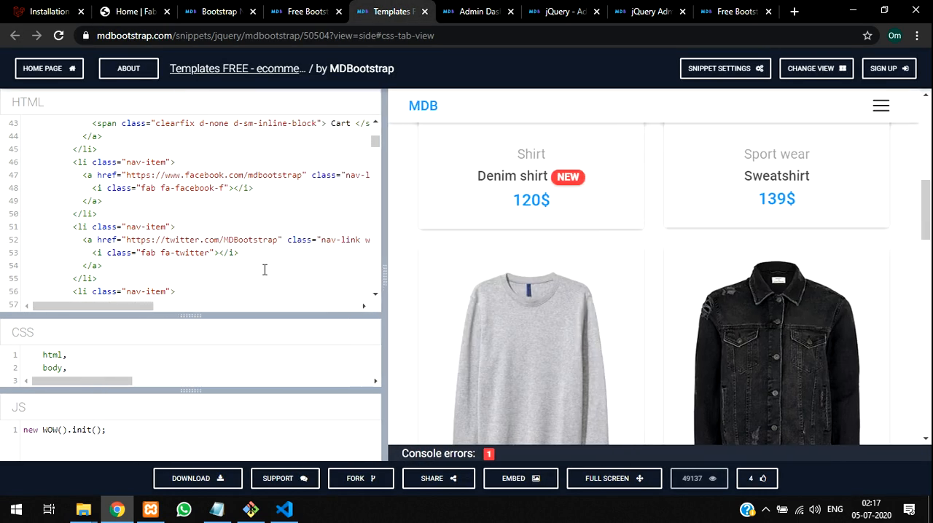
scroll("up", 3)
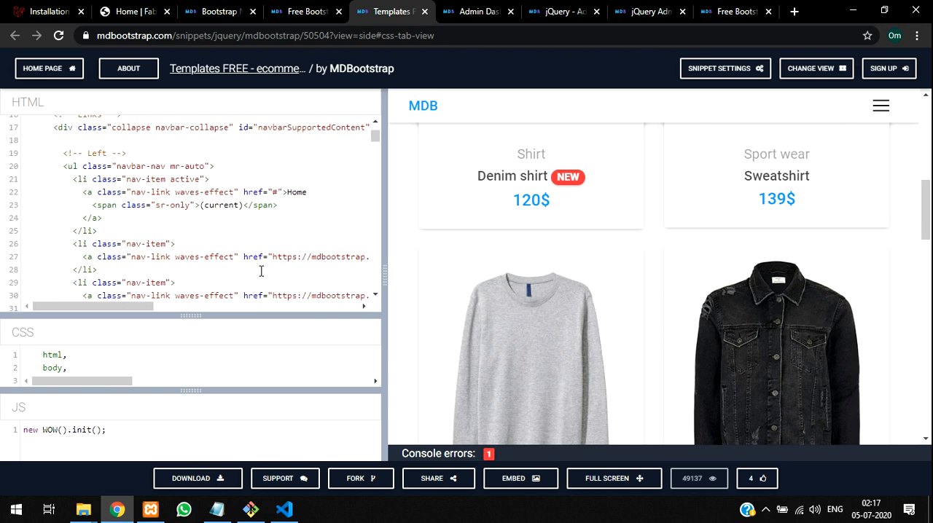
scroll("up", 3)
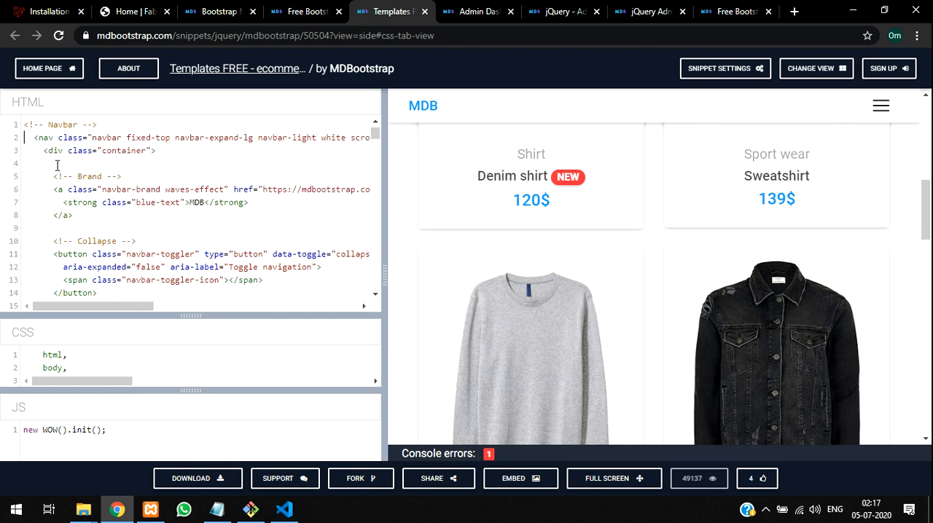
scroll("down", 3)
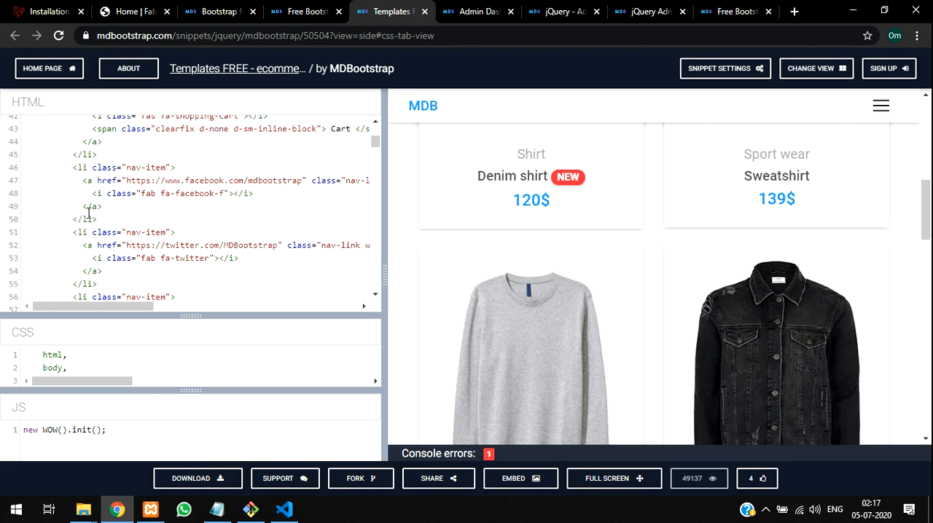
scroll("down", 3)
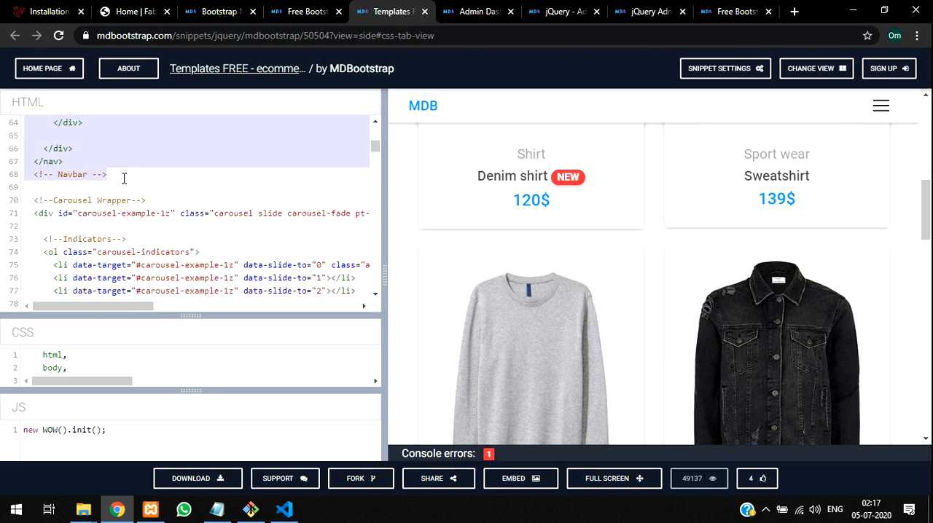
mouse_move(594, 207)
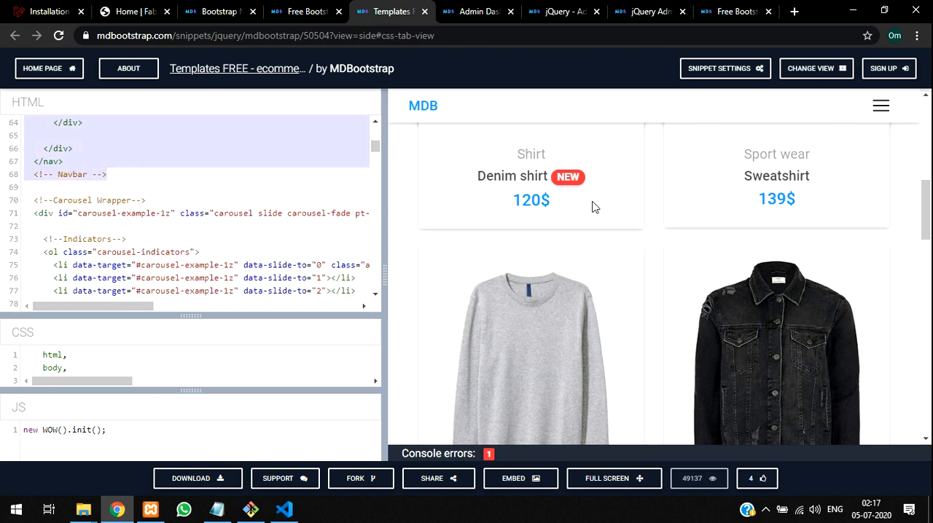
Locate the Ecommerce Template card on the MDBootstrap free templates page.
left_click(306, 12)
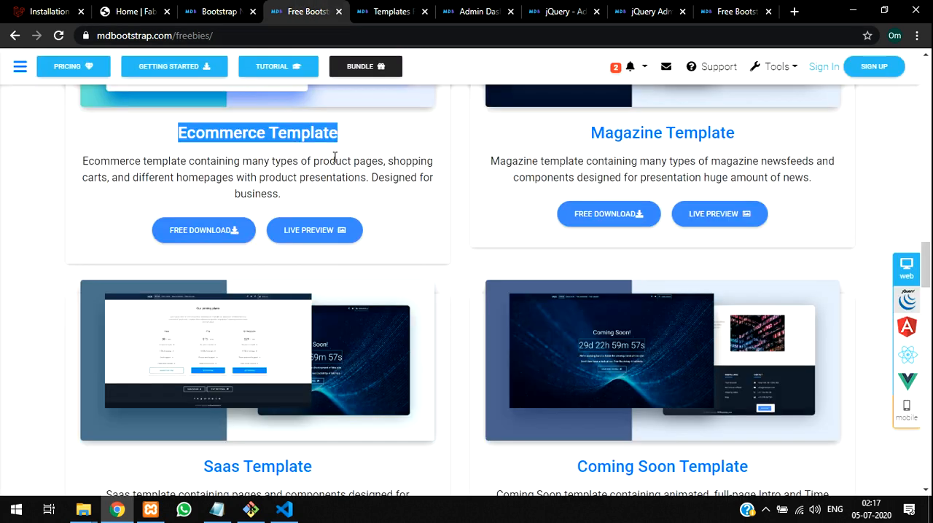
scroll("up", 3)
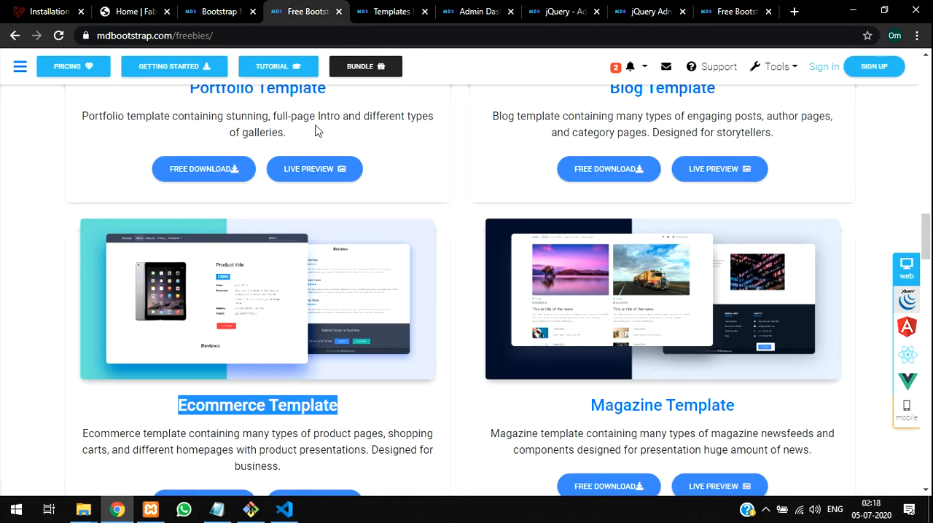
mouse_move(303, 266)
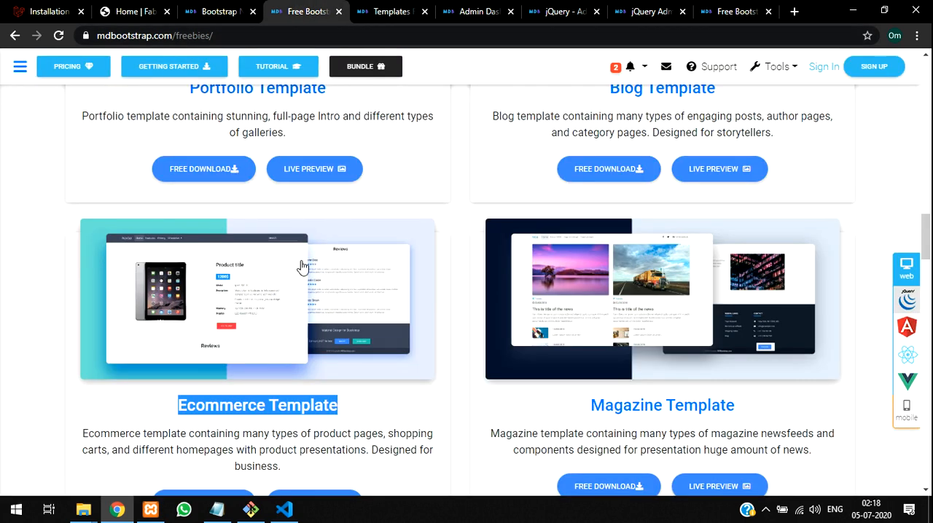
scroll("down", 3)
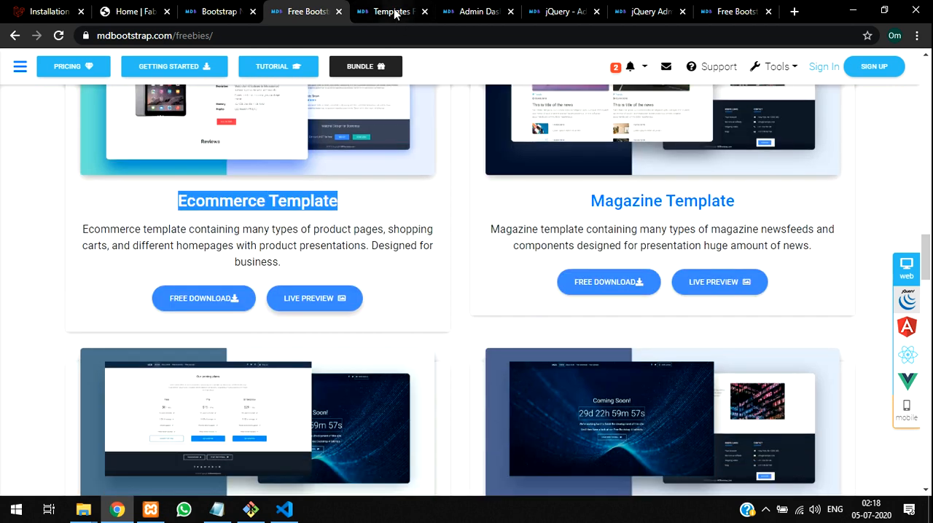
Select the carousel code from the Carousel Wrapper comment through all three slides to <!--/.Slides-->.
left_click(308, 298)
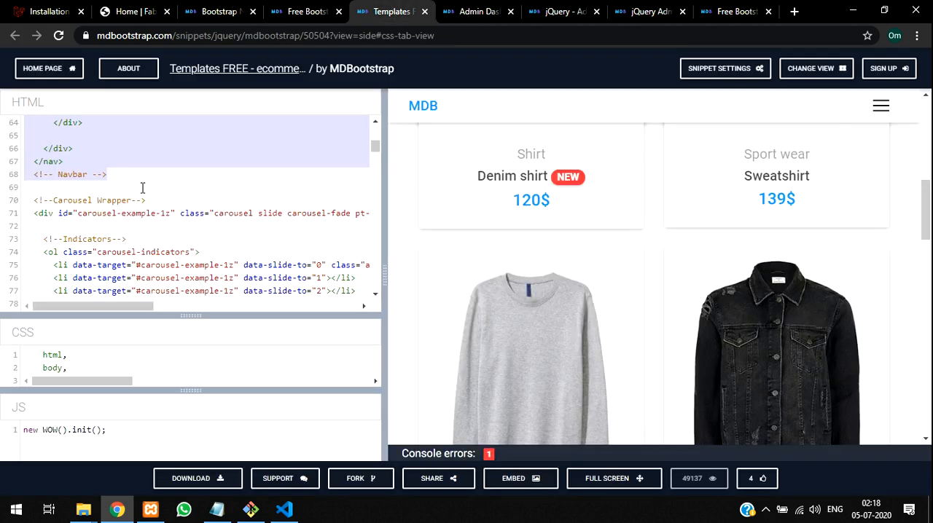
left_click(69, 199)
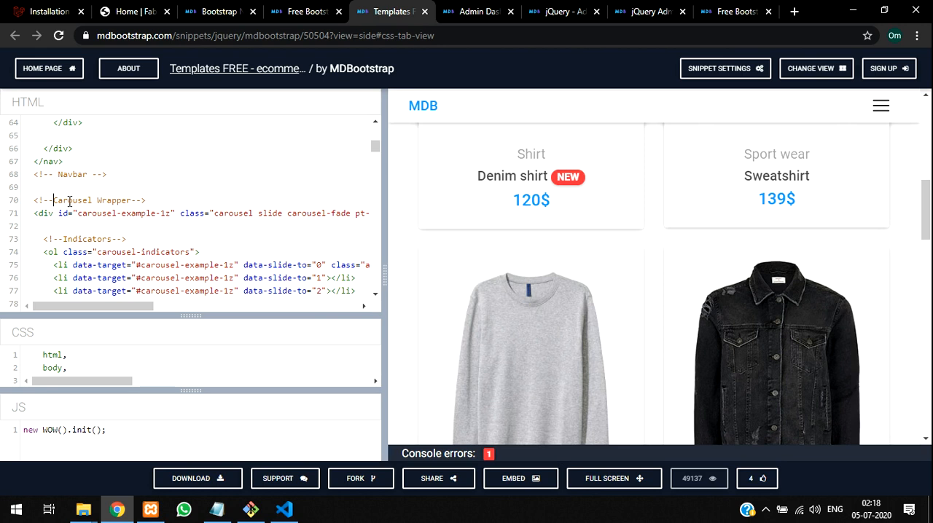
scroll("up", 3)
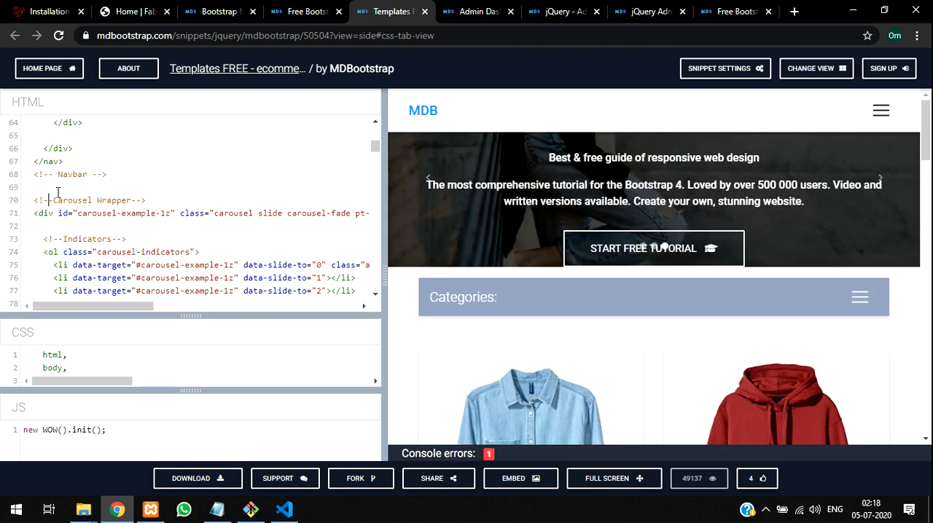
scroll("down", 3)
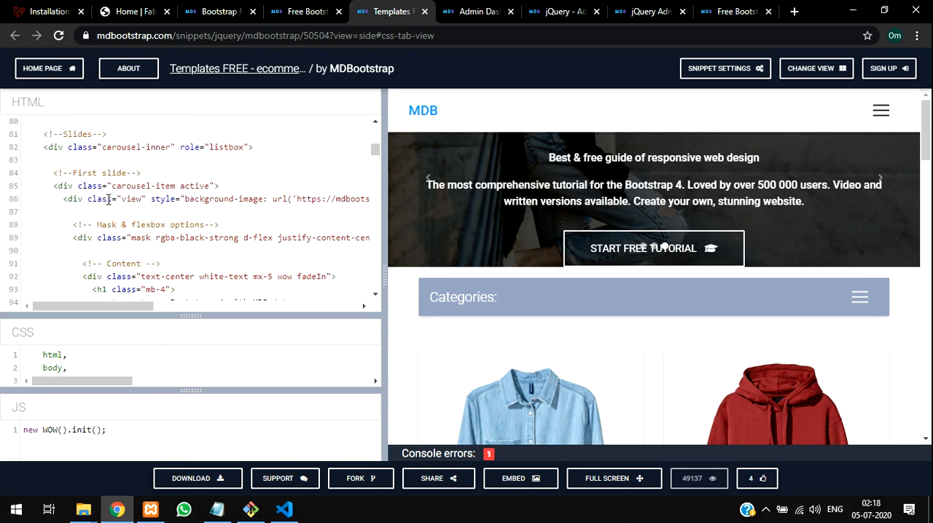
scroll("down", 3)
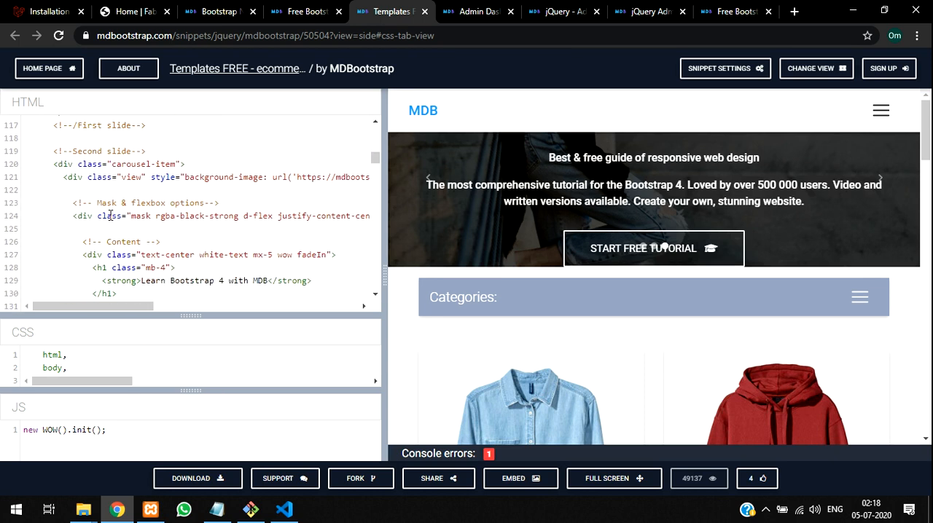
scroll("down", 3)
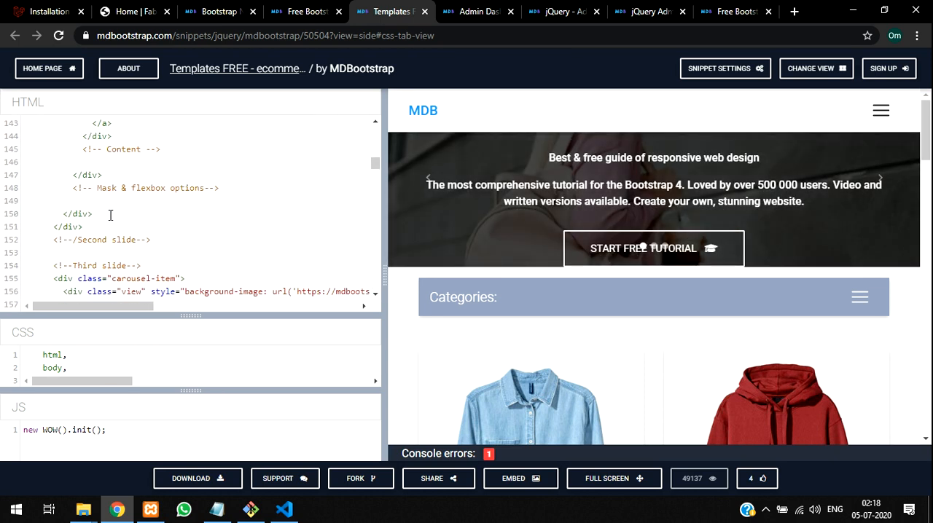
scroll("down", 3)
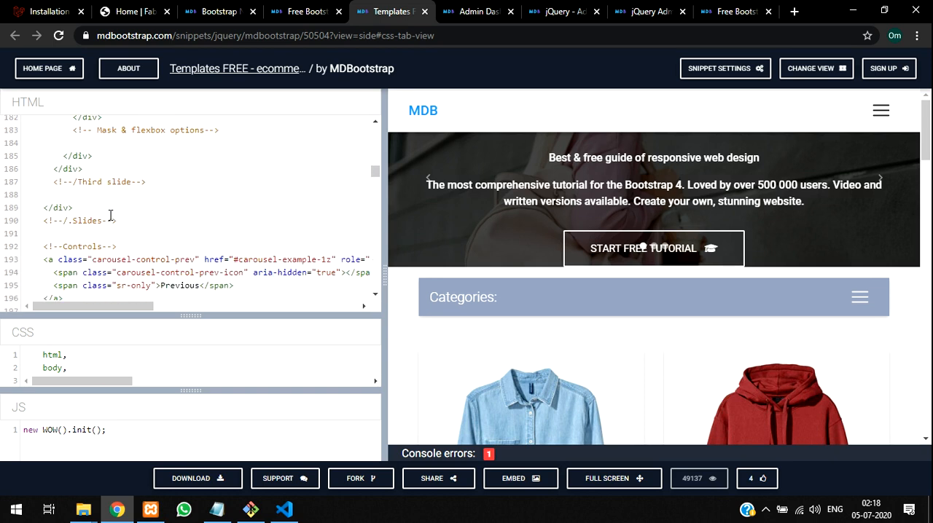
scroll("down", 3)
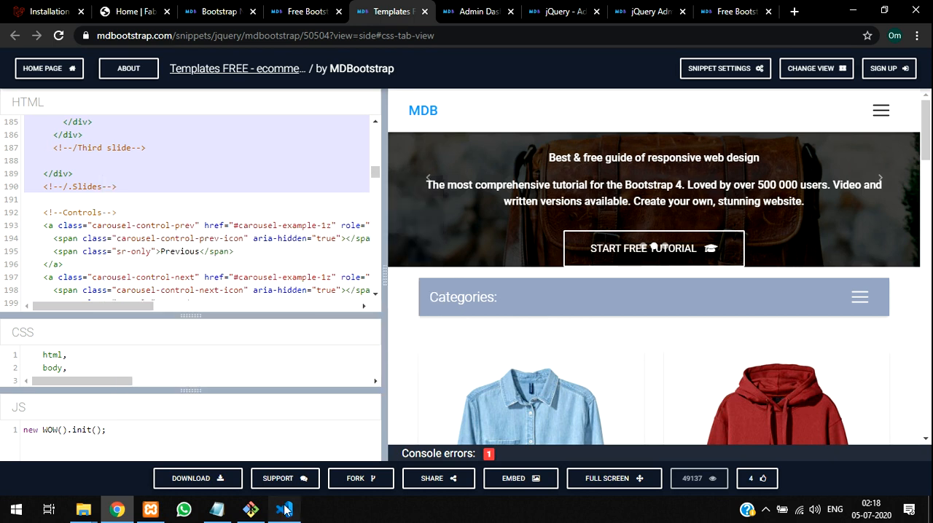
Create a slider folder under resources/views/frontend and start naming a new slider.blade file in it.
left_click(283, 509)
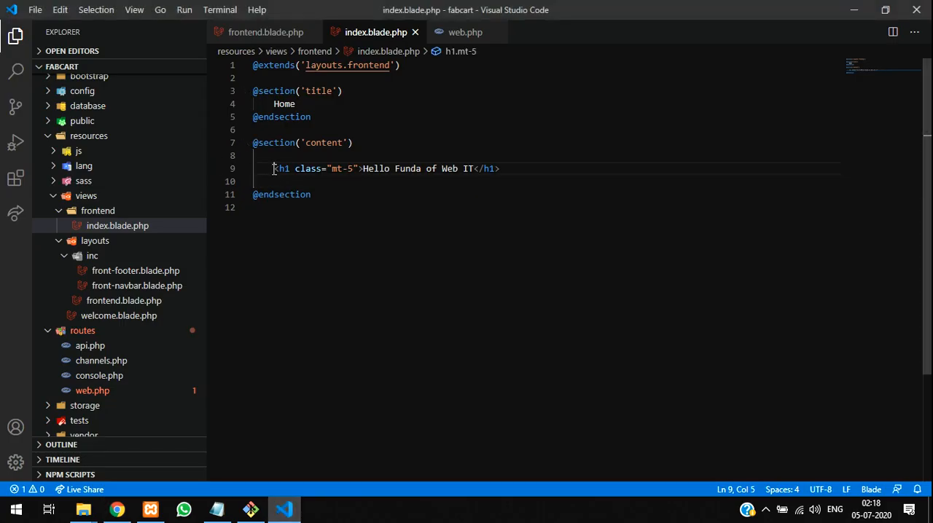
mouse_move(97, 211)
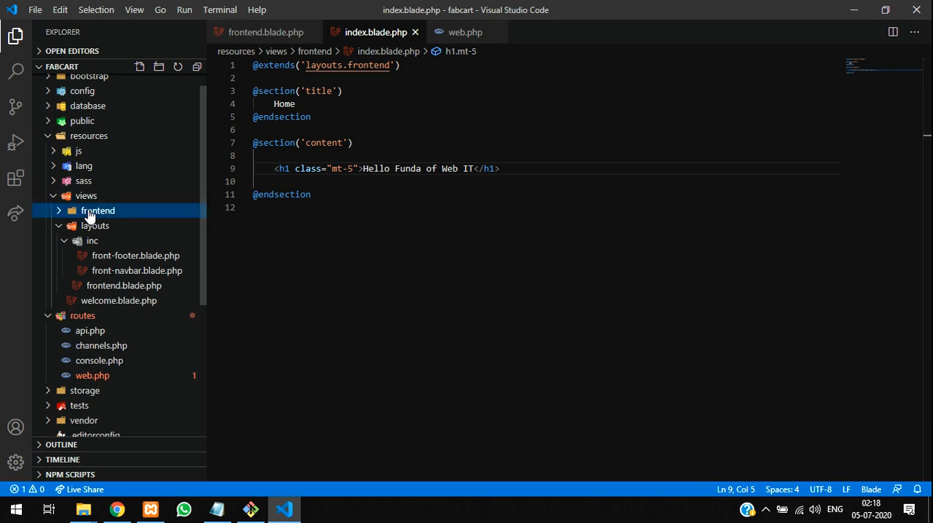
left_click(97, 209)
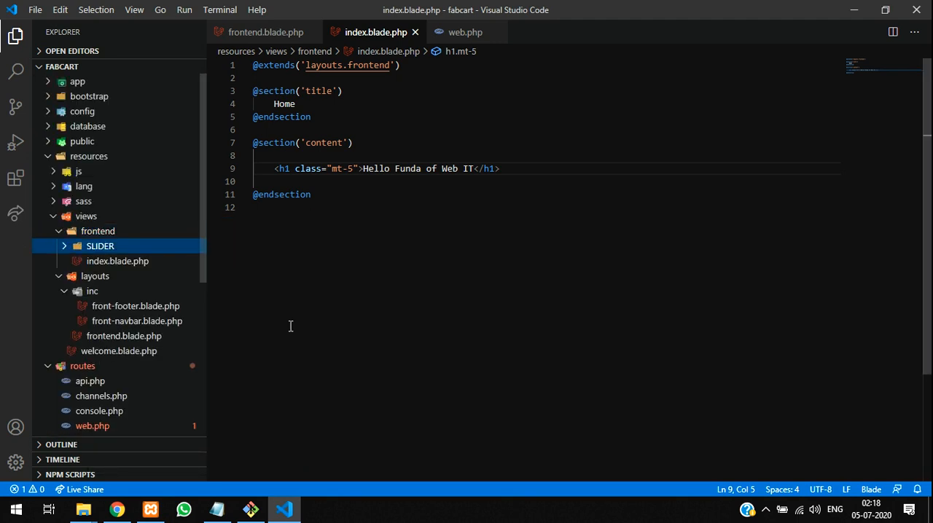
right_click(100, 246)
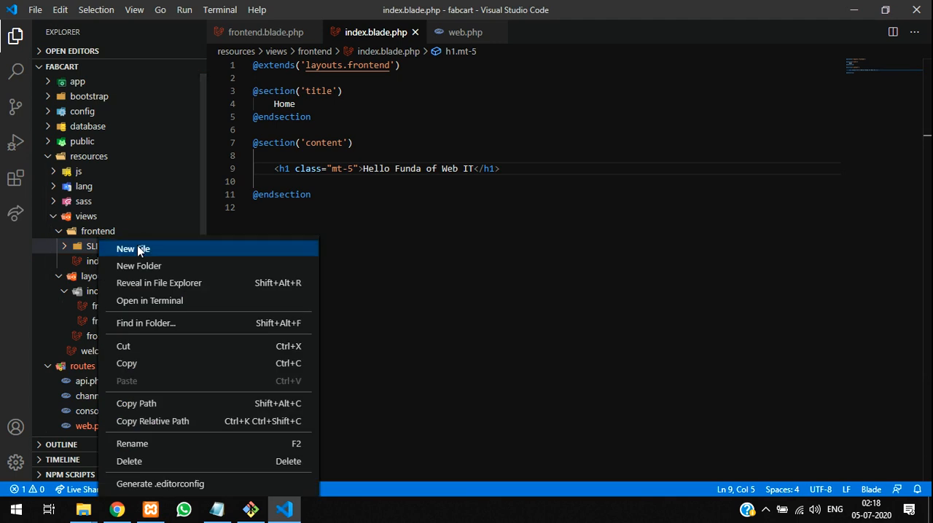
left_click(132, 249)
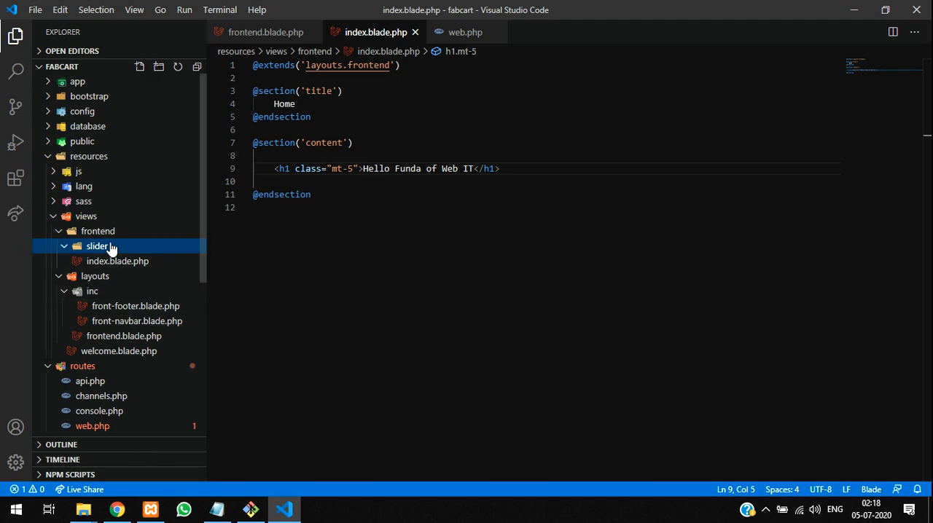
left_click(139, 66)
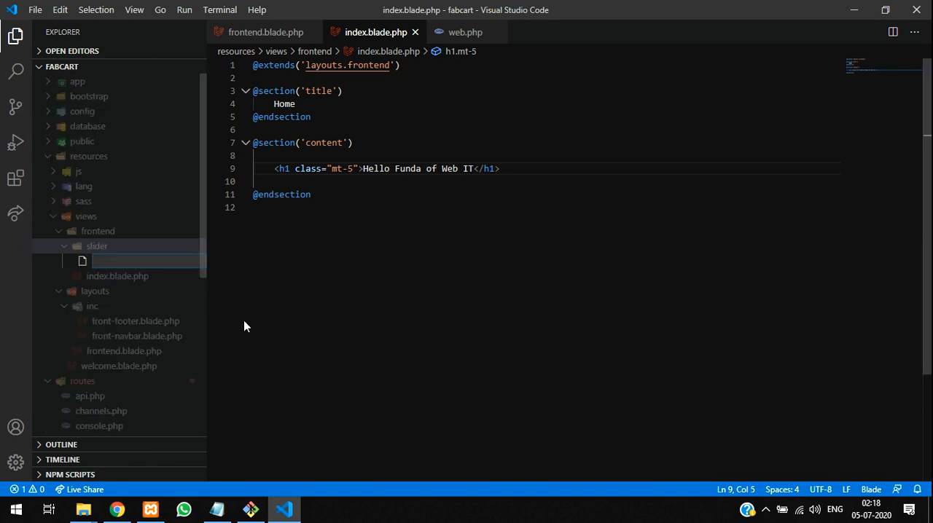
type("slider.bl")
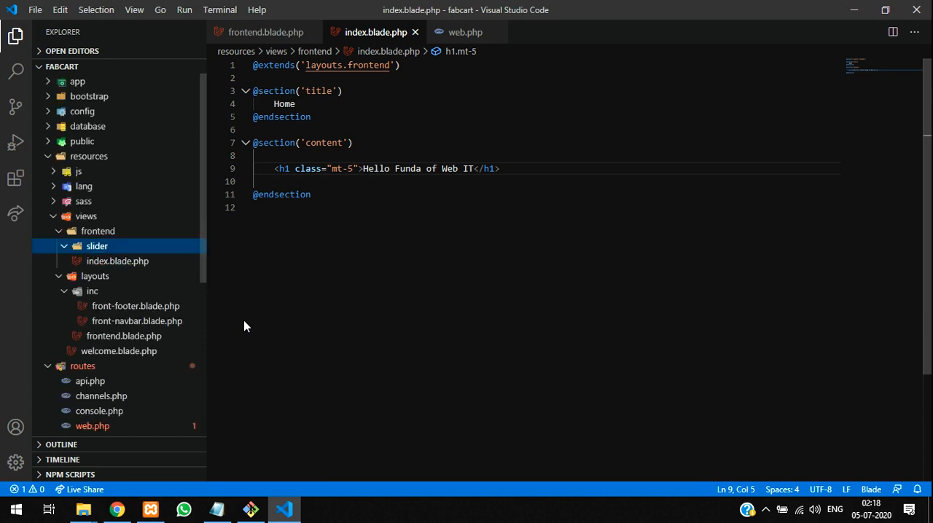
Paste the carousel markup into the new slider.blade.php file.
left_click(122, 260)
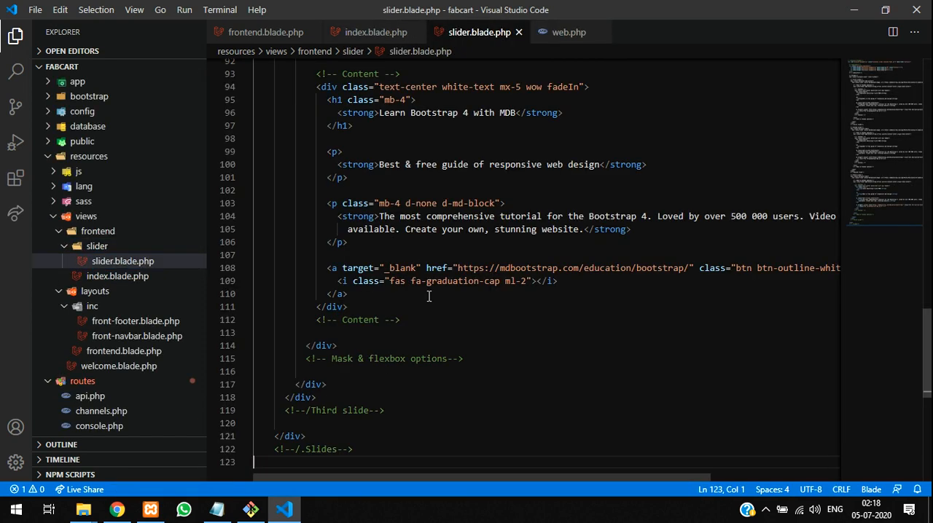
scroll("up", 3)
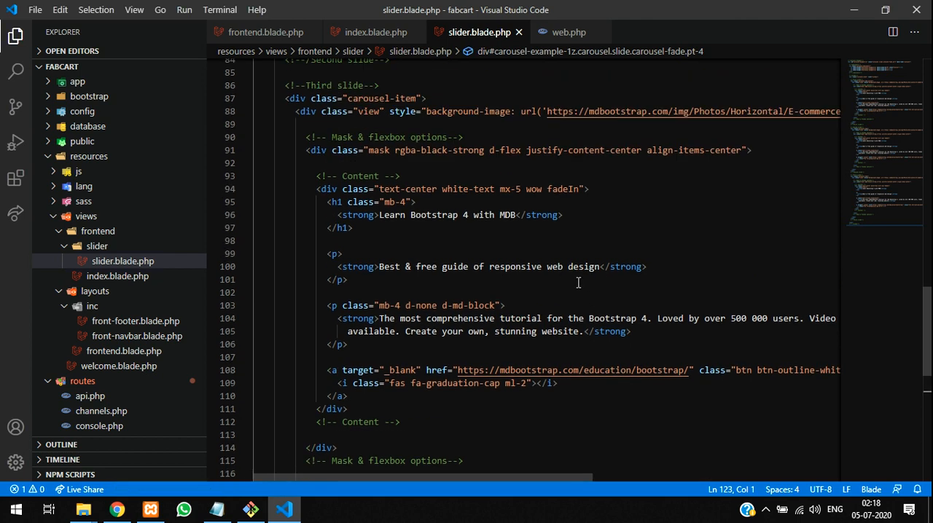
scroll("up", 3)
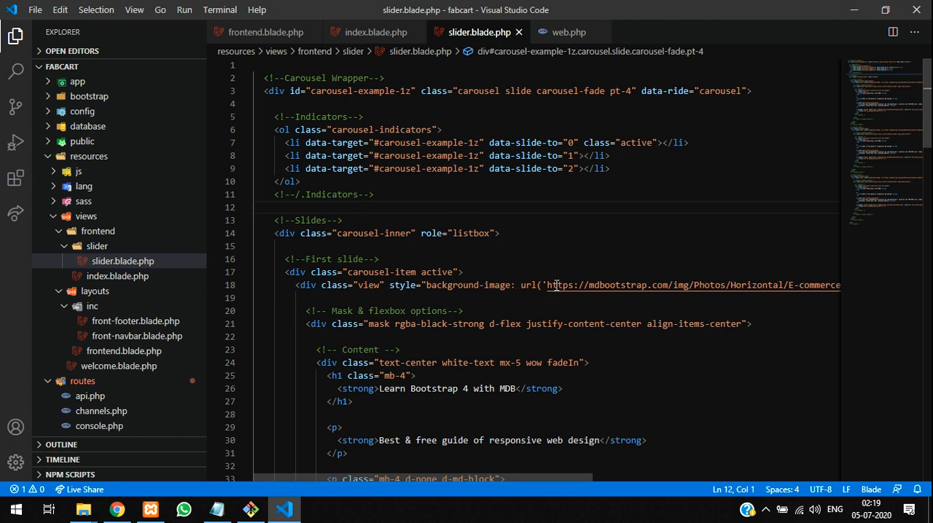
scroll("down", 3)
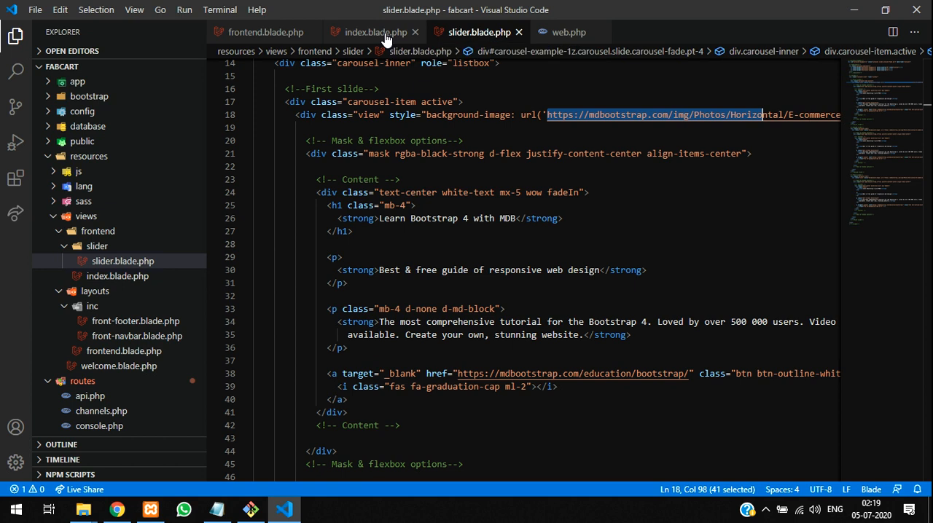
Check index.blade.php and the running FabCart homepage at localhost:8000.
left_click(372, 32)
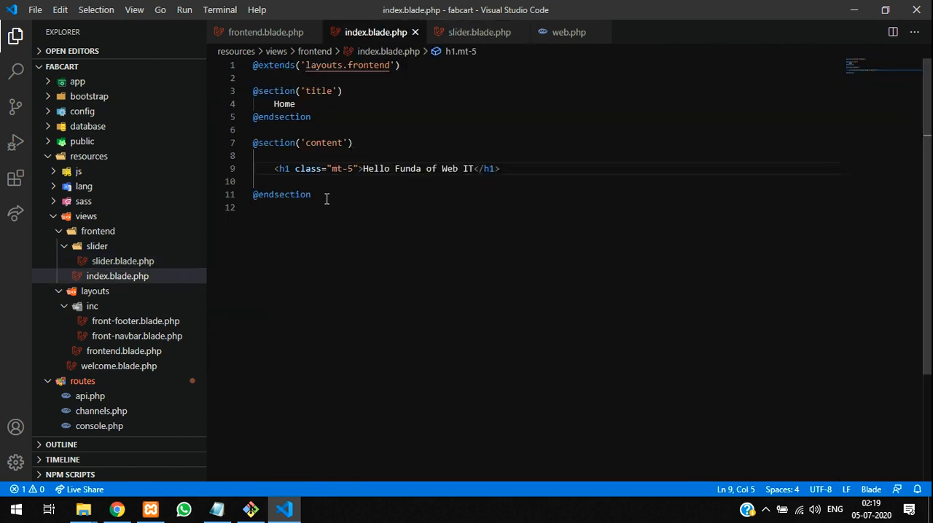
left_click(117, 510)
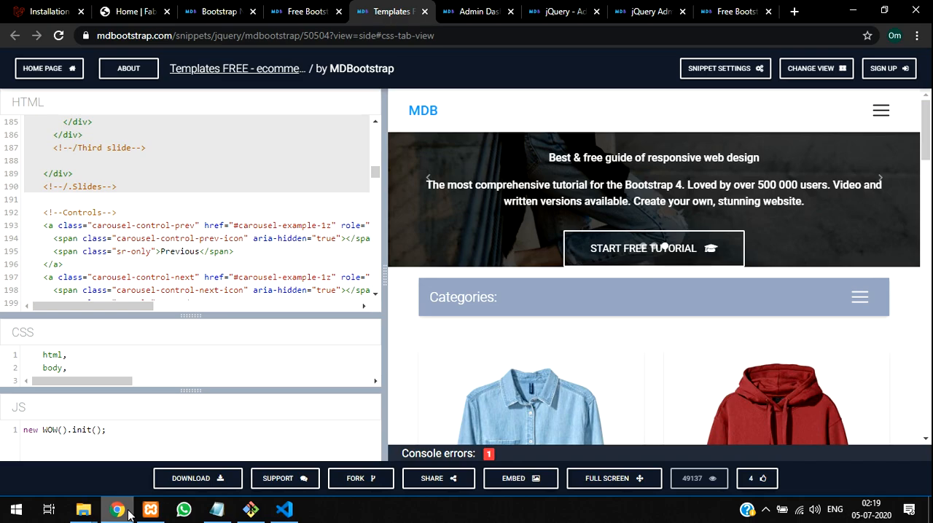
left_click(131, 10)
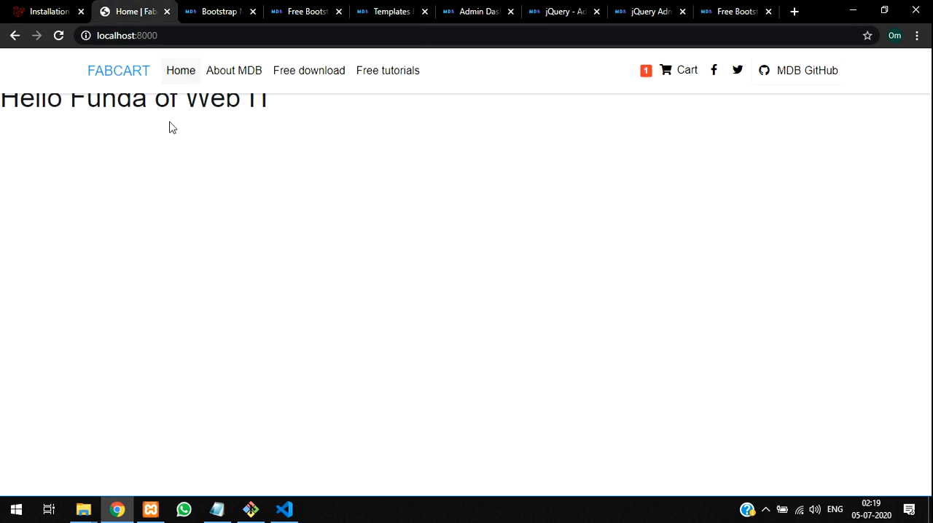
left_click(284, 509)
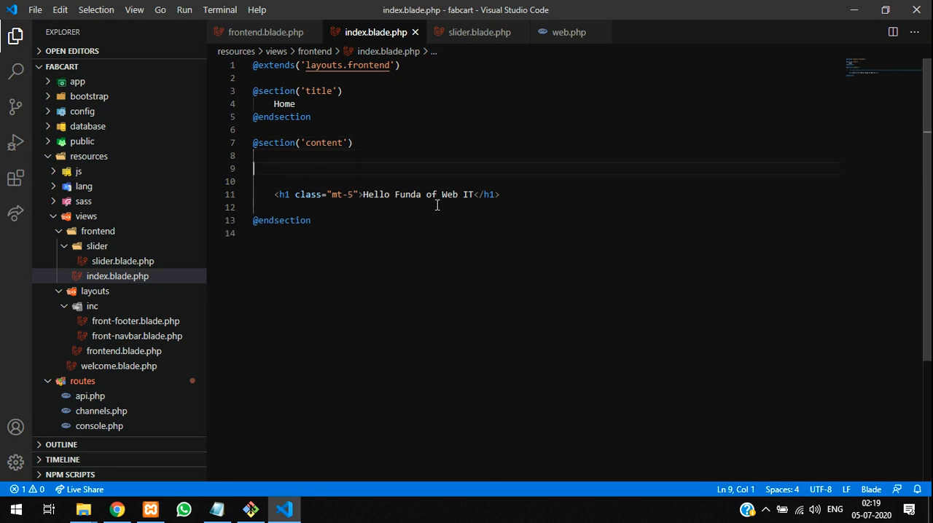
type("@include('name")
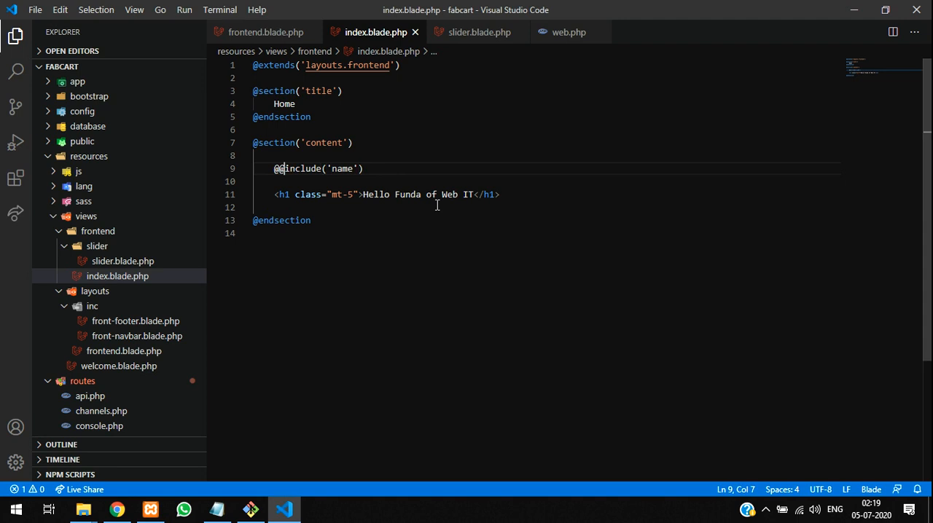
double_click(336, 168)
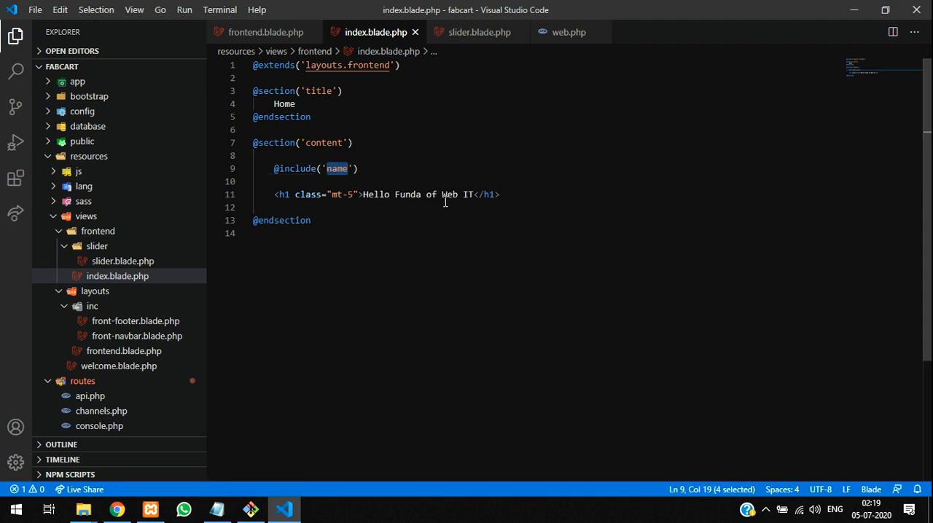
mouse_move(224, 256)
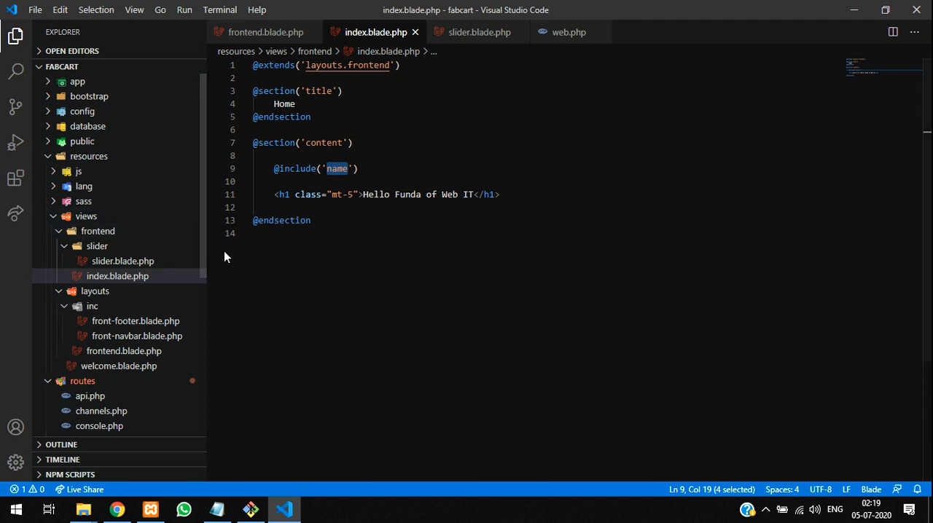
type("frontend.s")
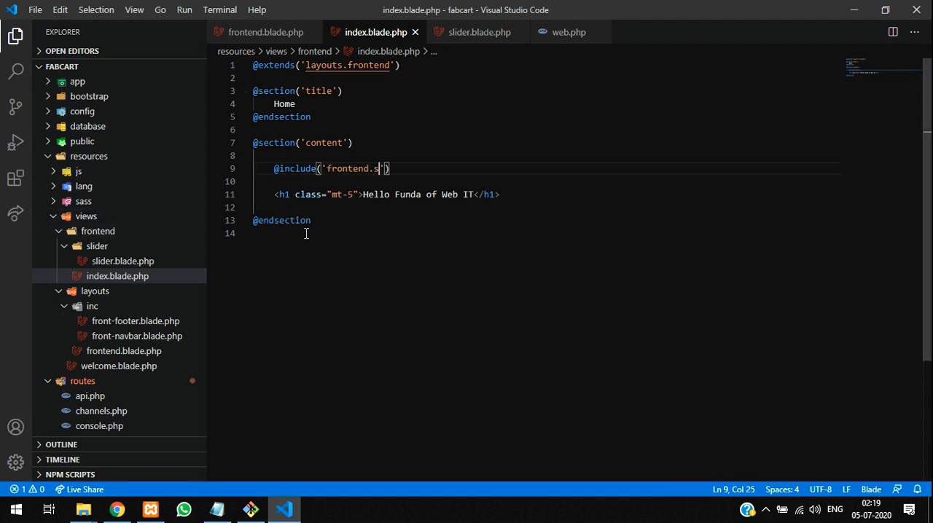
type("lider.")
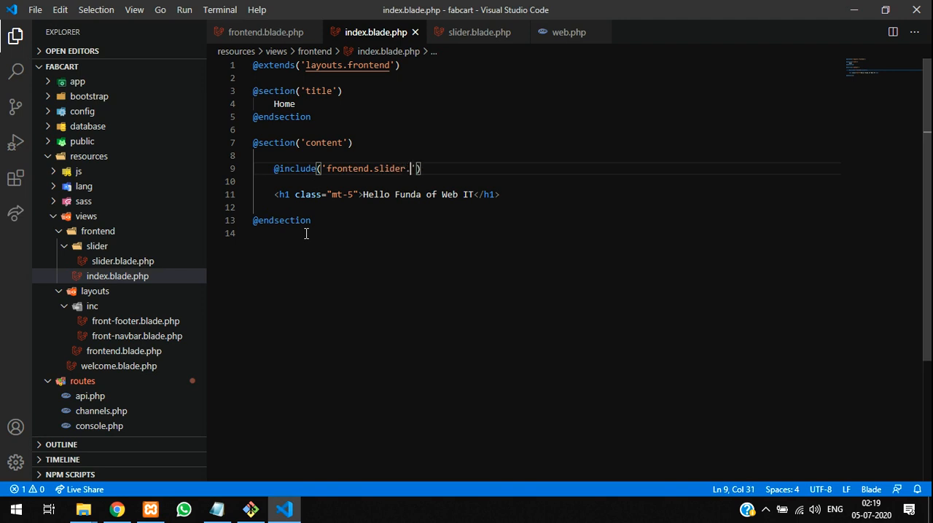
type("slider")
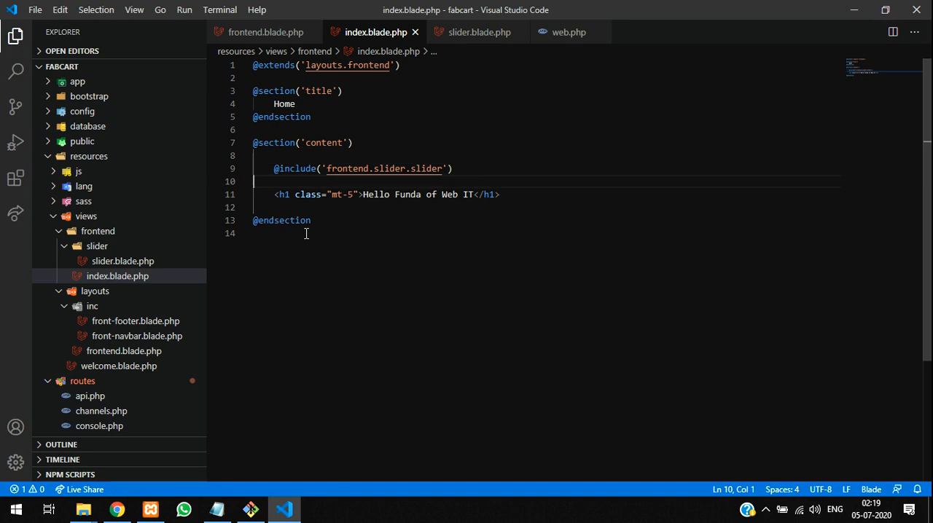
mouse_move(274, 252)
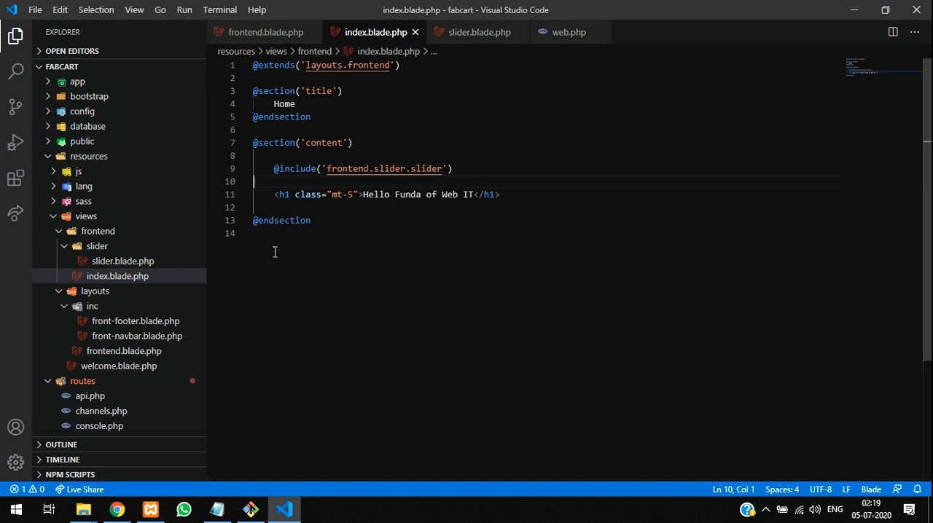
left_click(117, 509)
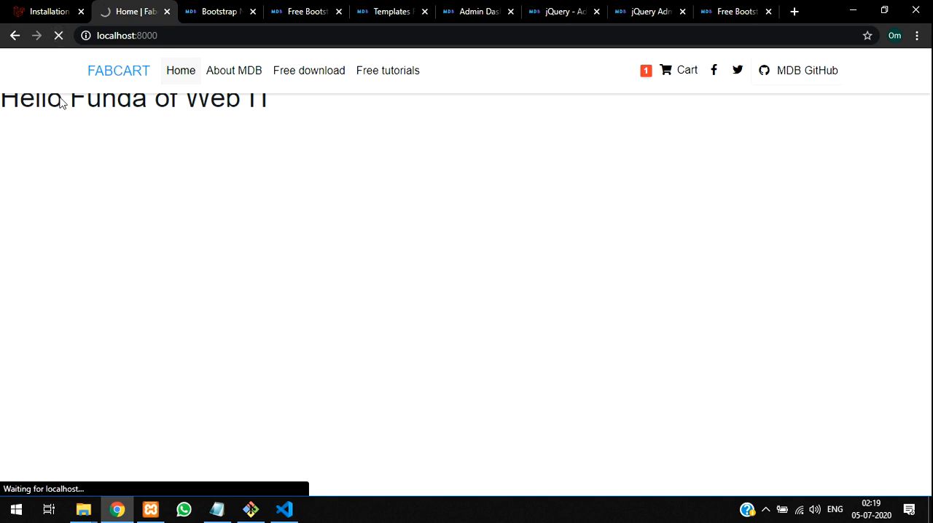
mouse_move(146, 242)
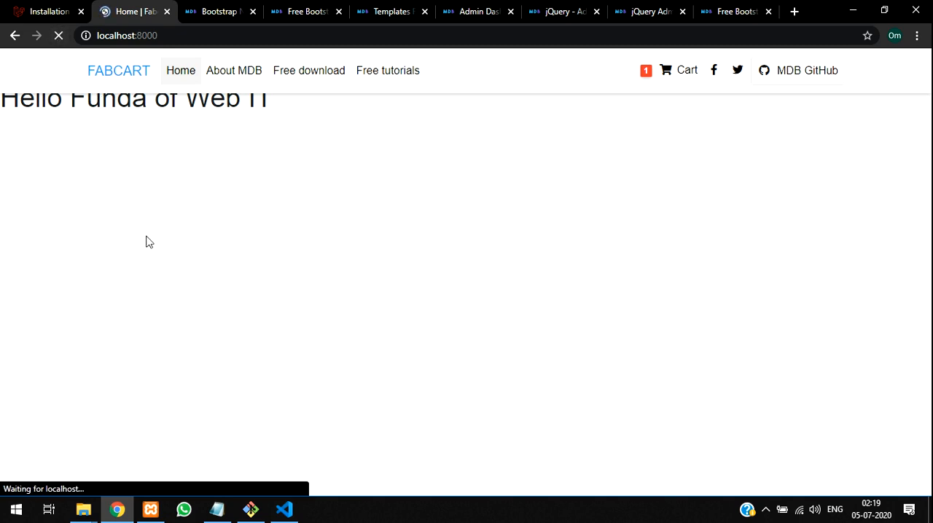
Reload the homepage, see no slider, and review slider.blade.php's markup.
left_click_drag(22, 115, 168, 115)
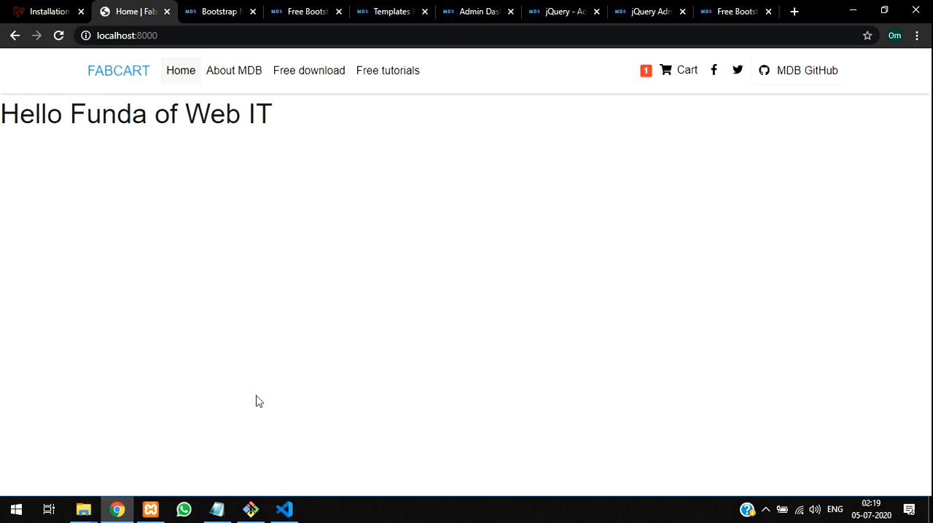
left_click(284, 509)
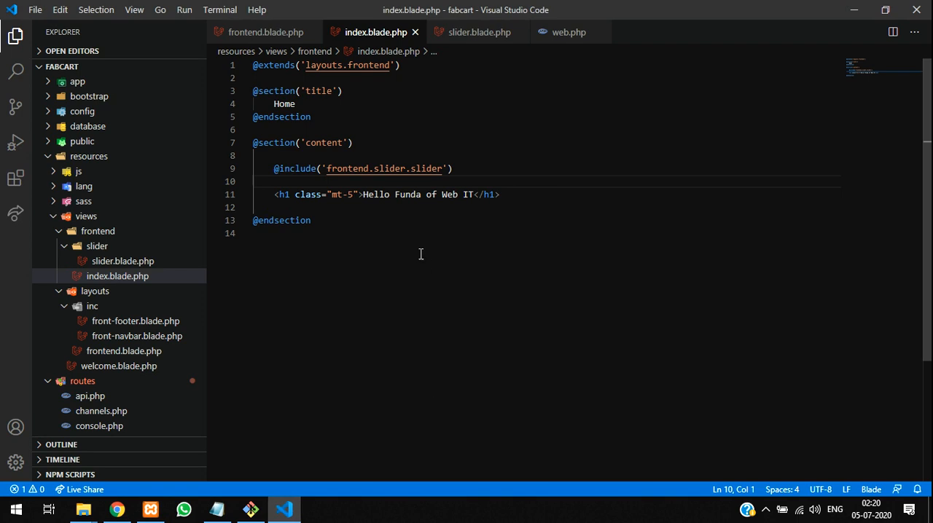
left_click(479, 33)
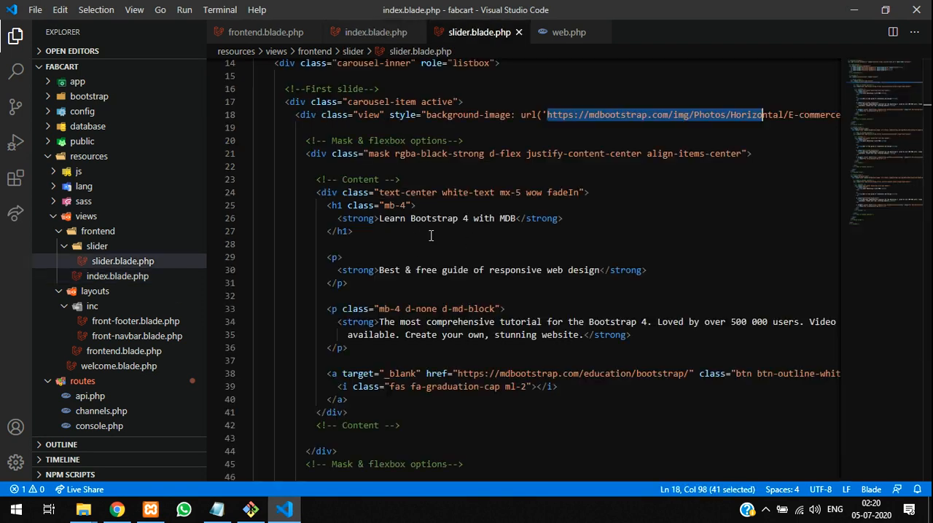
scroll("up", 3)
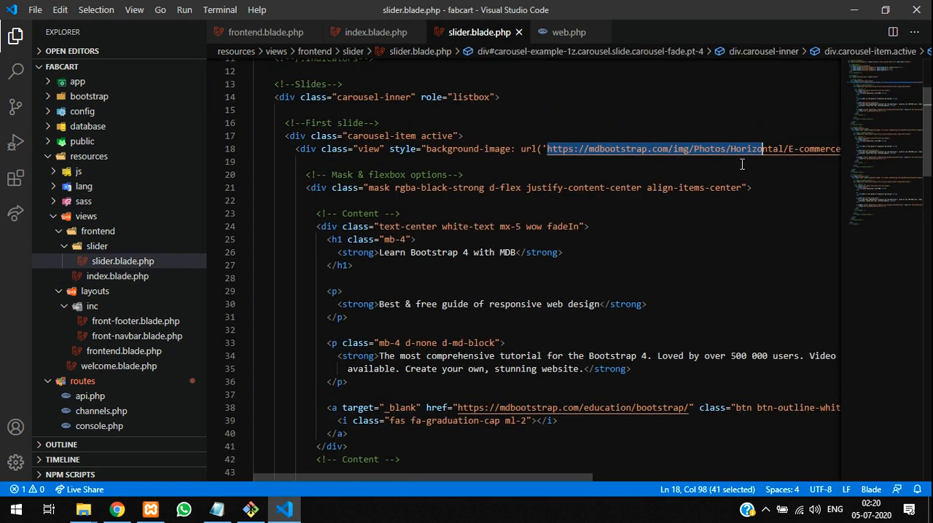
scroll("up", 3)
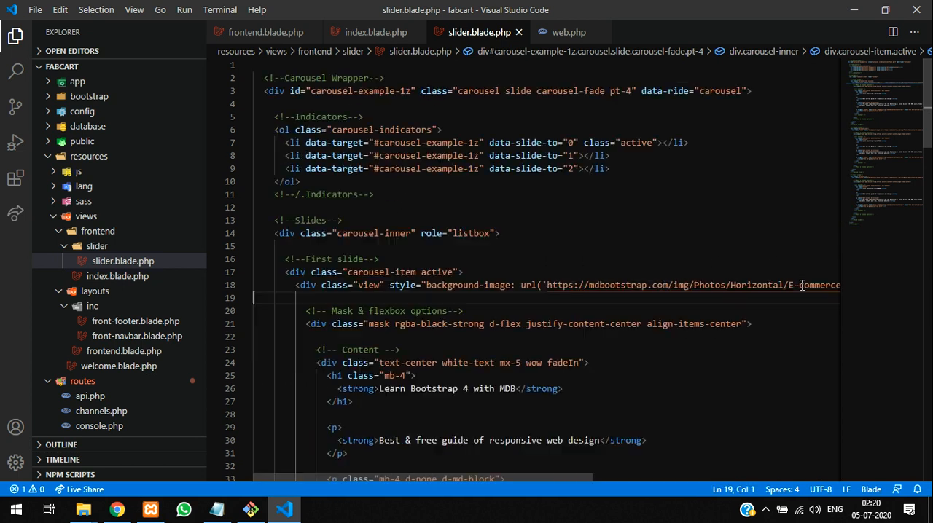
scroll("down", 3)
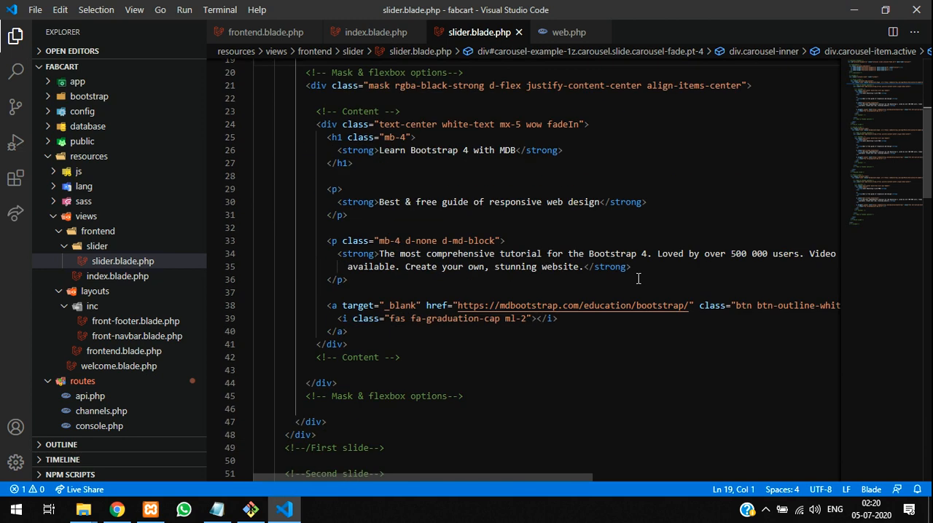
left_click(117, 509)
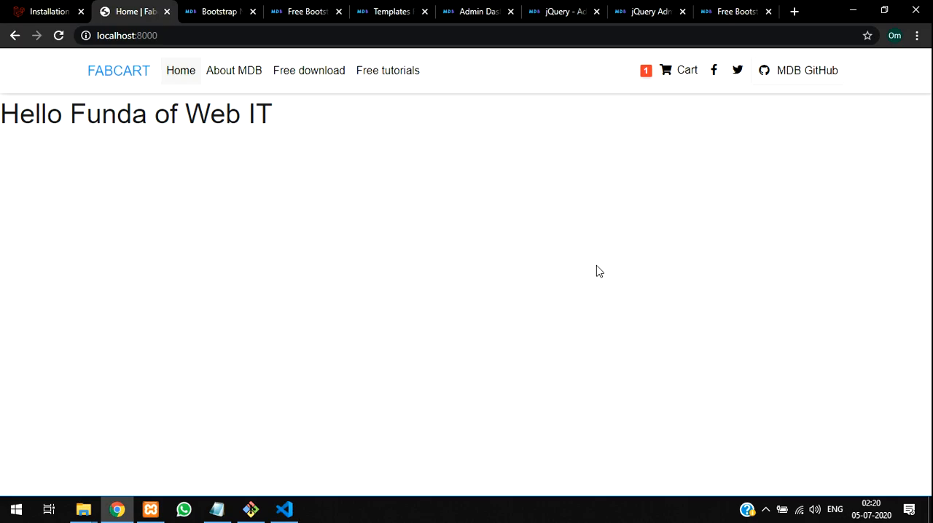
mouse_move(271, 169)
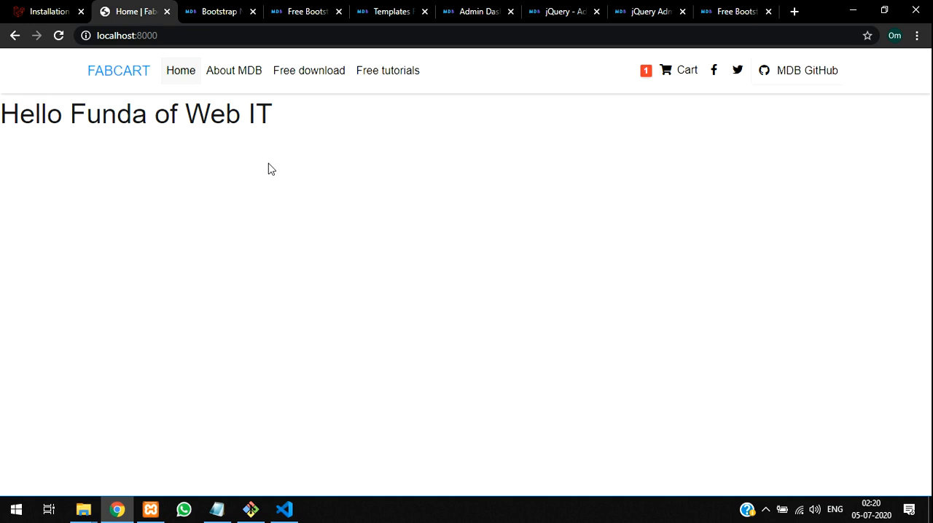
Search the MDB docs navigation for 'carousel' and open the Carousel page.
left_click(219, 10)
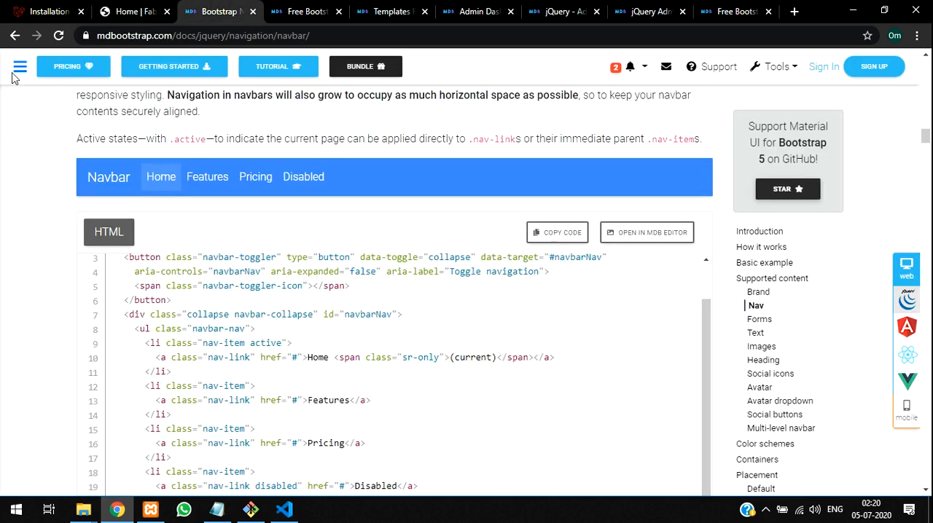
left_click(19, 66)
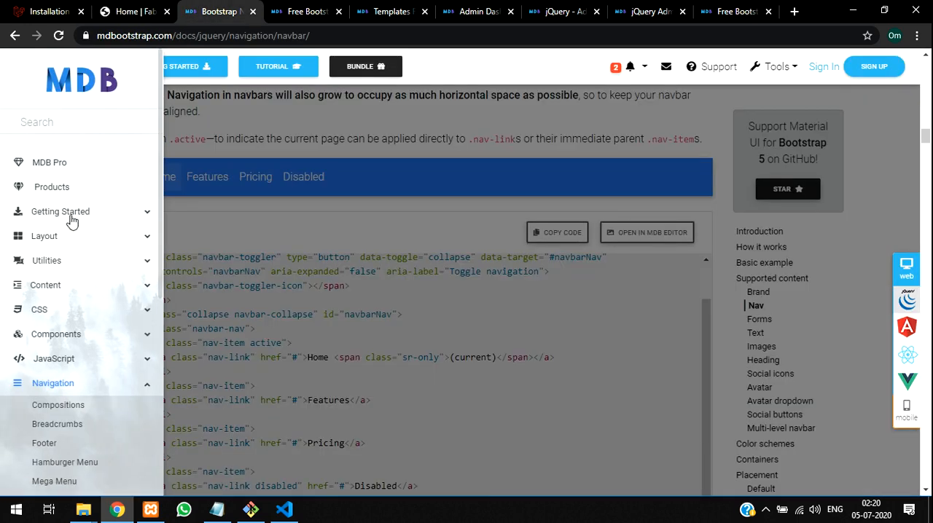
scroll("up", 3)
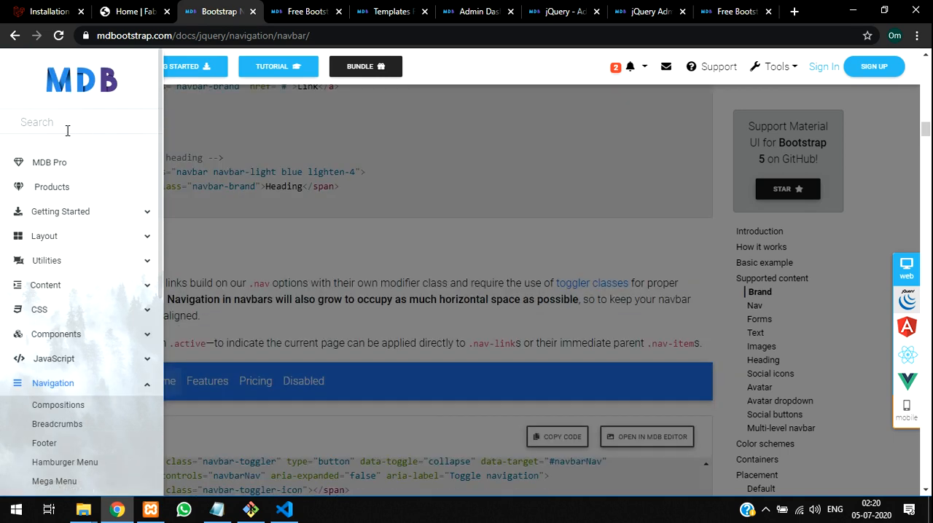
type("caours")
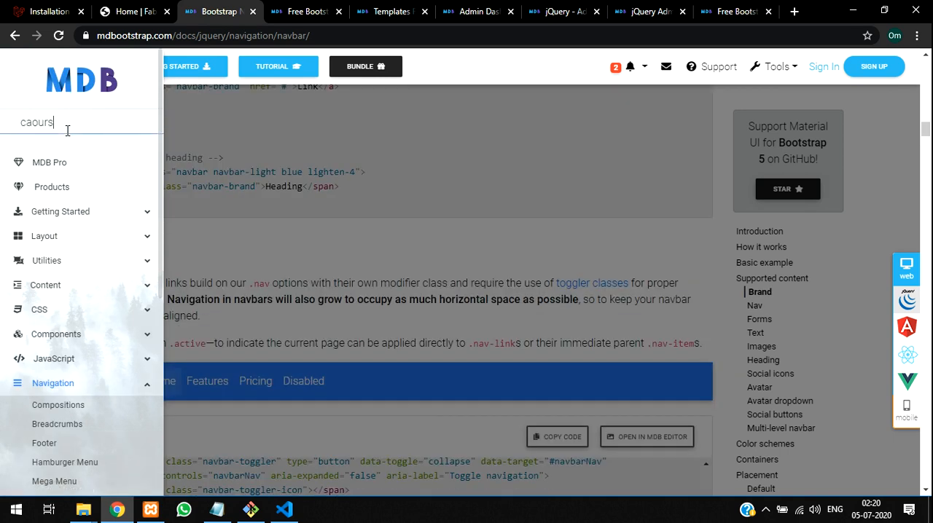
key("BackSpace")
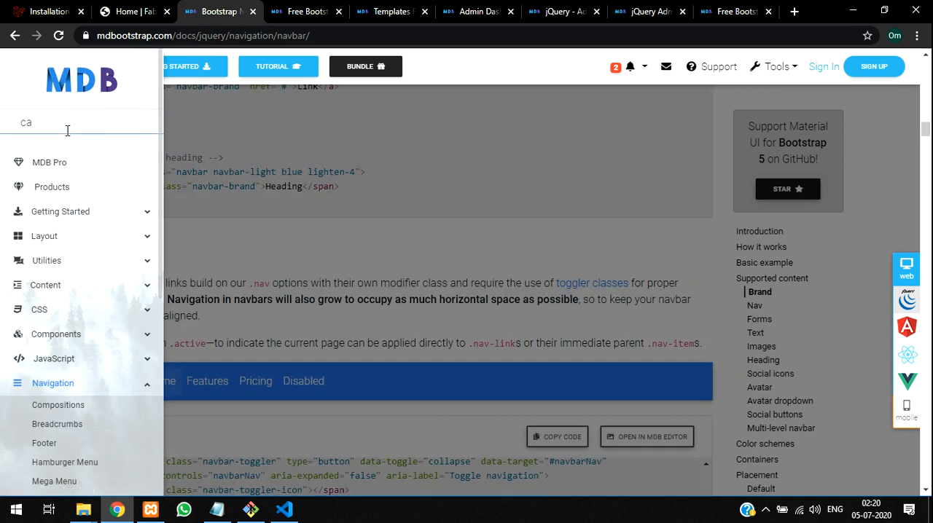
type("rouse")
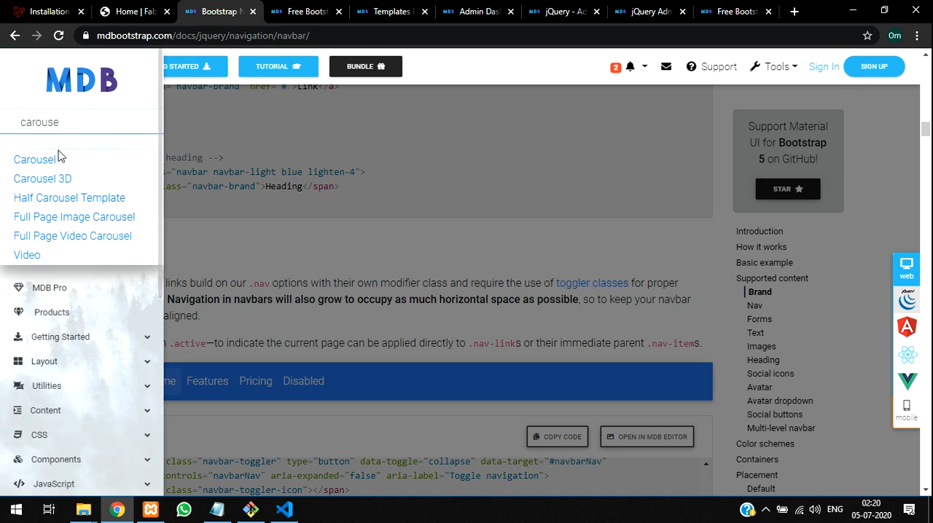
left_click(34, 159)
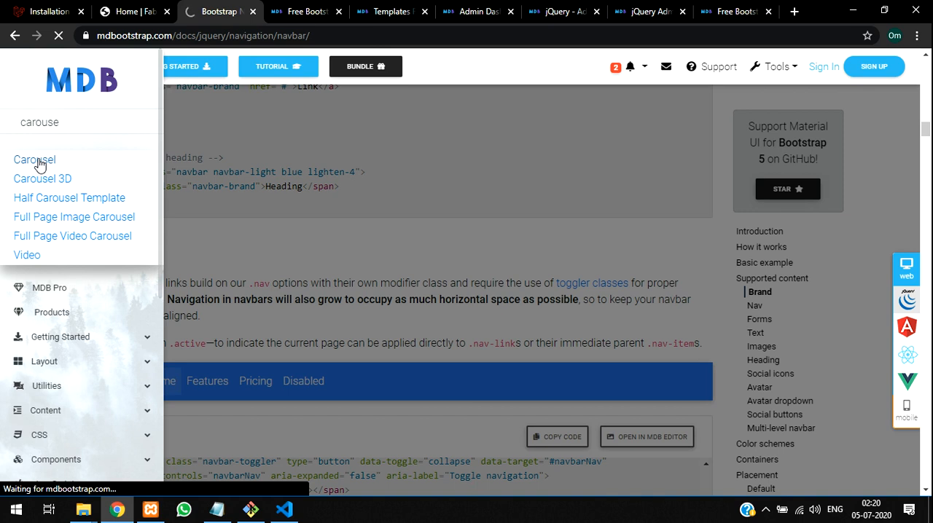
left_click(34, 159)
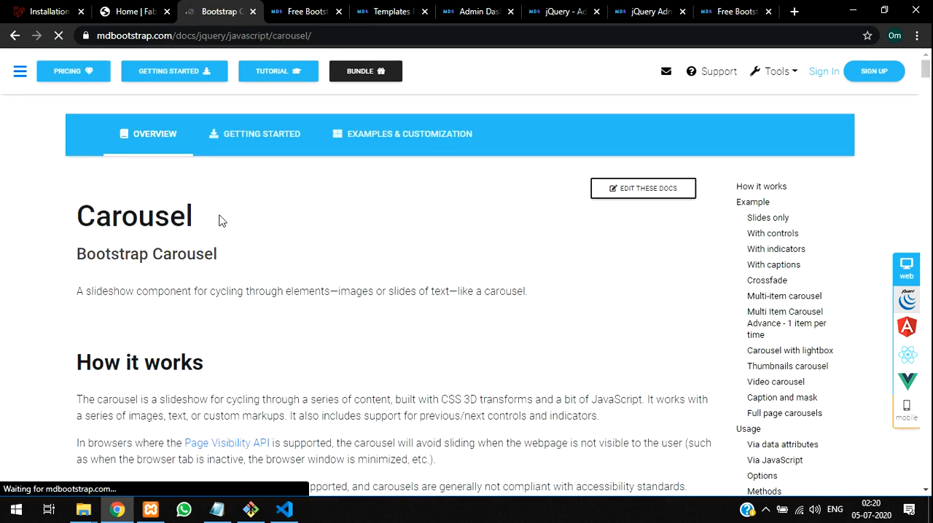
Copy the code of the 'With indicators' carousel example.
scroll("down", 3)
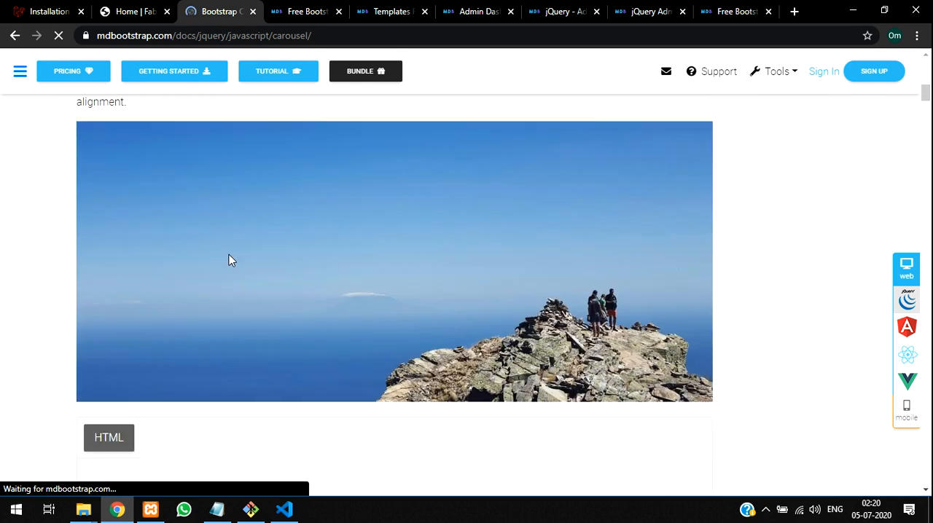
scroll("down", 3)
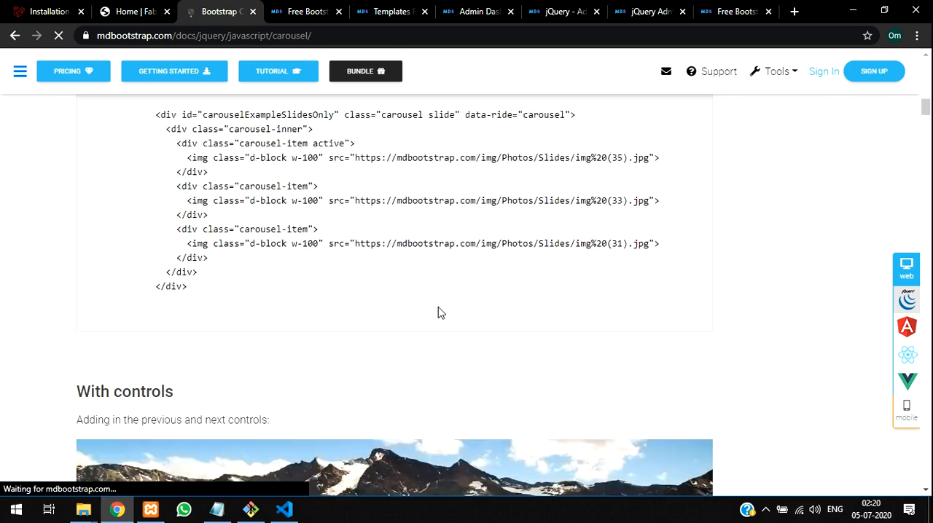
scroll("down", 3)
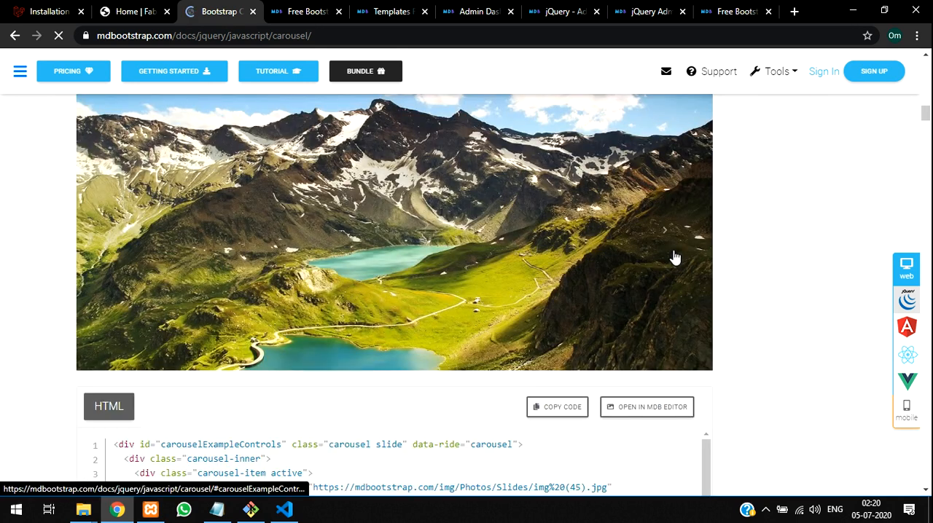
left_click(666, 234)
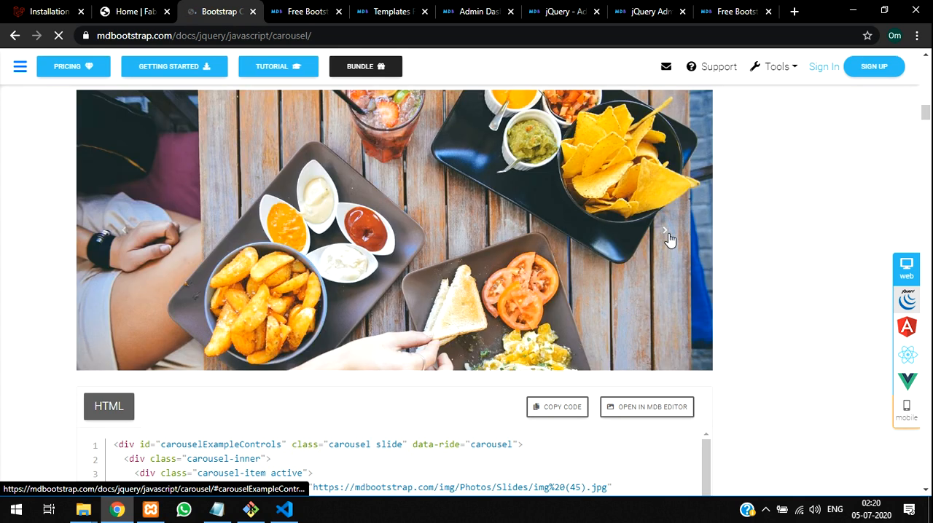
mouse_move(729, 319)
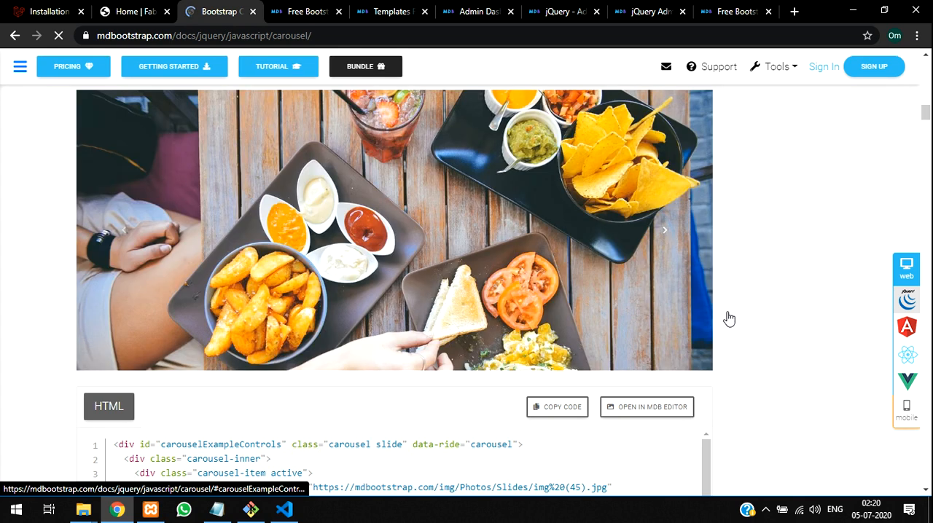
scroll("down", 3)
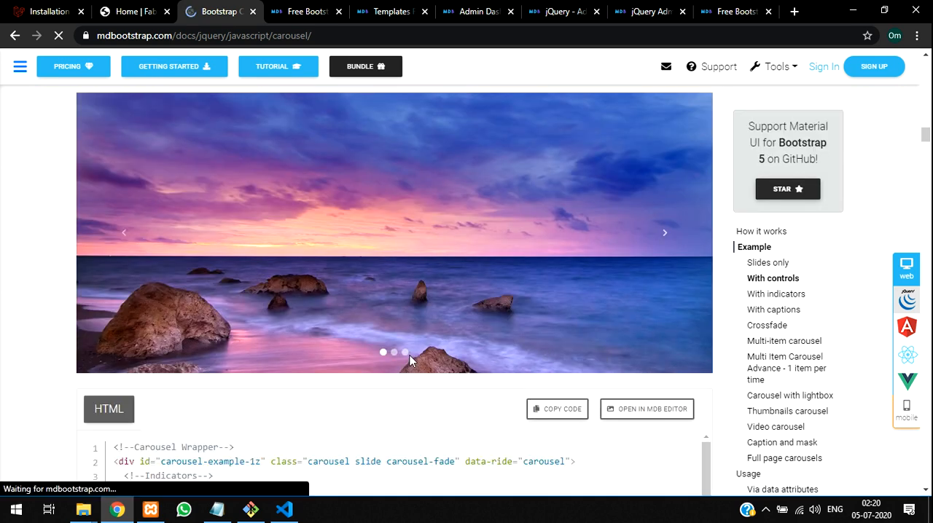
scroll("down", 3)
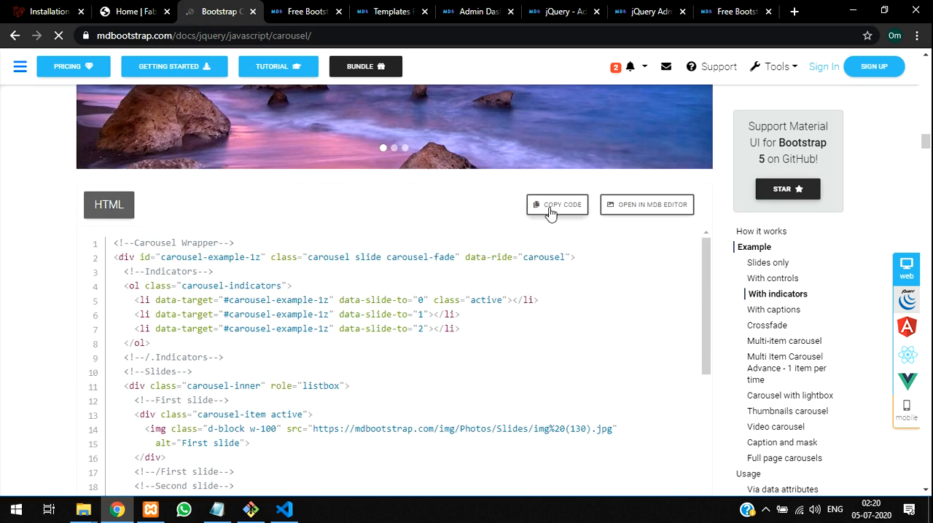
left_click(557, 204)
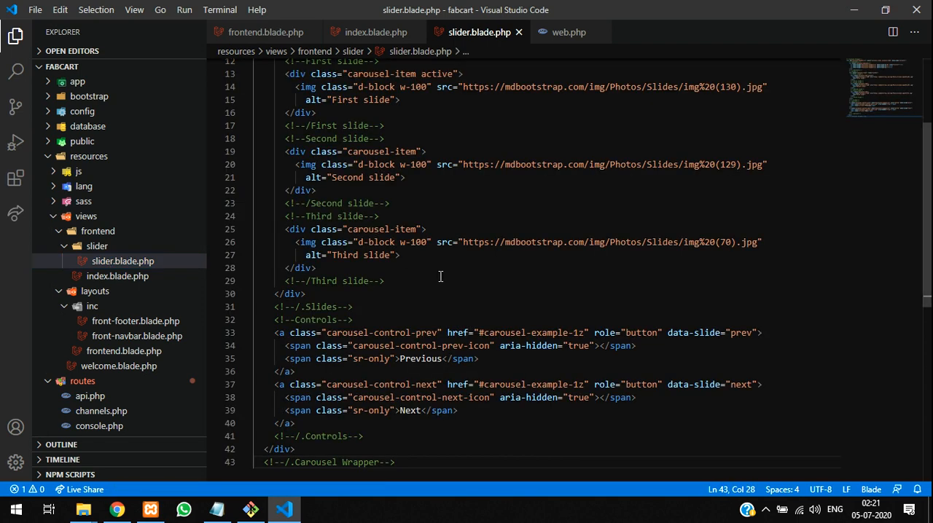
Paste the indicators carousel into slider.blade.php, then open index.blade.php.
scroll("up", 3)
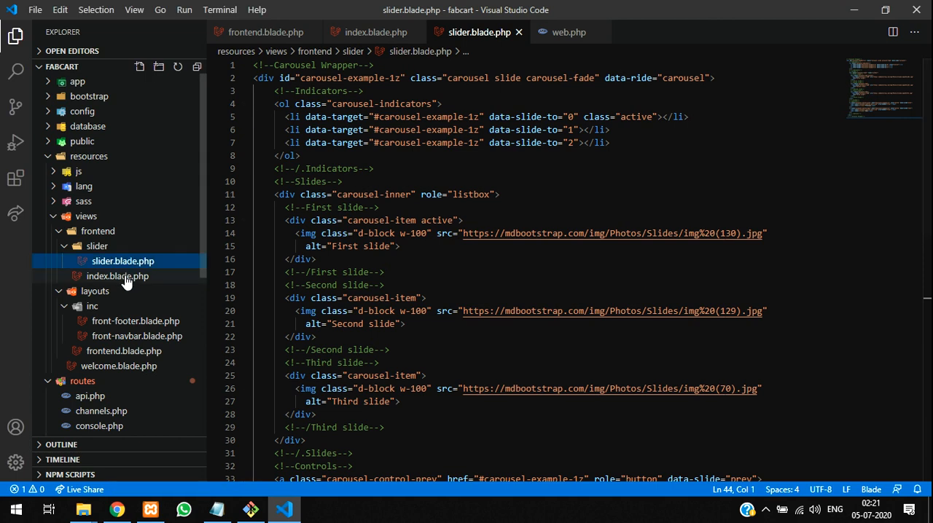
left_click(118, 275)
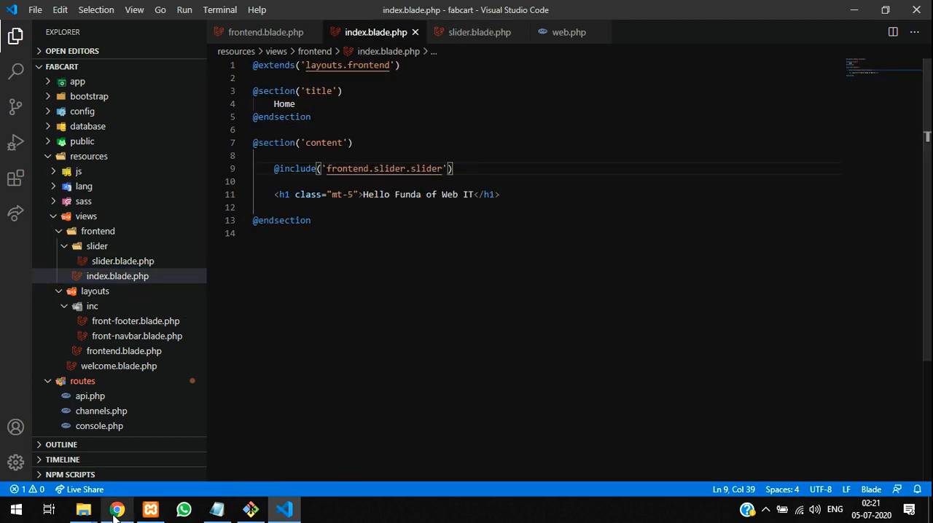
Reload the FabCart homepage in Chrome and advance the carousel to its next slide.
left_click(116, 510)
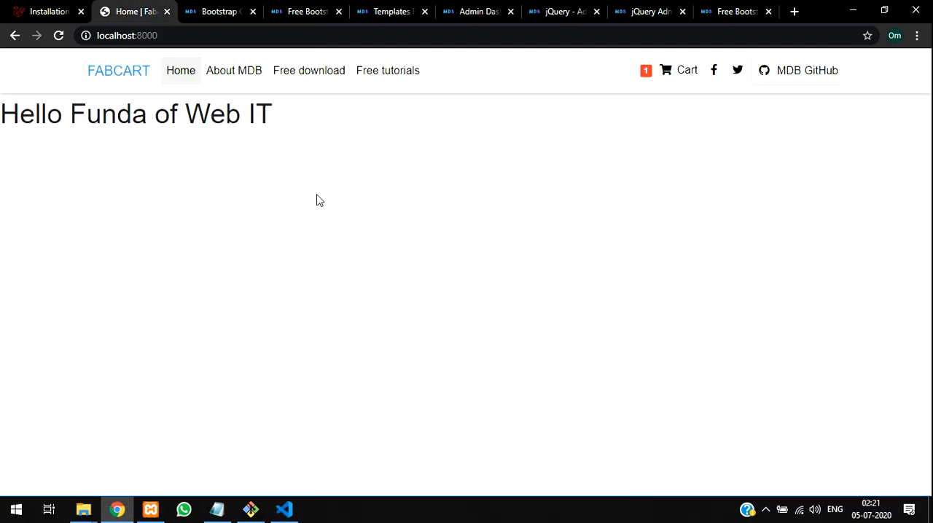
left_click(58, 35)
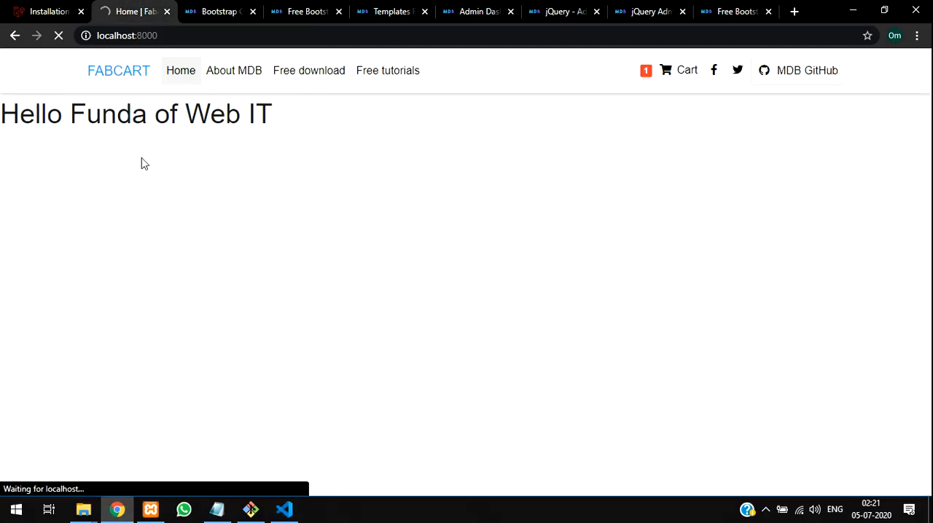
mouse_move(189, 174)
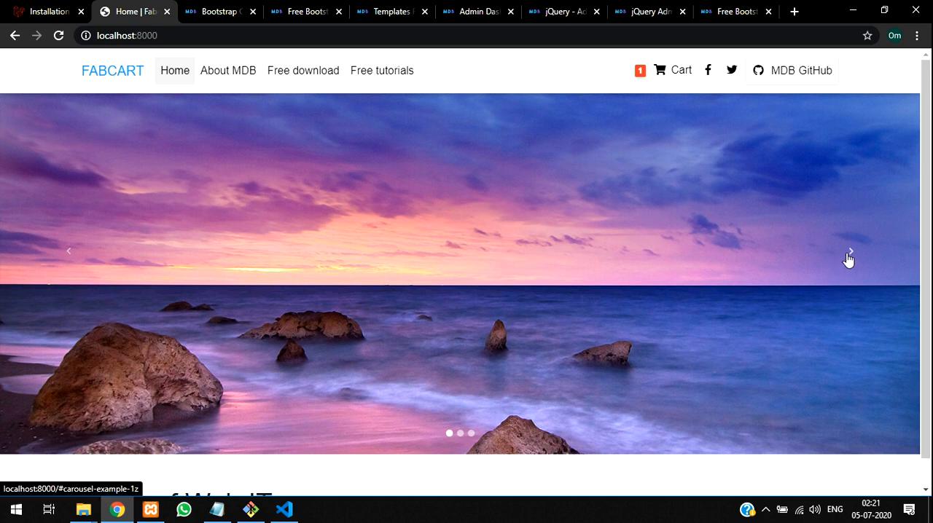
left_click(850, 252)
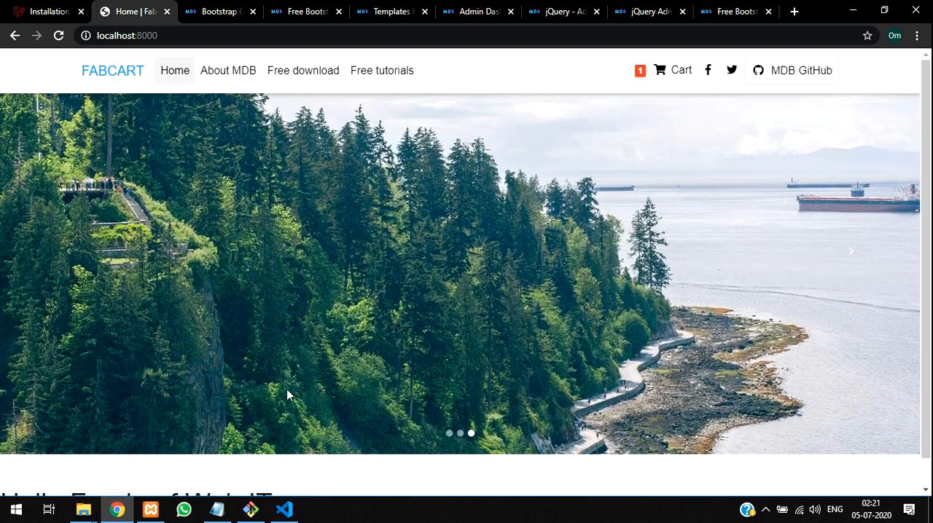
left_click(283, 509)
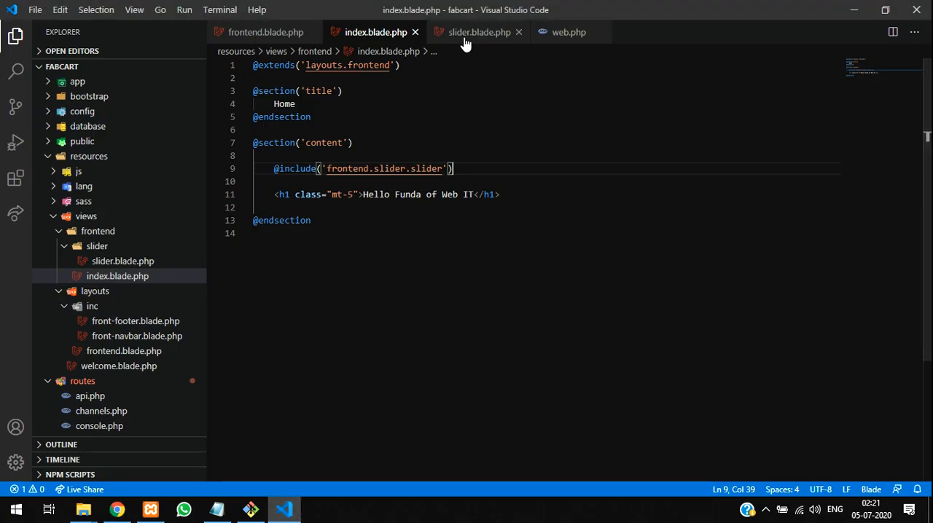
Open slider.blade.php and scroll through its three mdbootstrap slide image URLs.
left_click(478, 32)
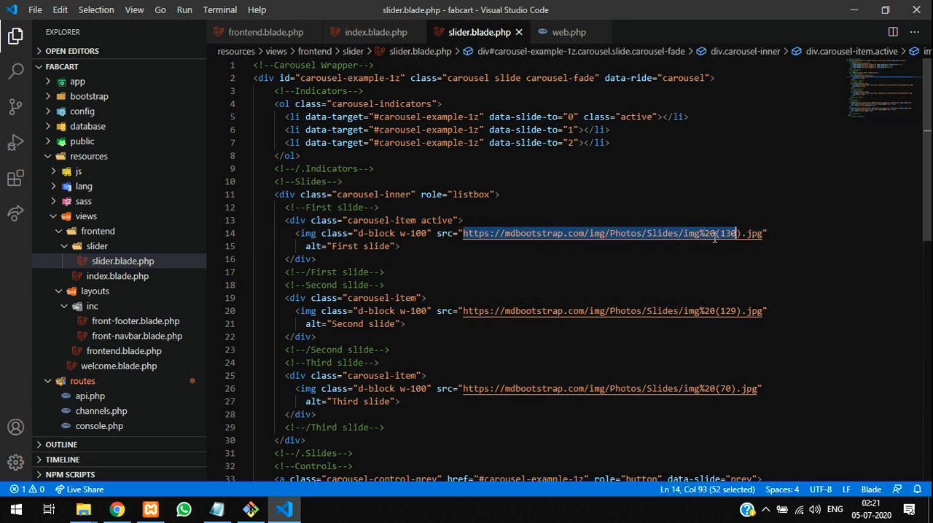
scroll("down", 3)
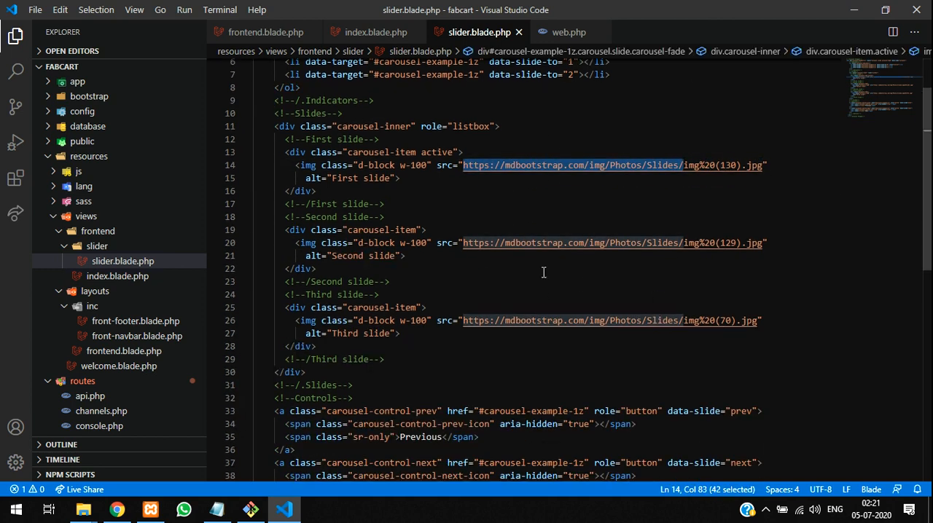
scroll("up", 3)
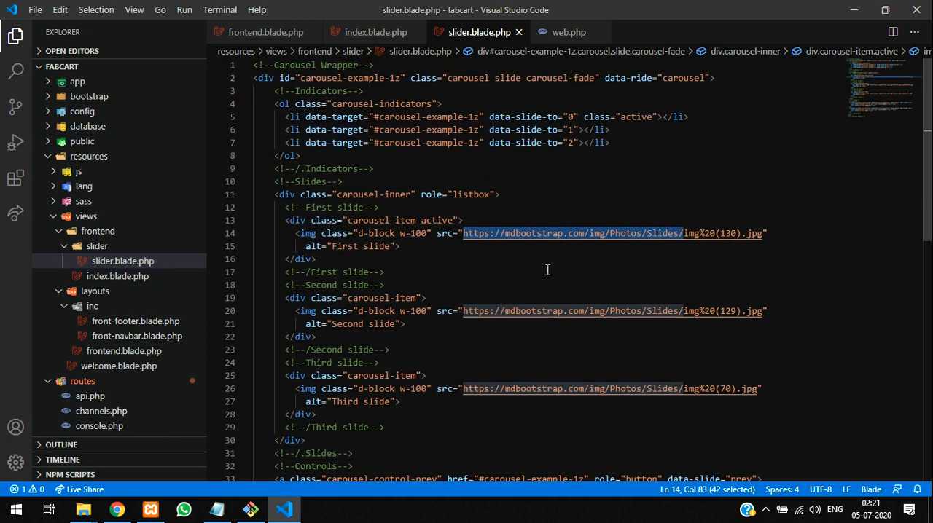
scroll("down", 3)
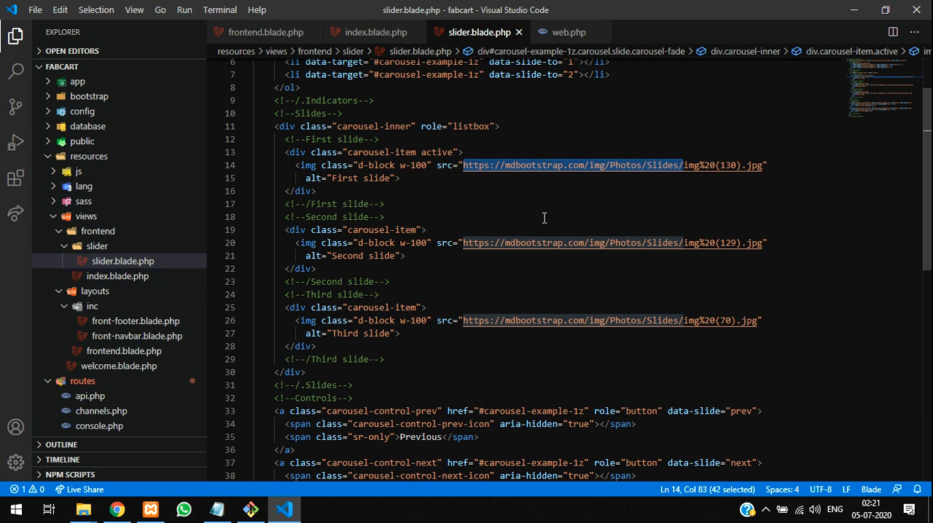
scroll("up", 3)
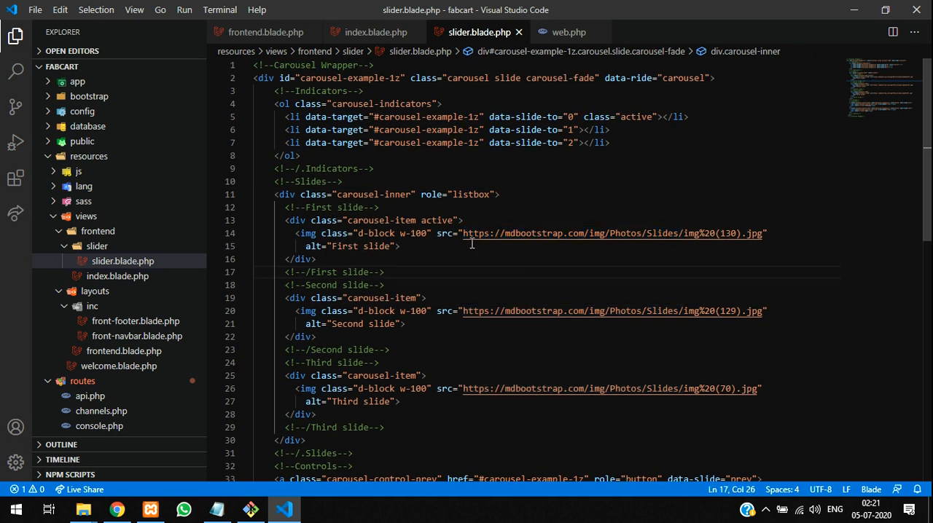
mouse_move(384, 153)
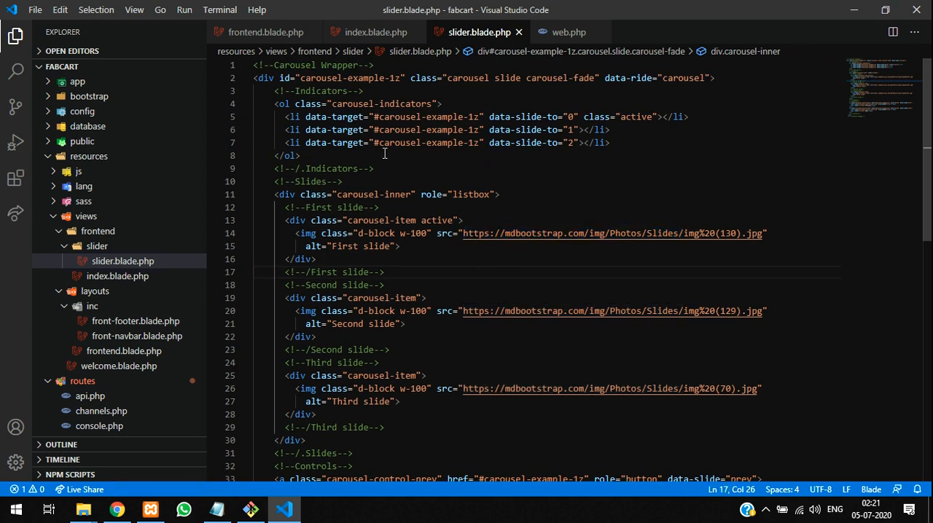
Select the <h1> Hello Funda of Web IT line in index.blade.php, then switch to Chrome.
left_click(374, 32)
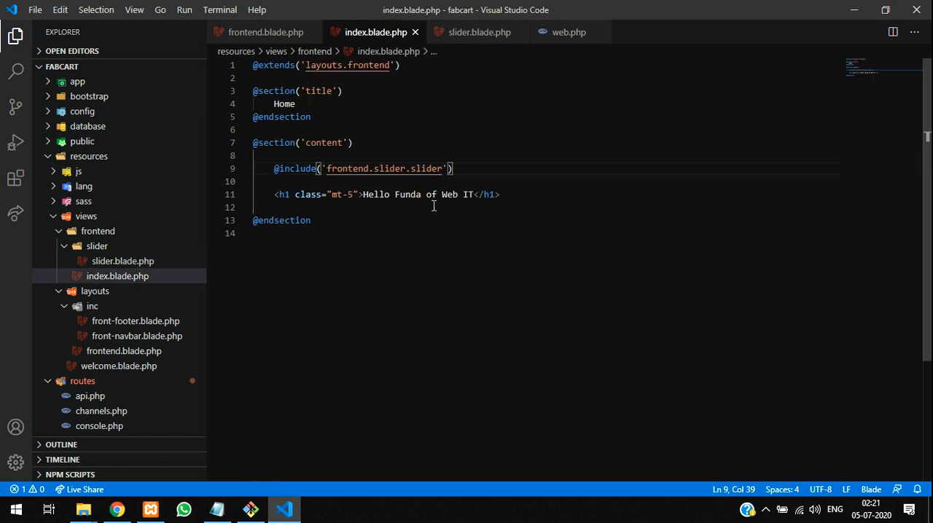
left_click_drag(274, 195, 478, 195)
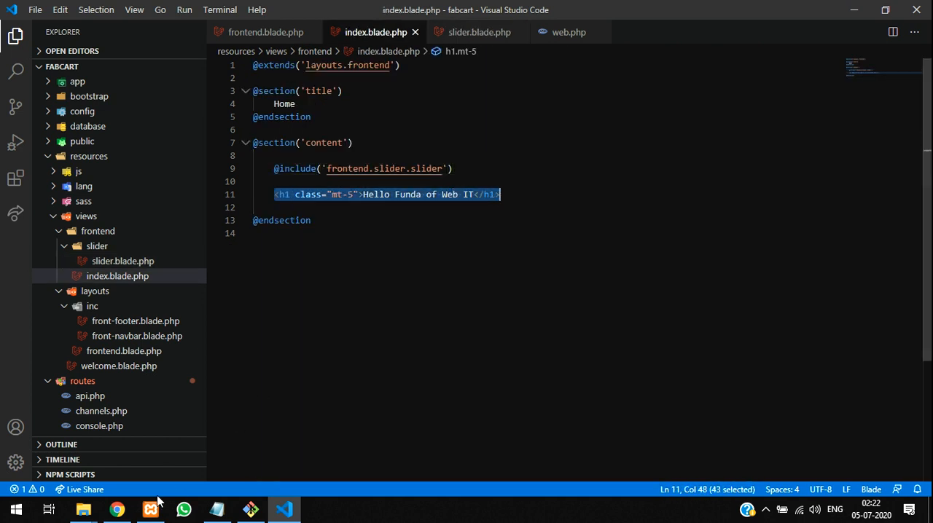
left_click(117, 509)
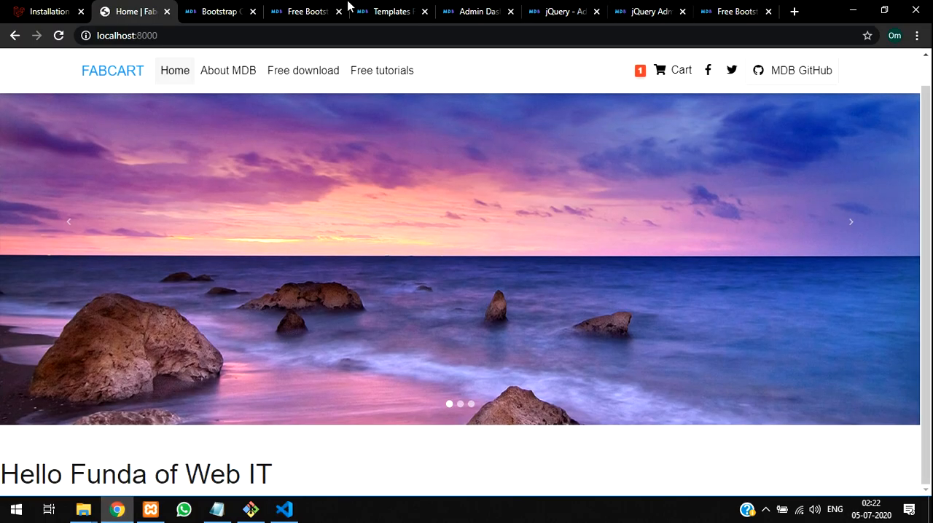
Scroll the e-commerce template snippet's HTML to the first product card's col-lg-3 column.
left_click(390, 11)
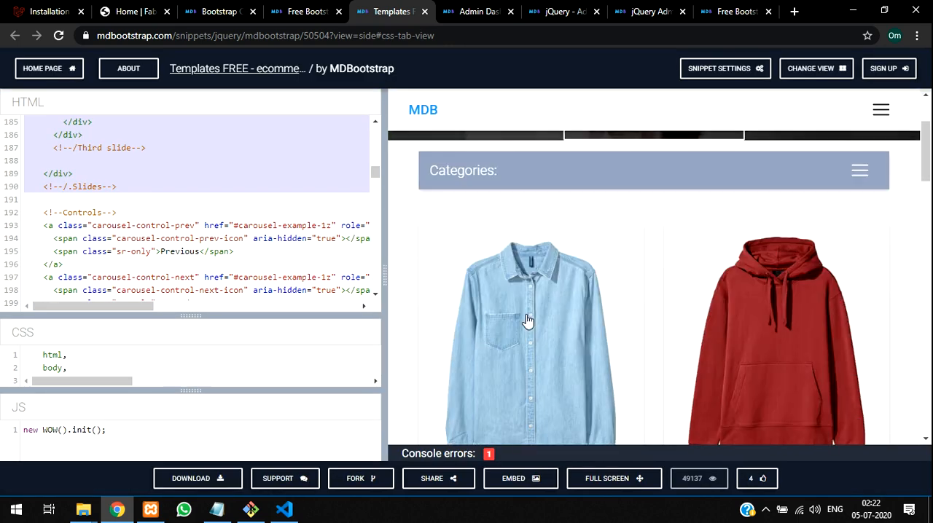
scroll("down", 3)
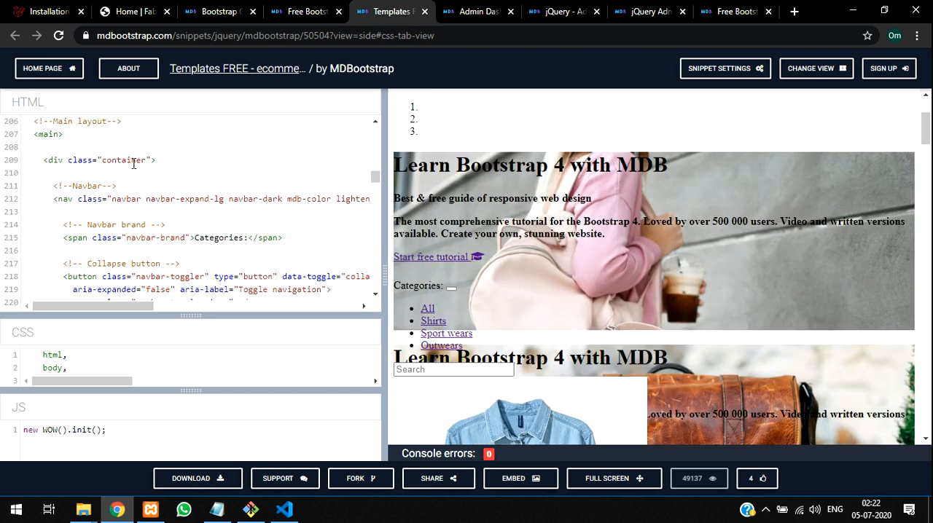
scroll("down", 3)
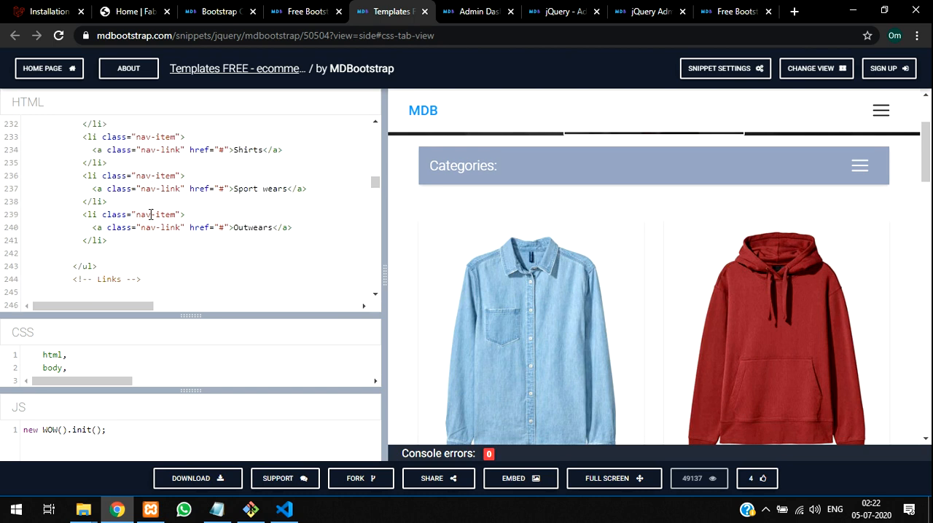
scroll("down", 3)
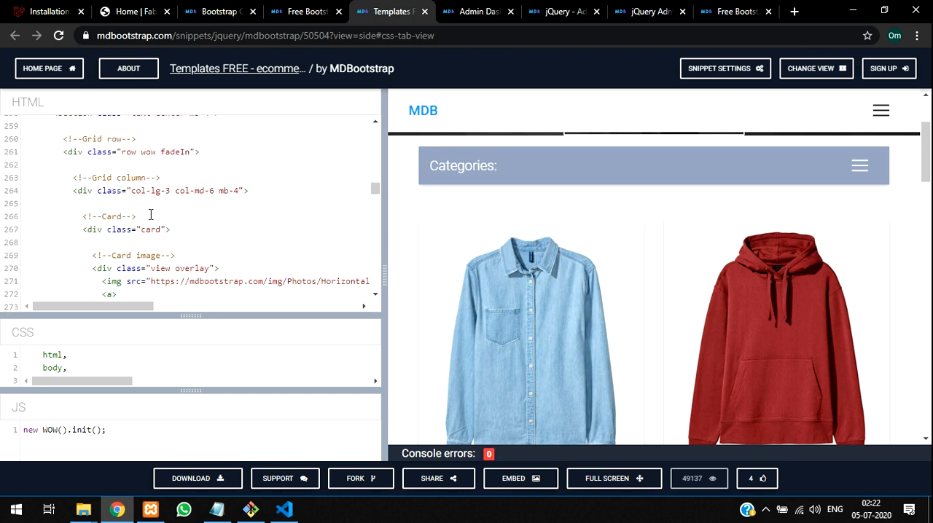
scroll("up", 3)
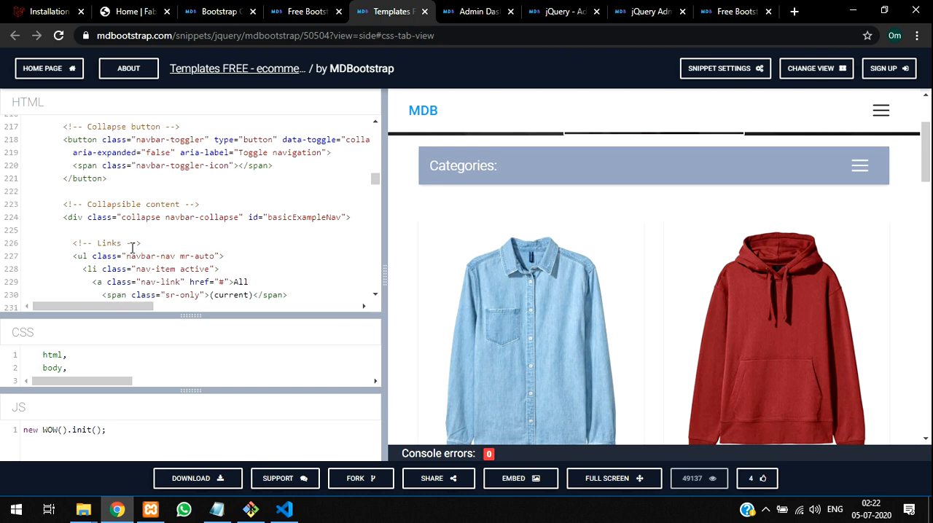
scroll("up", 3)
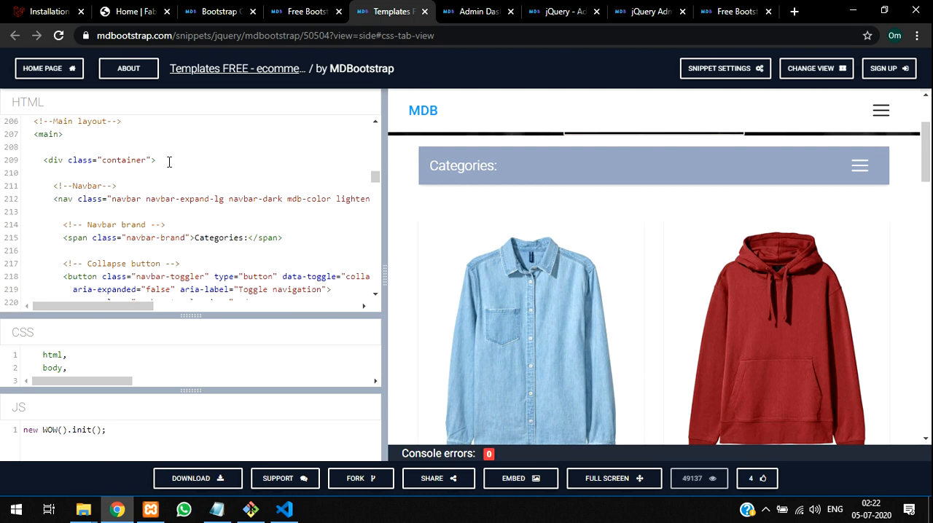
scroll("down", 3)
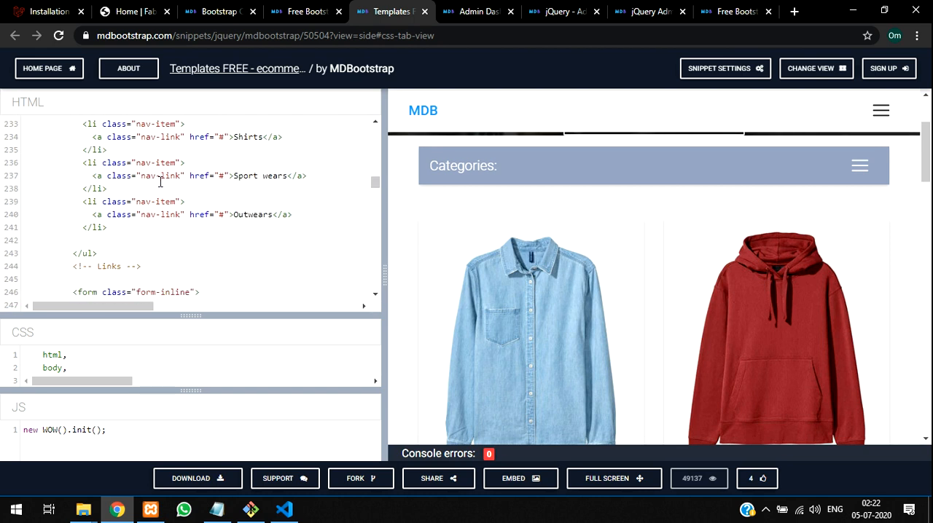
scroll("down", 3)
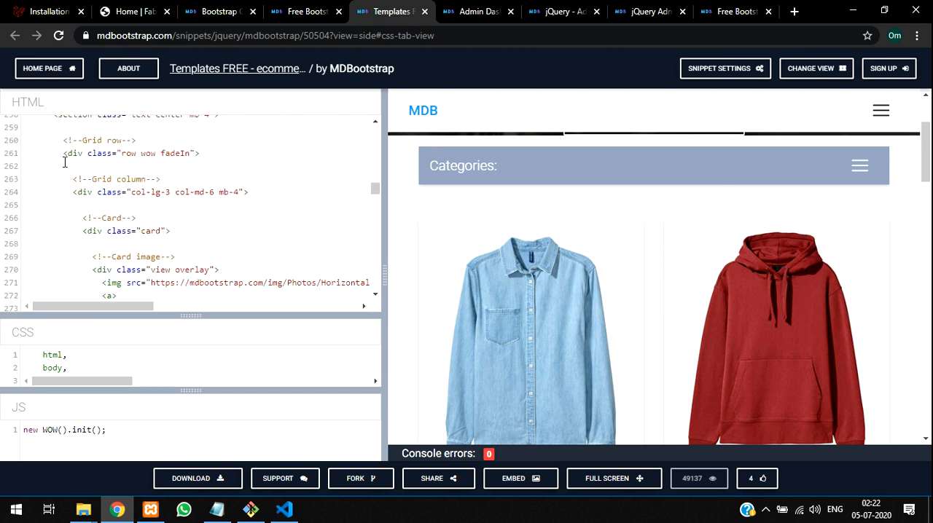
scroll("up", 3)
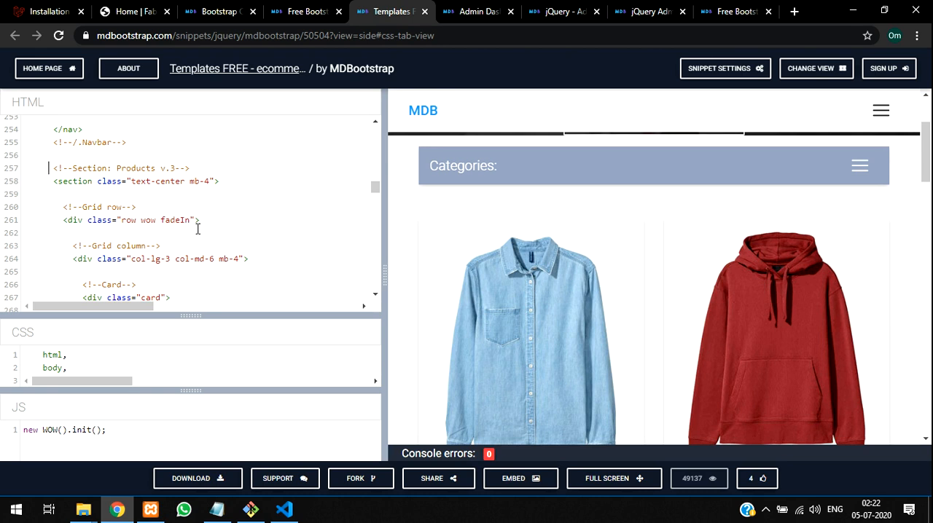
scroll("down", 3)
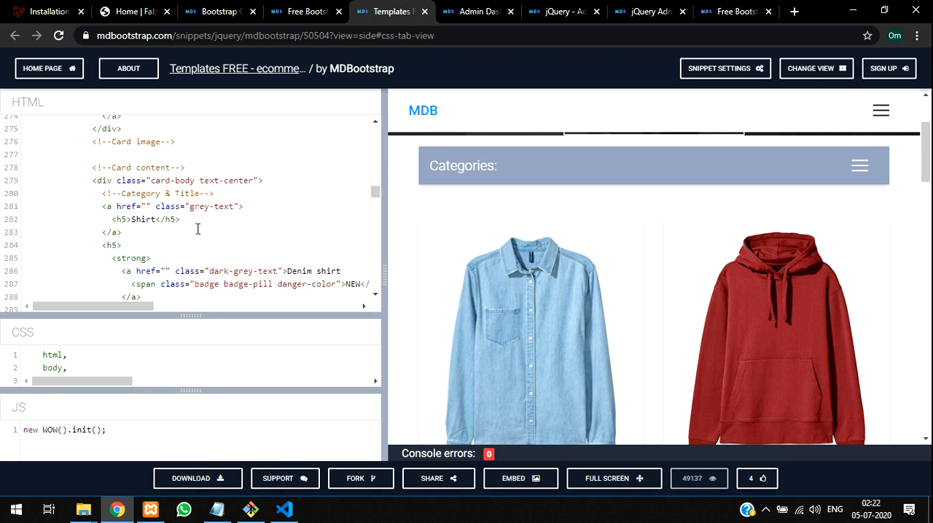
scroll("down", 3)
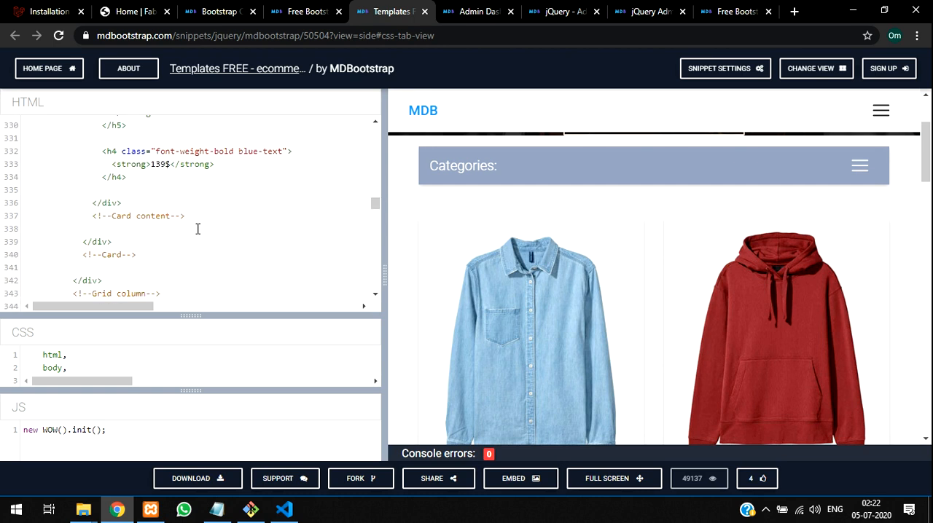
scroll("down", 3)
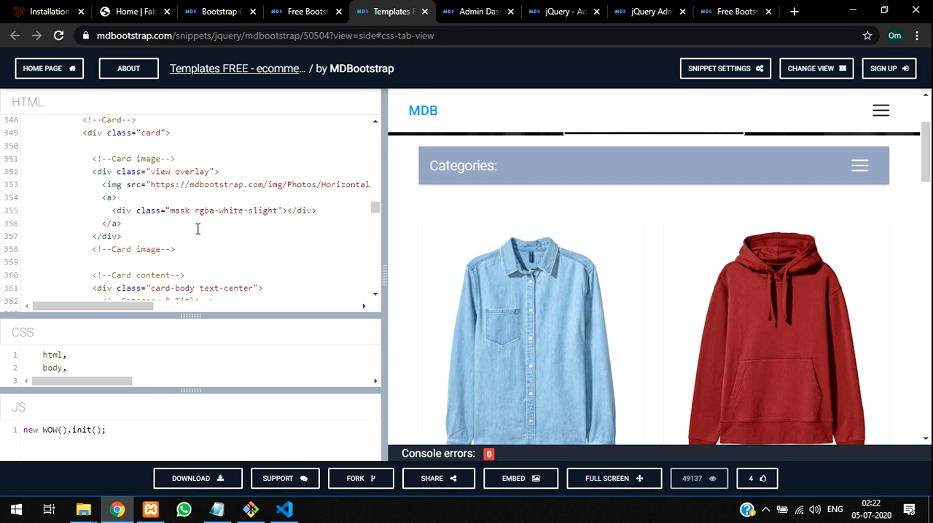
scroll("up", 3)
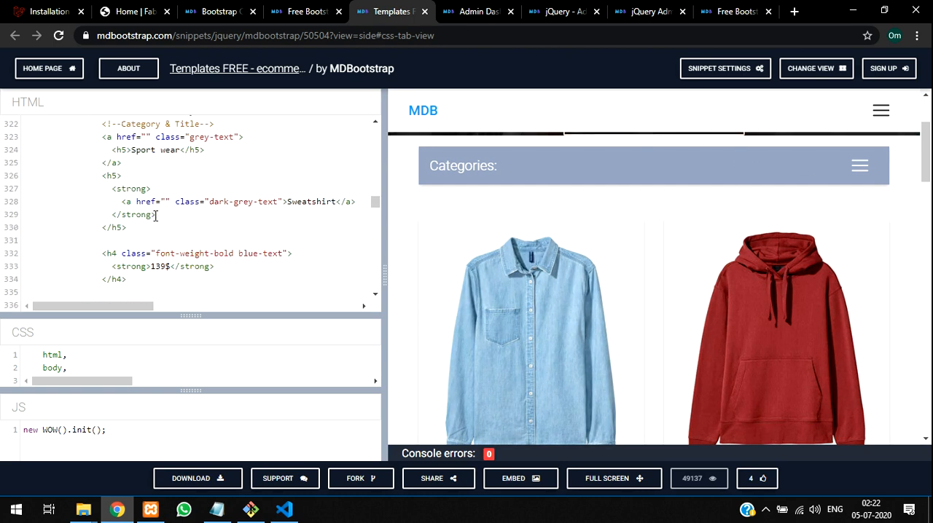
scroll("up", 3)
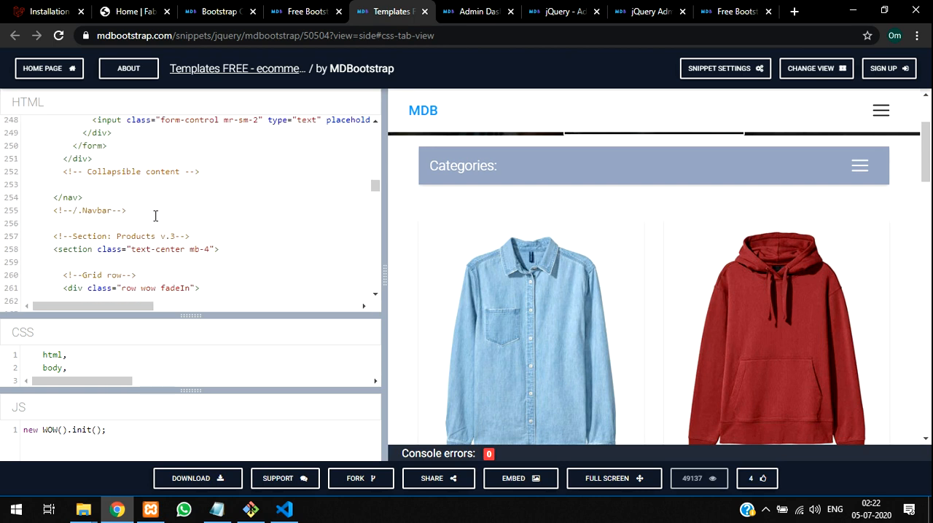
scroll("down", 3)
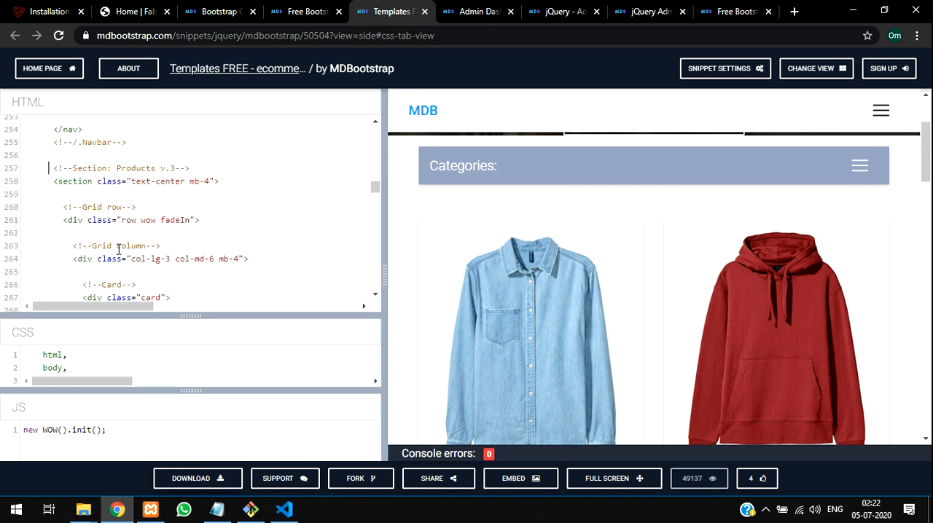
scroll("down", 3)
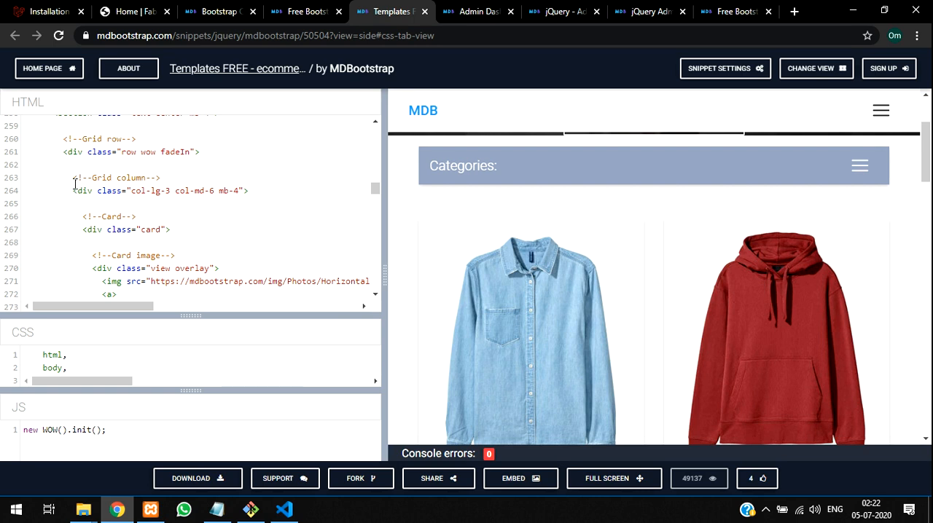
scroll("down", 3)
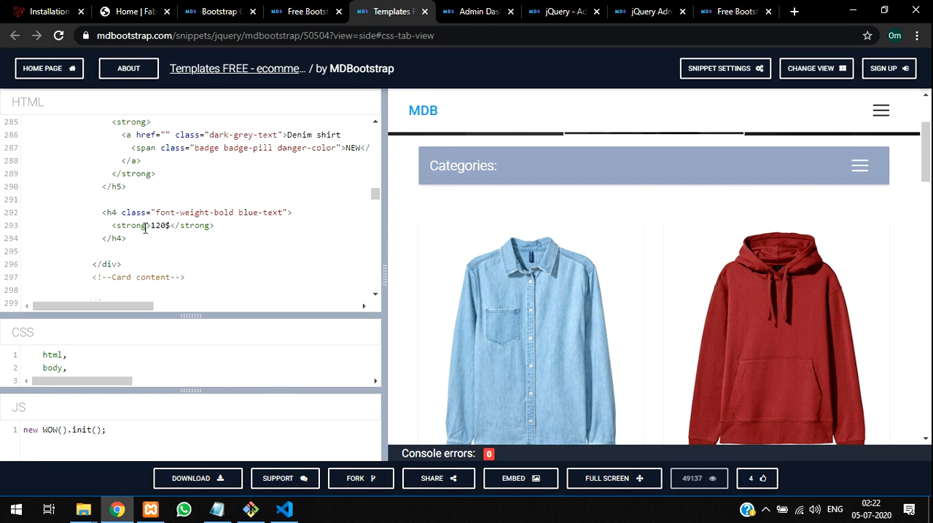
scroll("down", 3)
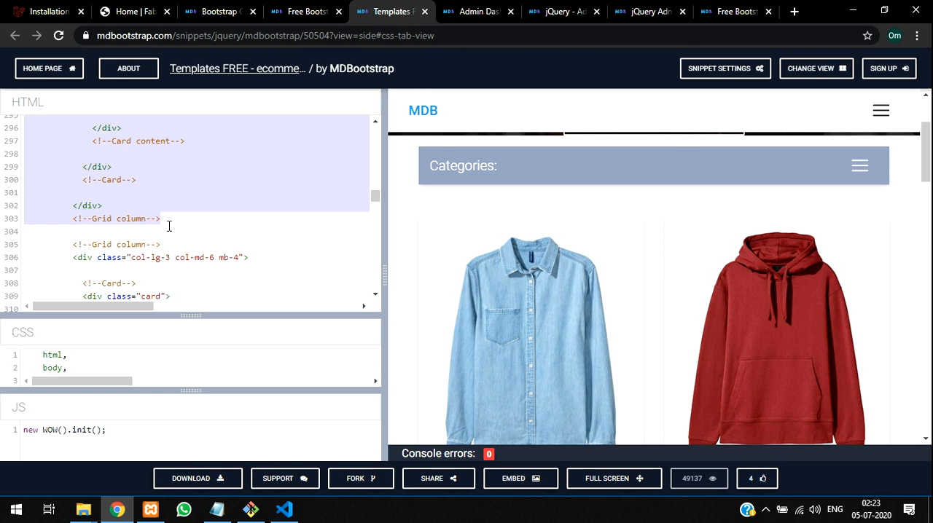
Type section > div.container > div.row over the h1 and paste the product card inside.
left_click(284, 509)
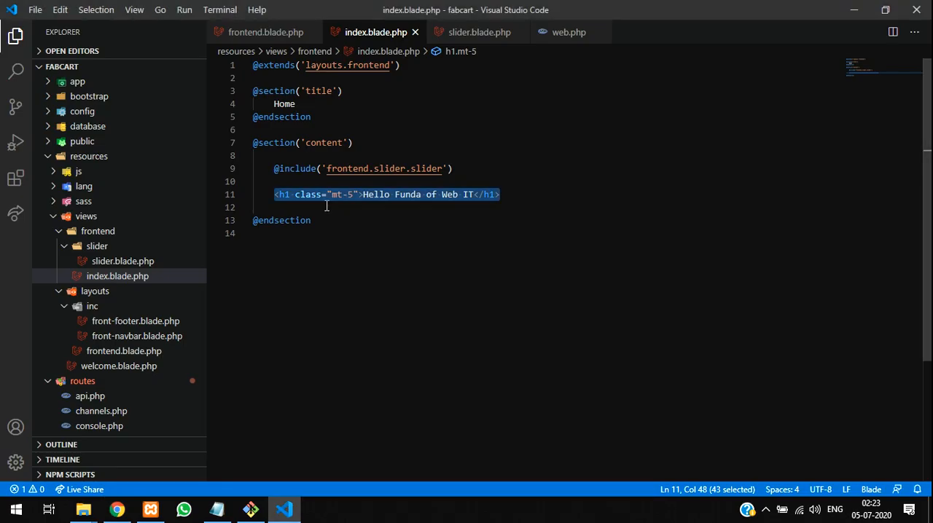
type("section>")
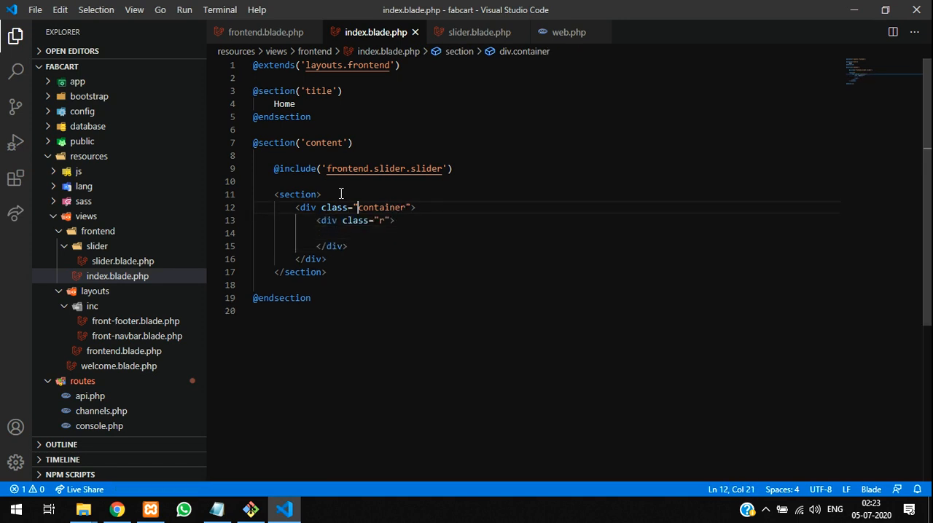
type("po")
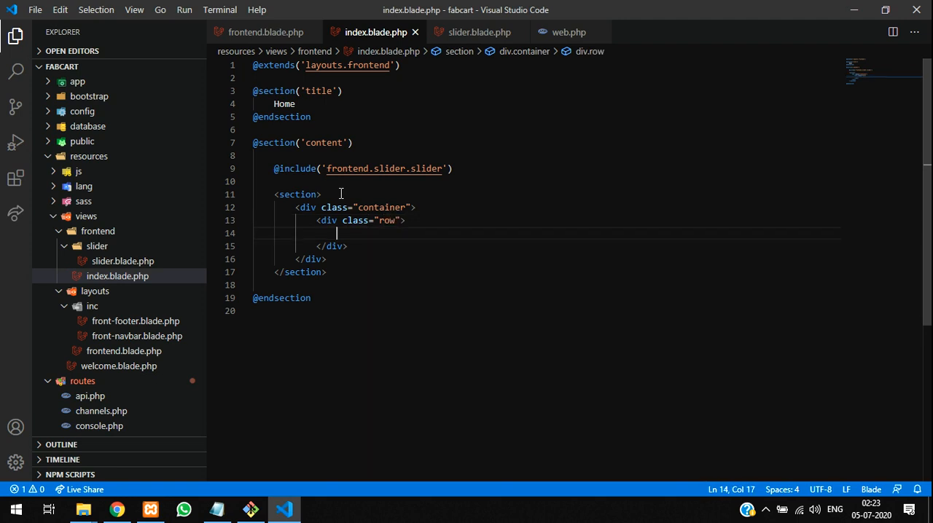
scroll("down", 3)
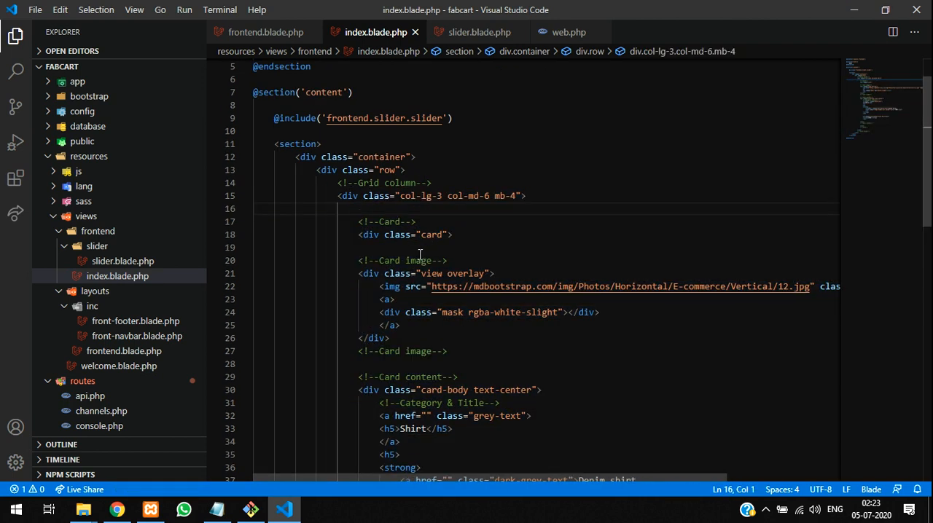
left_click(412, 260)
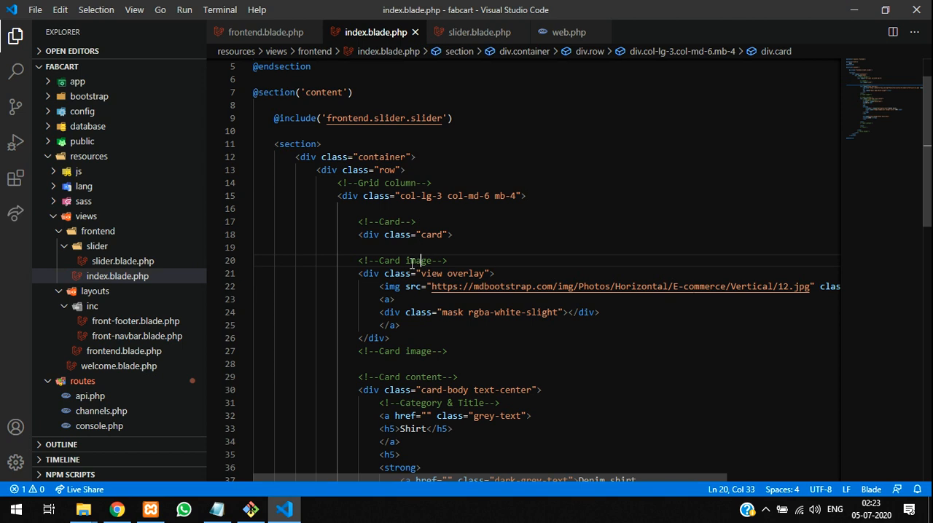
left_click(373, 310)
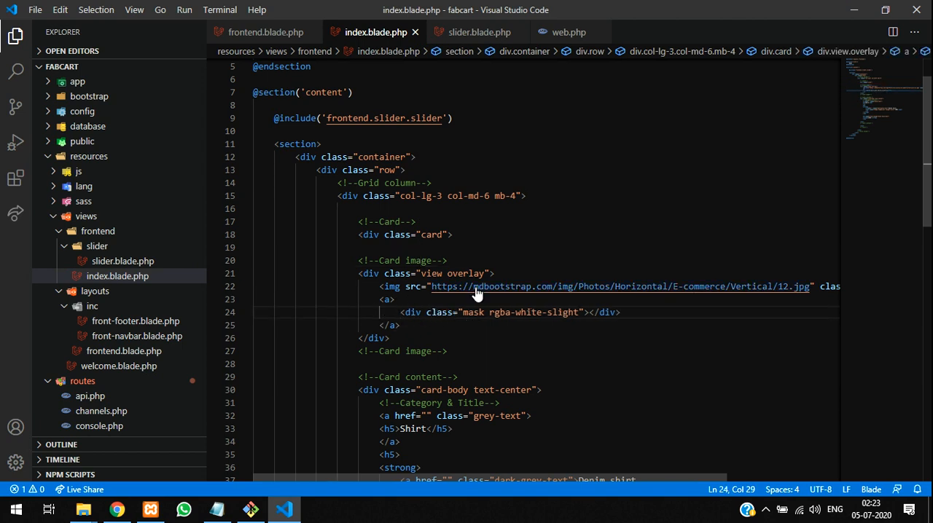
scroll("down", 3)
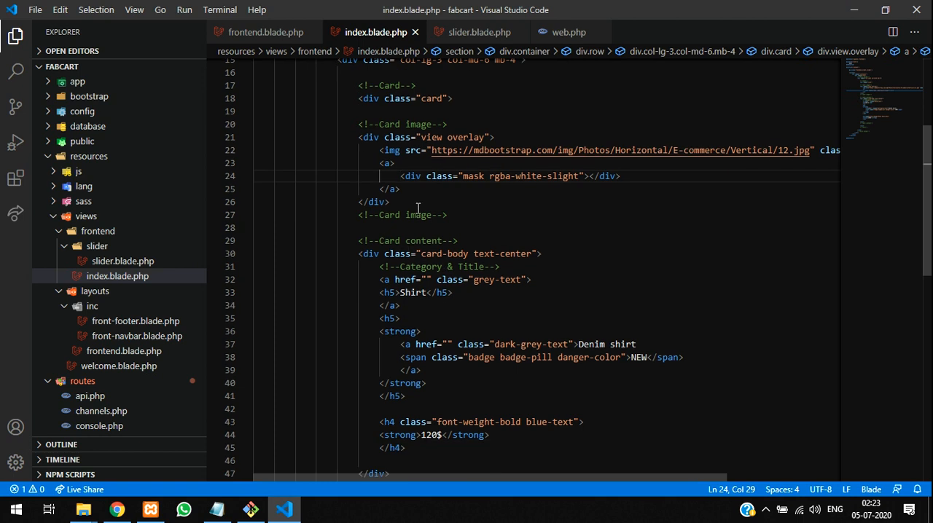
scroll("down", 3)
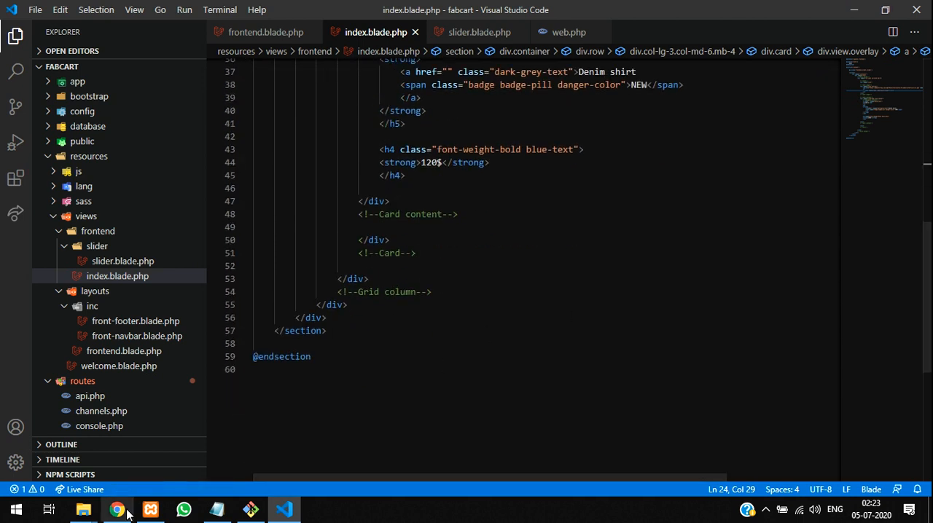
View the homepage in Chrome and scroll to the single Denim shirt card priced 120$.
left_click(117, 509)
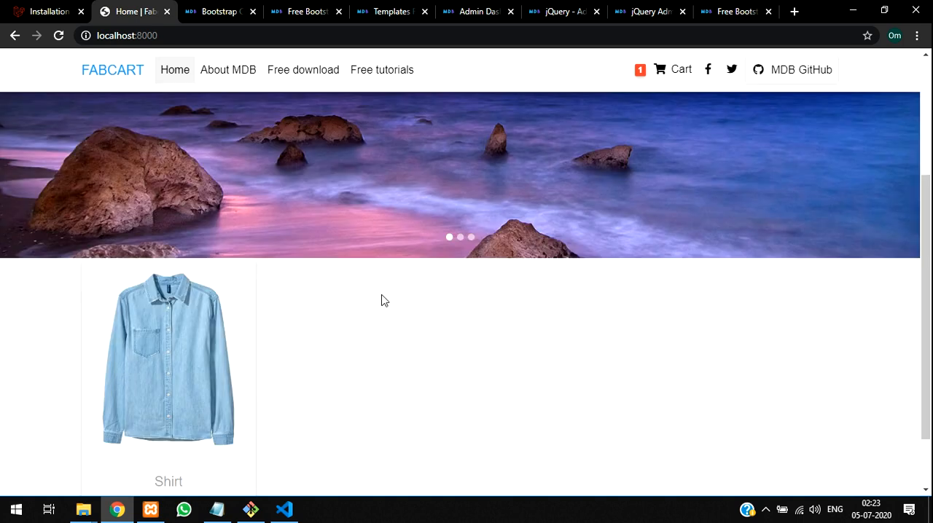
scroll("down", 3)
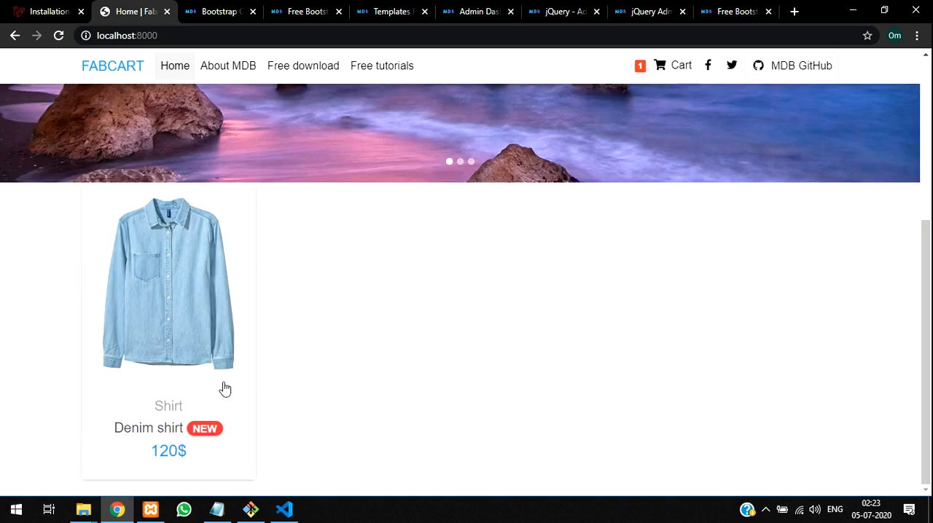
mouse_move(195, 373)
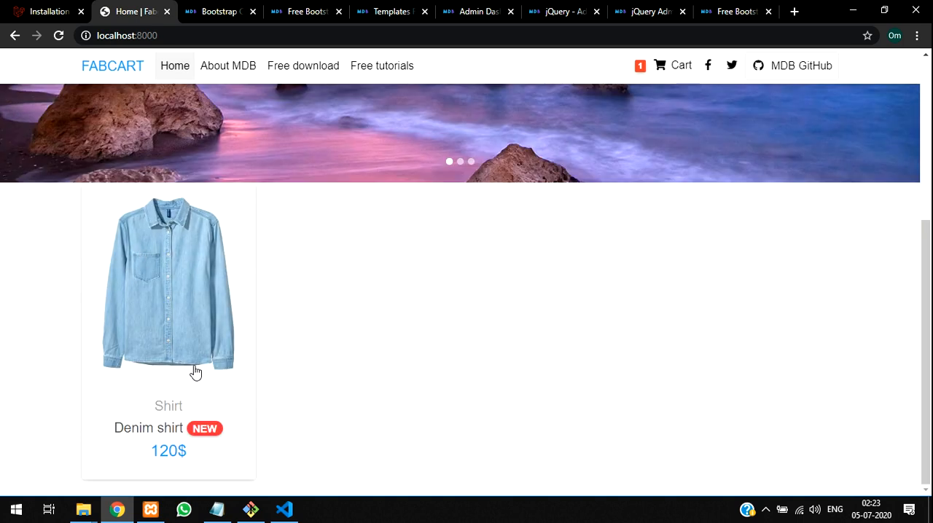
Add class="py-4" to the opening section tag on line 11 of index.blade.php.
left_click(283, 508)
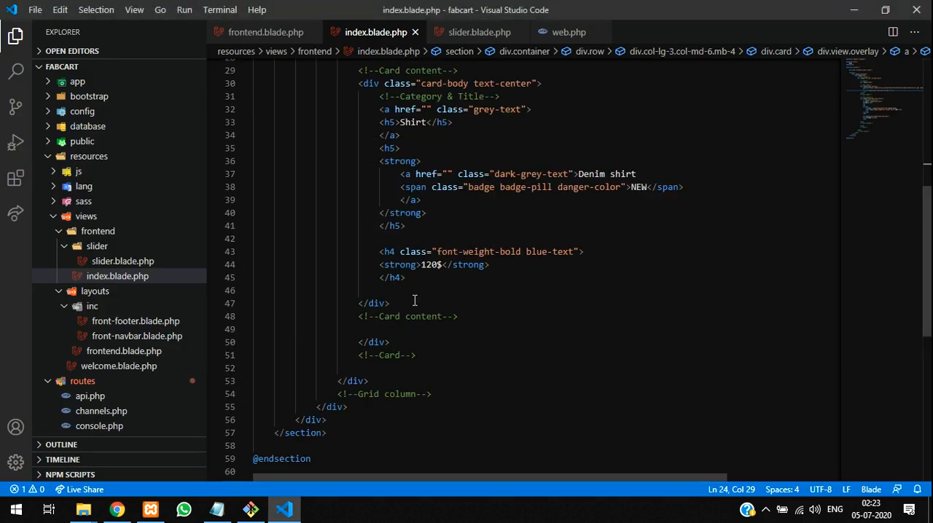
scroll("up", 3)
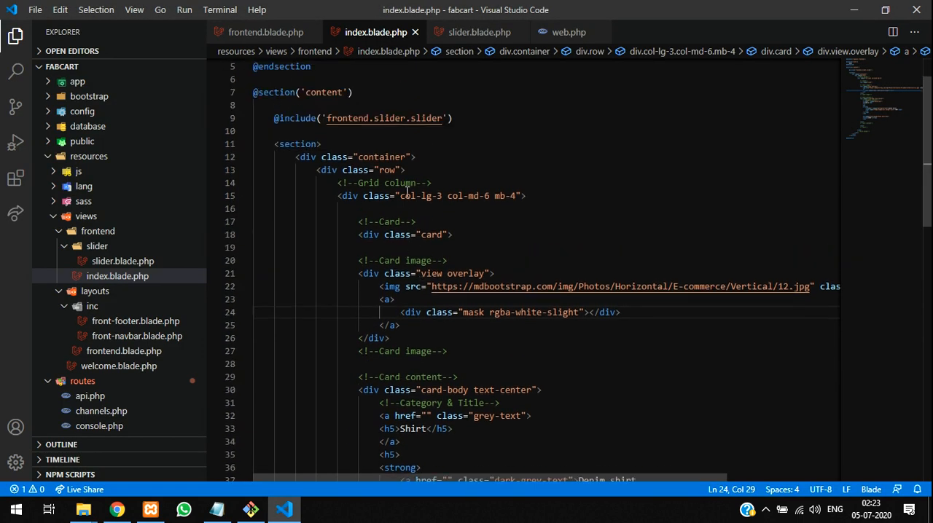
left_click(321, 143)
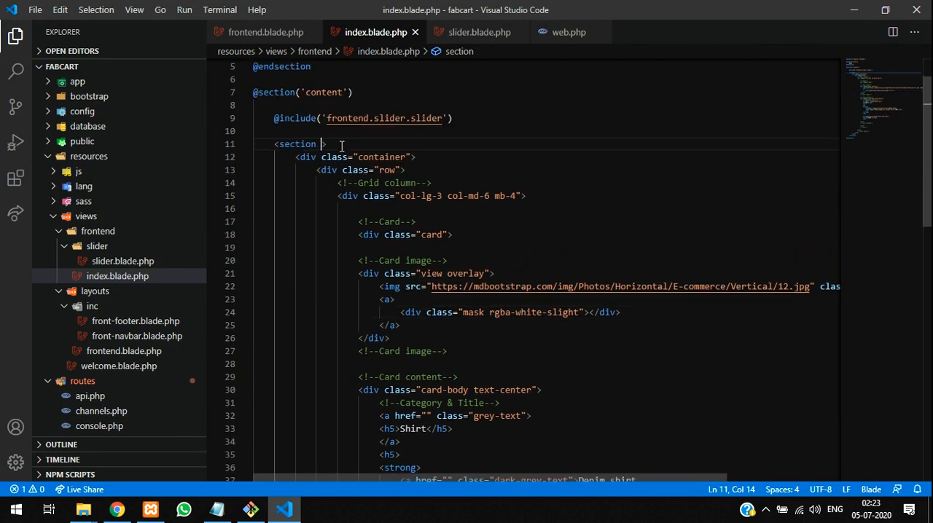
type("class=\"\"")
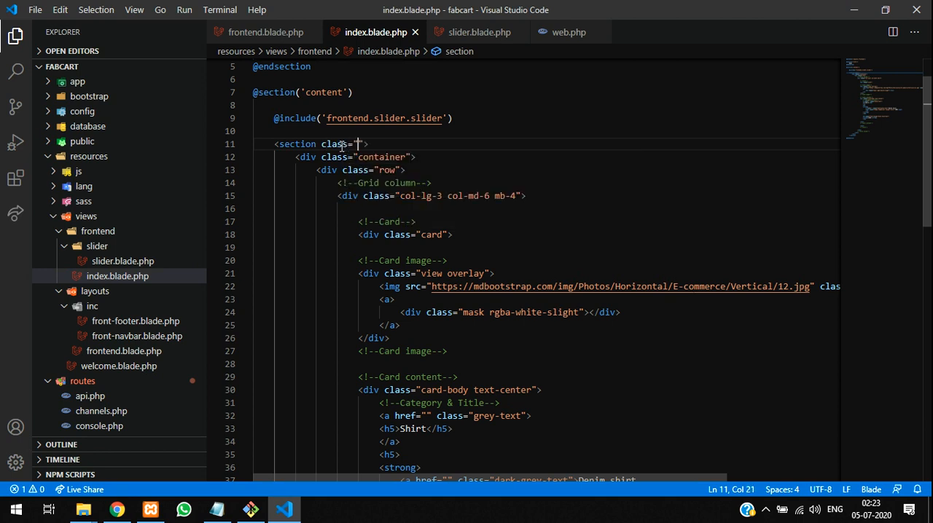
type("py-4")
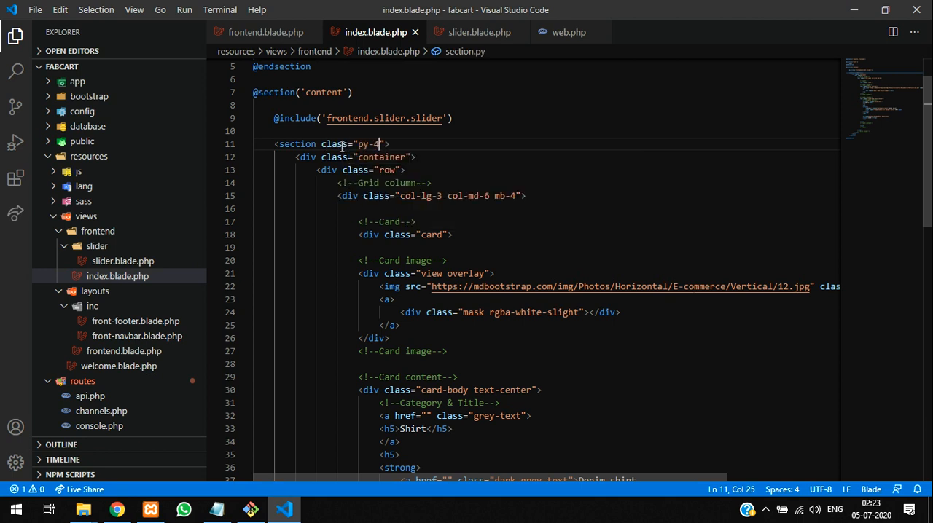
Reload localhost:8000 in Chrome and scroll to check the spacing around the Denim shirt card.
left_click(116, 509)
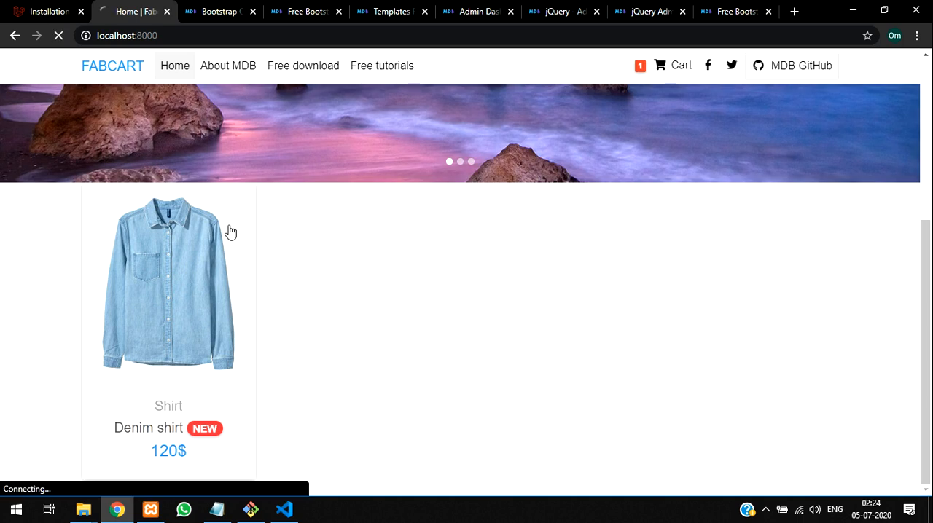
mouse_move(259, 264)
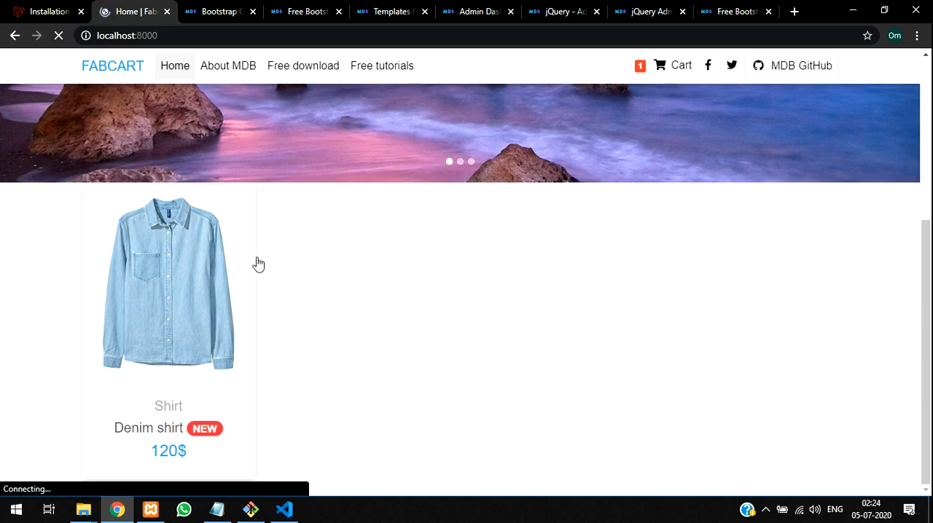
key("alt+tab")
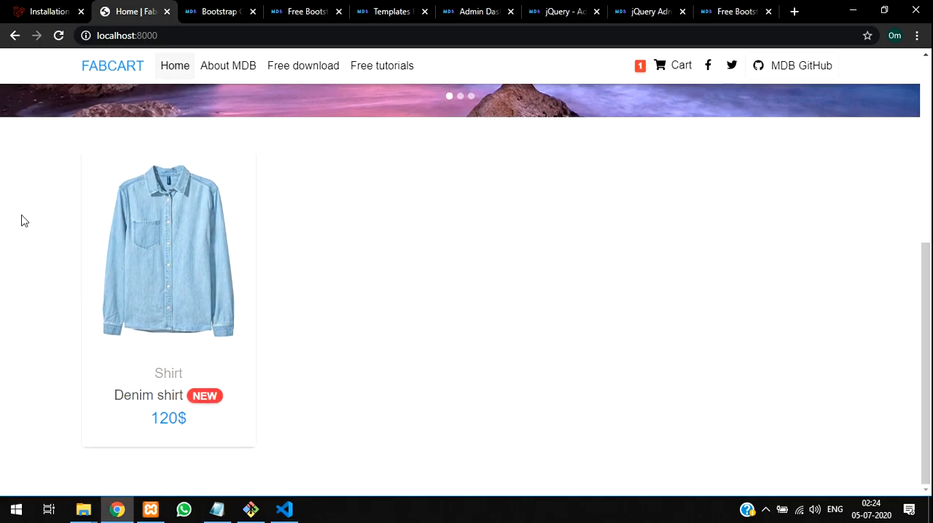
mouse_move(545, 297)
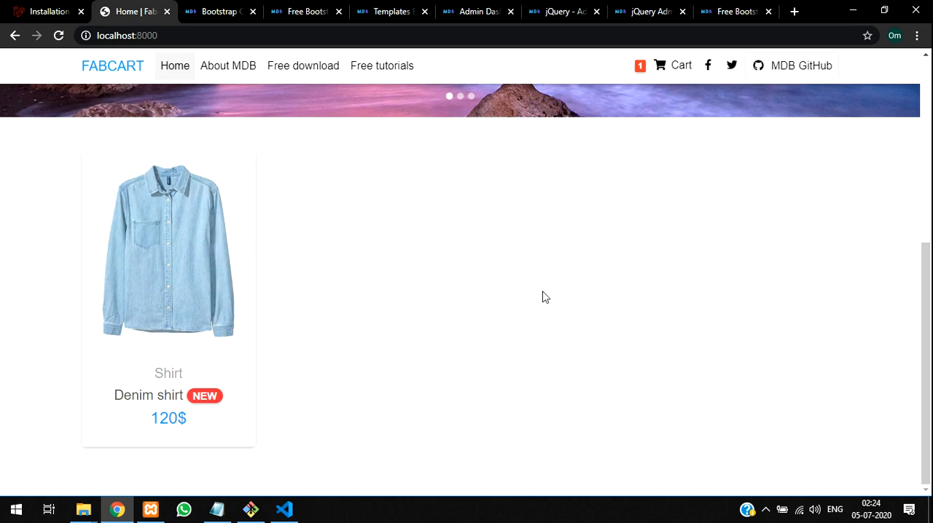
scroll("up", 3)
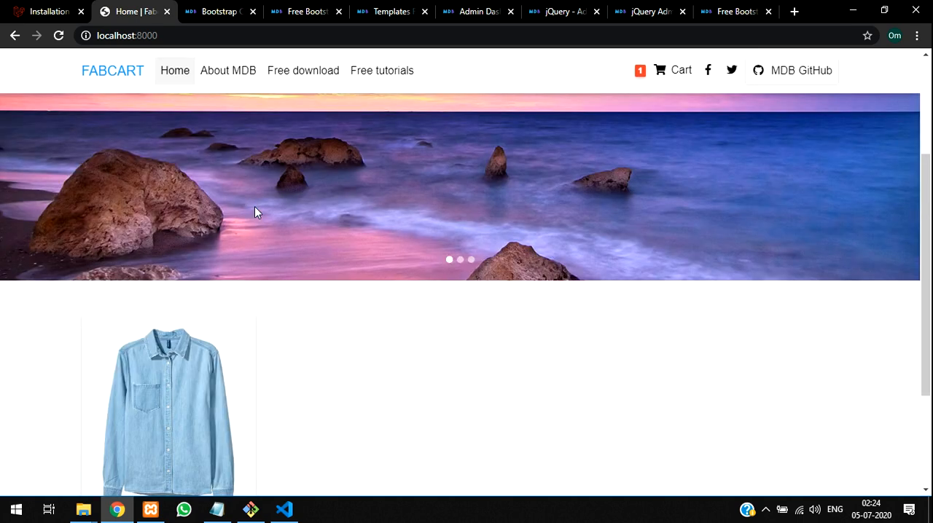
scroll("down", 3)
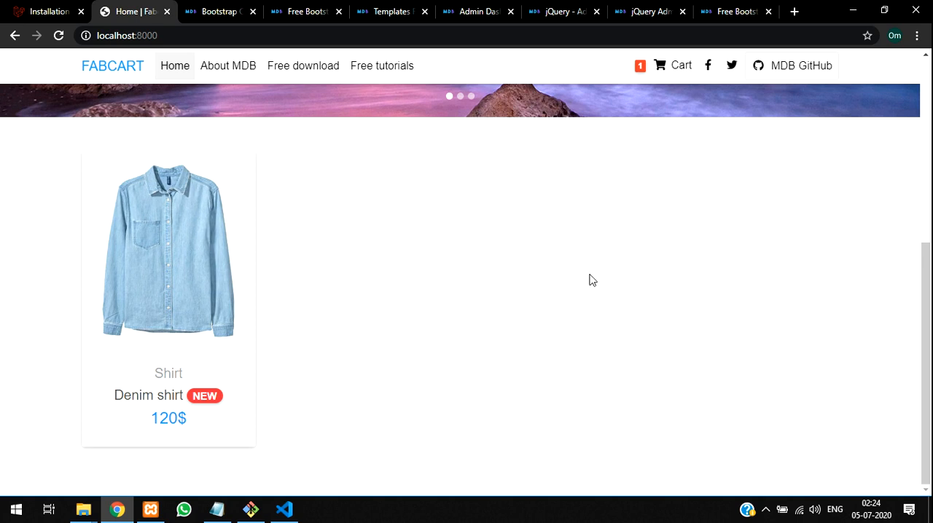
mouse_move(308, 329)
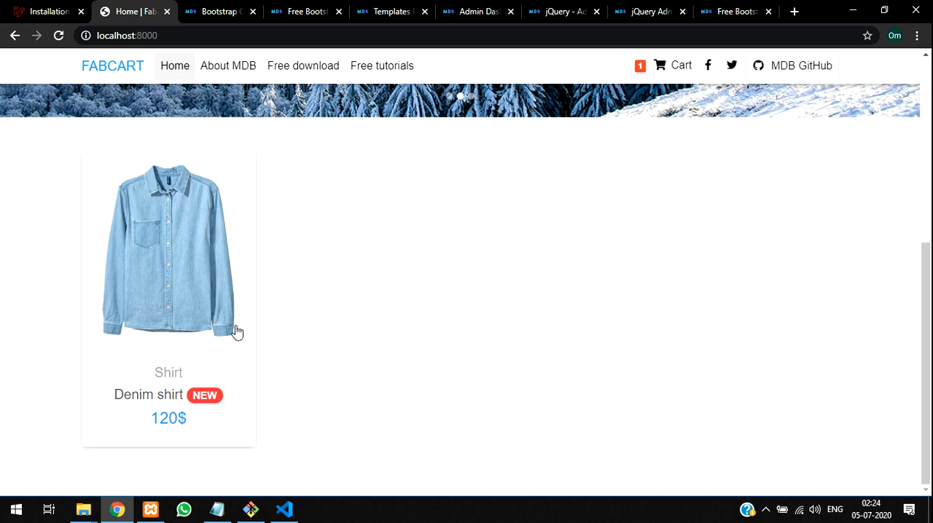
mouse_move(180, 273)
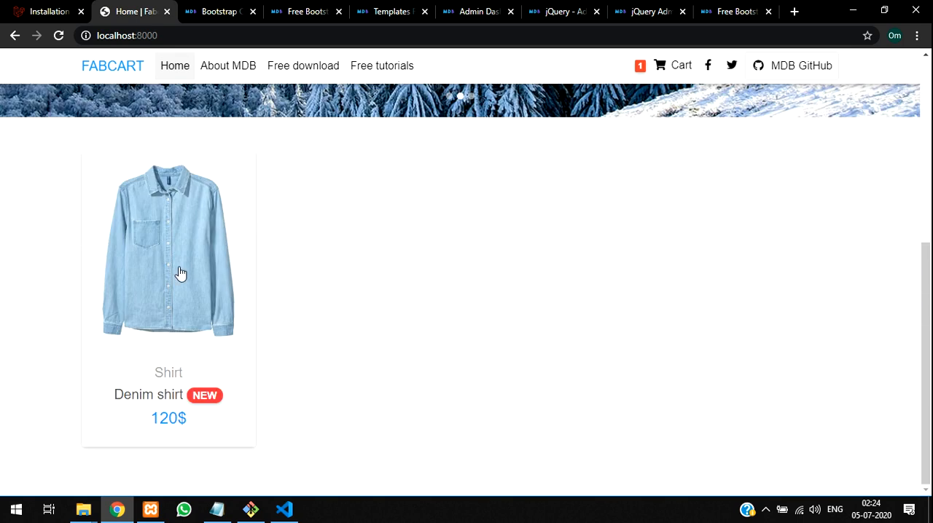
mouse_move(247, 303)
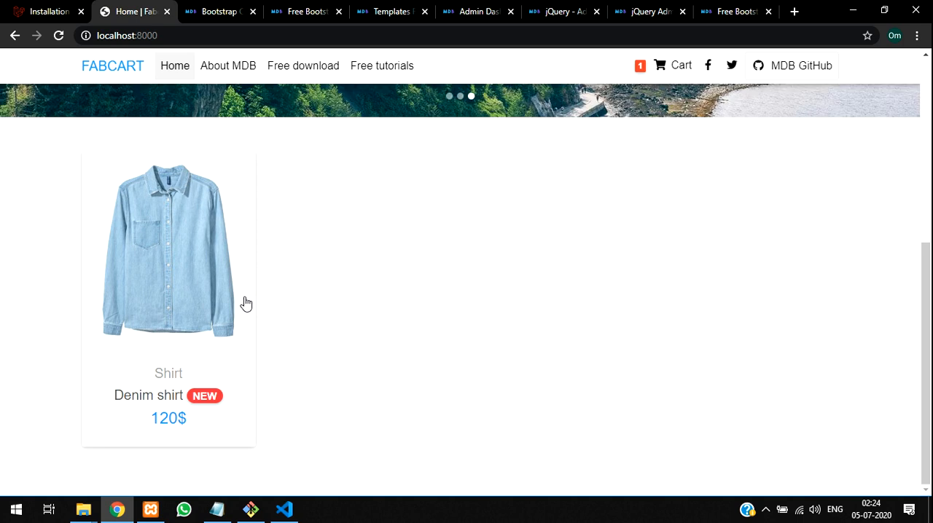
Move the card's <a> link tag above the <img> line so the image sits inside it.
left_click(284, 509)
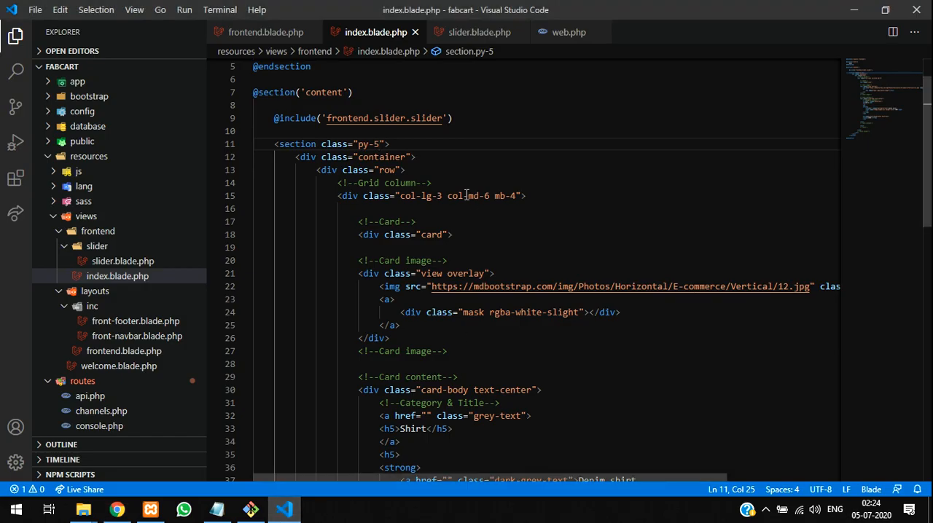
left_click(414, 188)
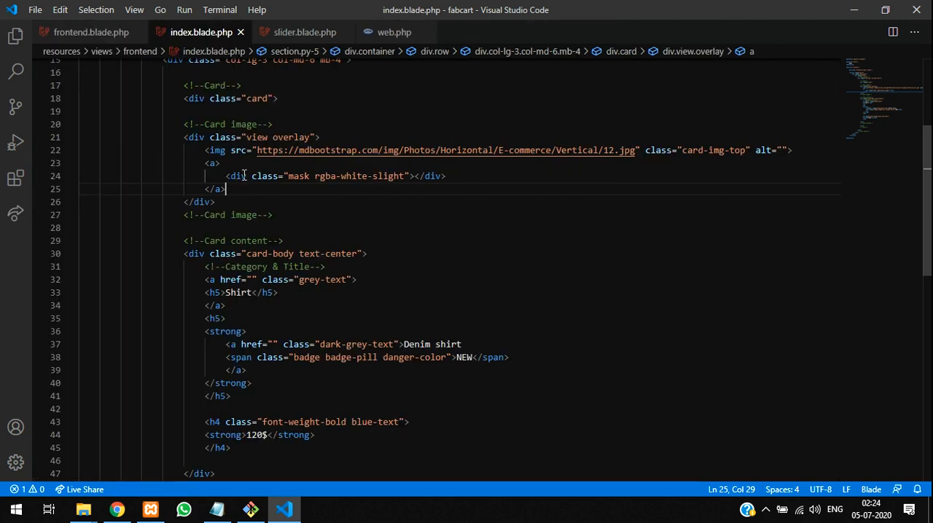
mouse_move(244, 283)
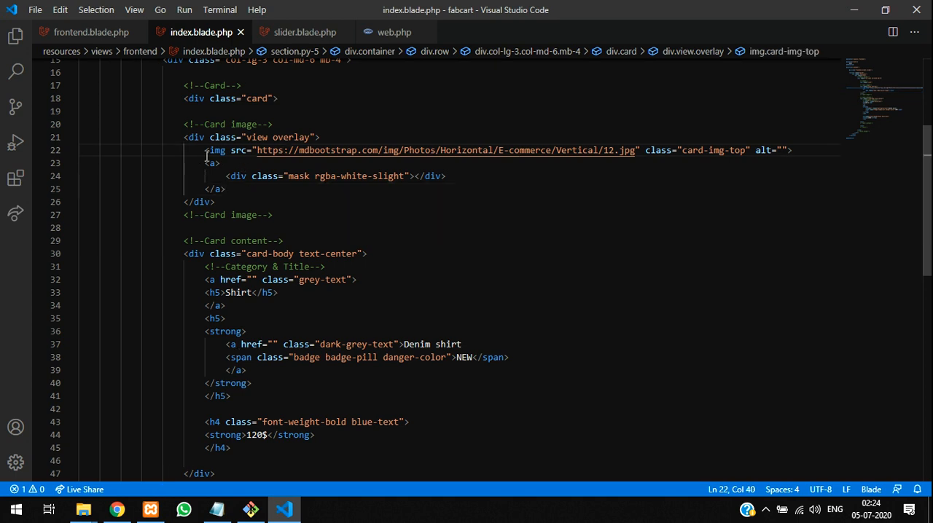
double_click(212, 163)
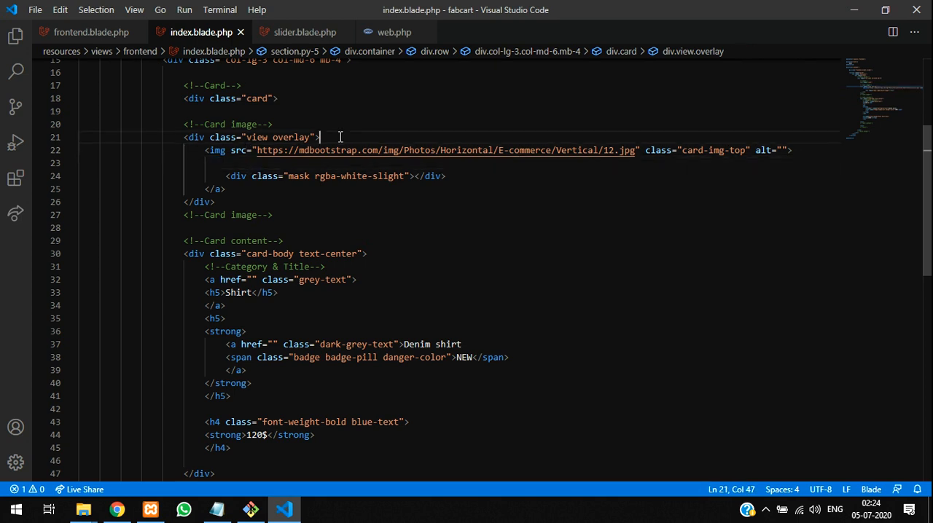
type("<a>")
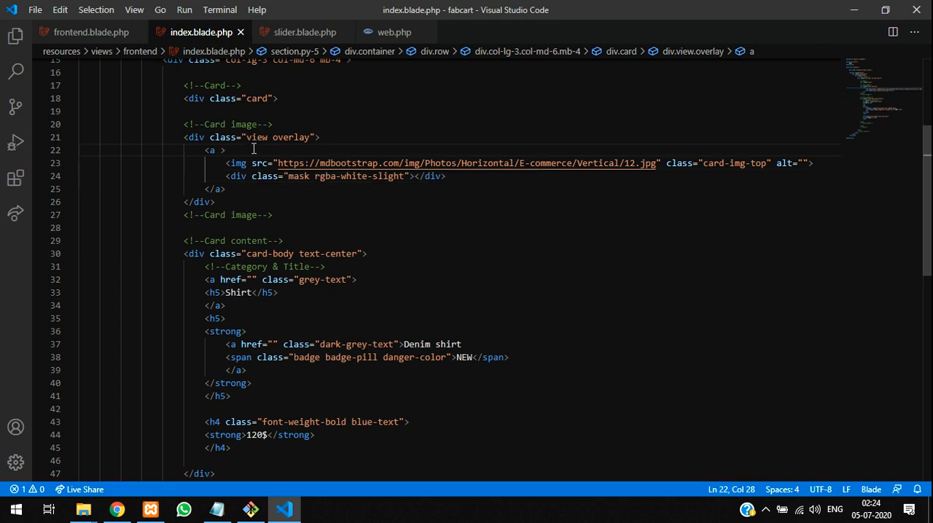
Re-indent the Shirt heading and Denim shirt title blocks in card-body.
scroll("down", 3)
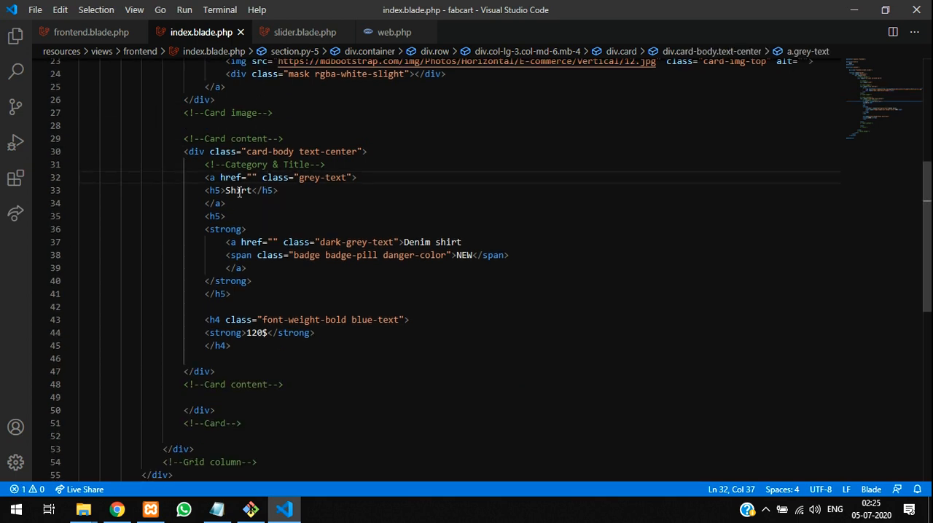
double_click(211, 190)
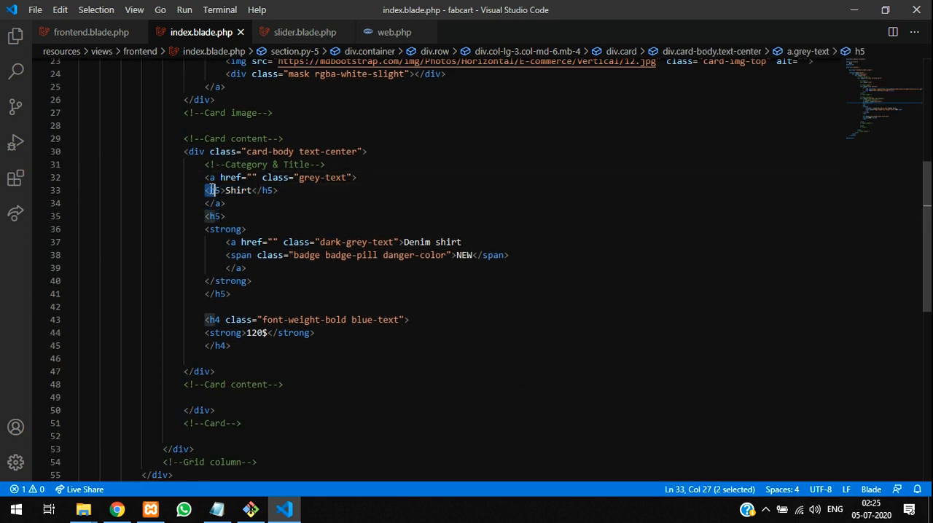
left_click(226, 215)
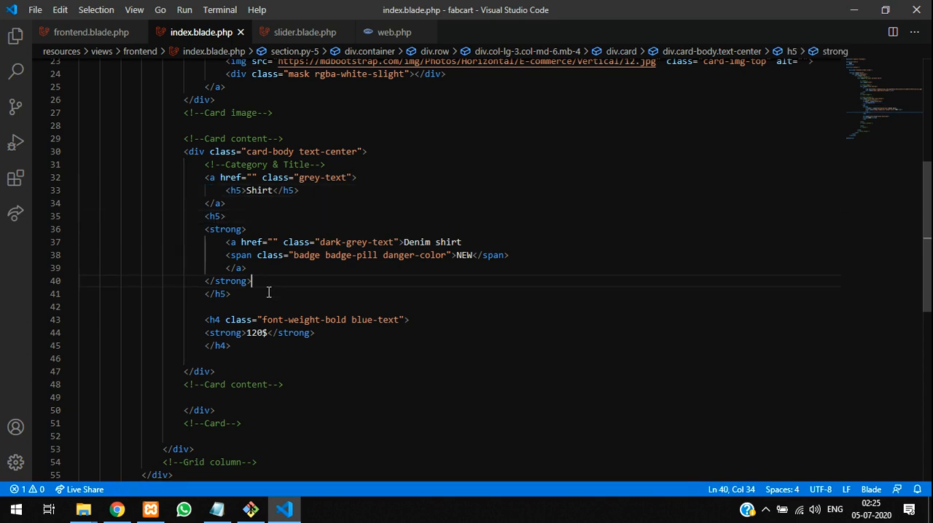
left_click_drag(253, 280, 227, 229)
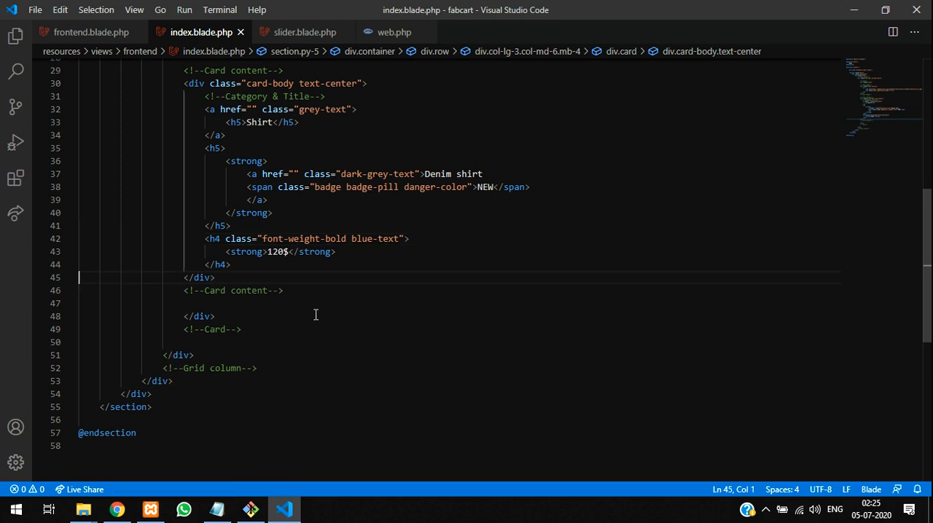
Replace the grid column's large-screen column class with col-6.
scroll("up", 3)
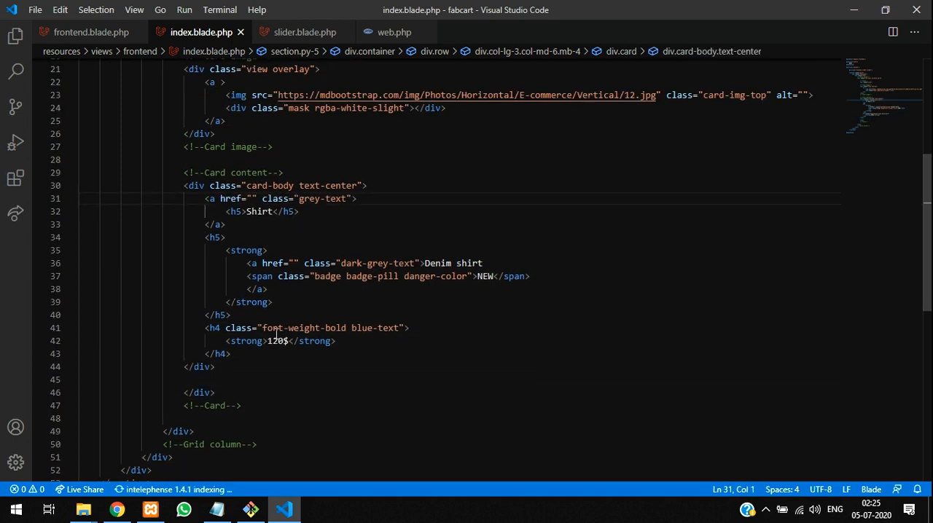
scroll("down", 3)
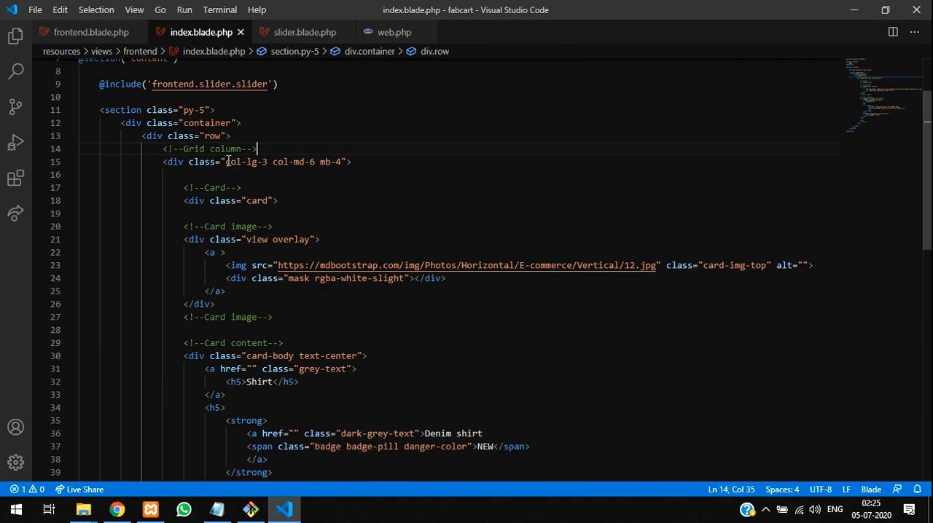
double_click(246, 161)
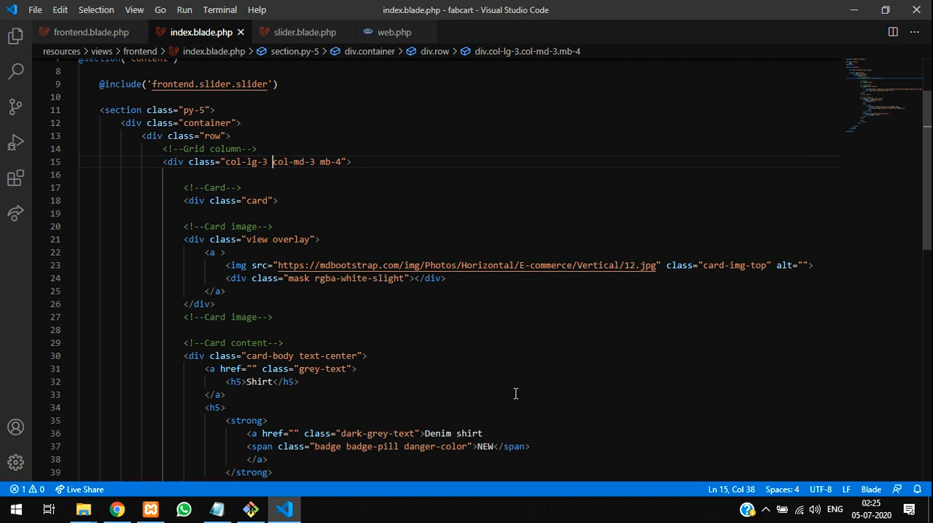
key("Backspace")
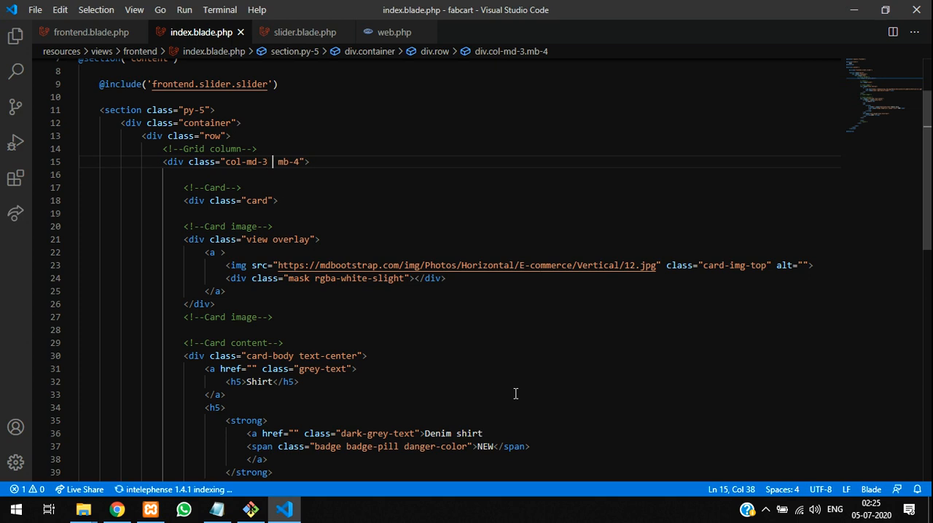
type("col-6")
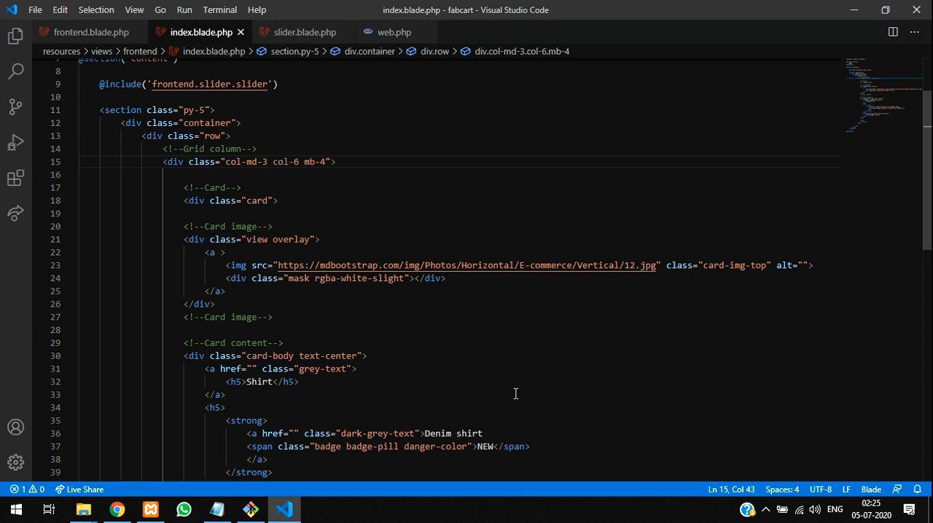
Replace the mb-4 bottom margin class with mt-3 after col-6.
left_click(273, 161)
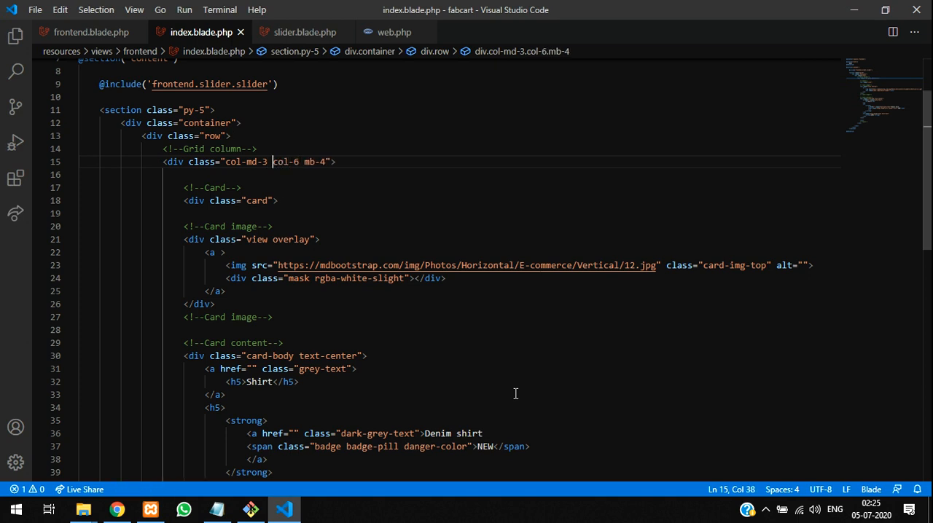
double_click(313, 161)
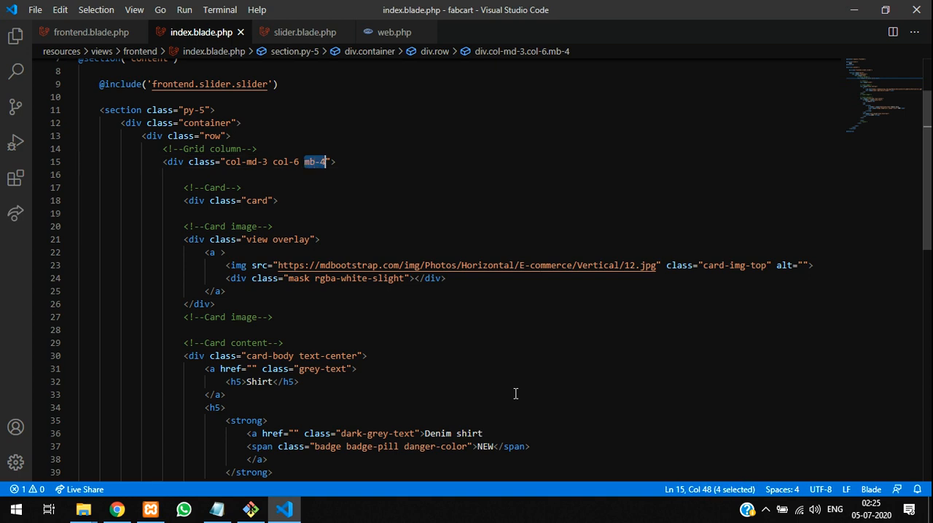
key("Delete")
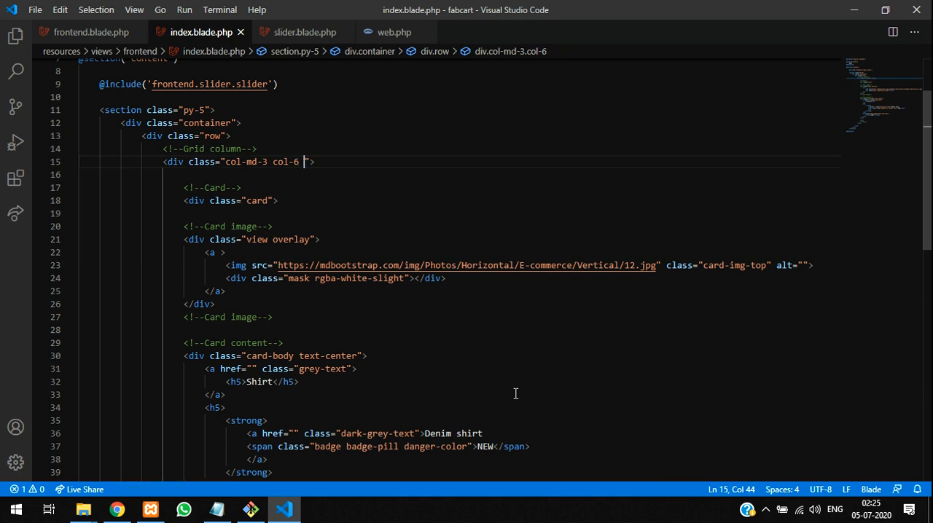
type("mt-3")
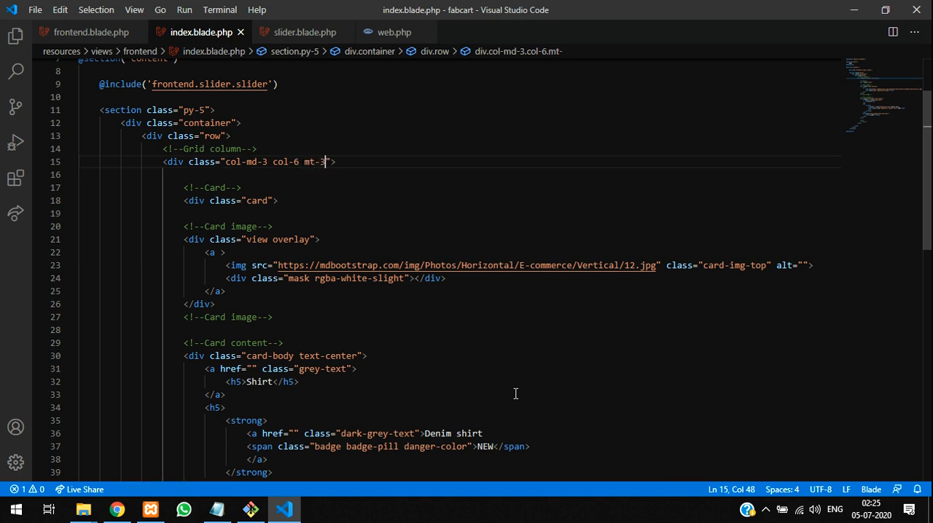
mouse_move(55, 167)
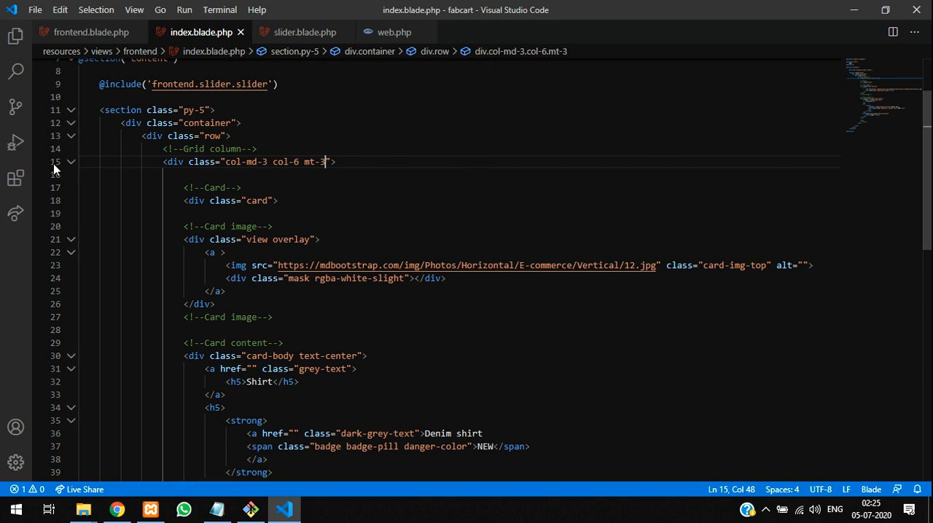
left_click(71, 161)
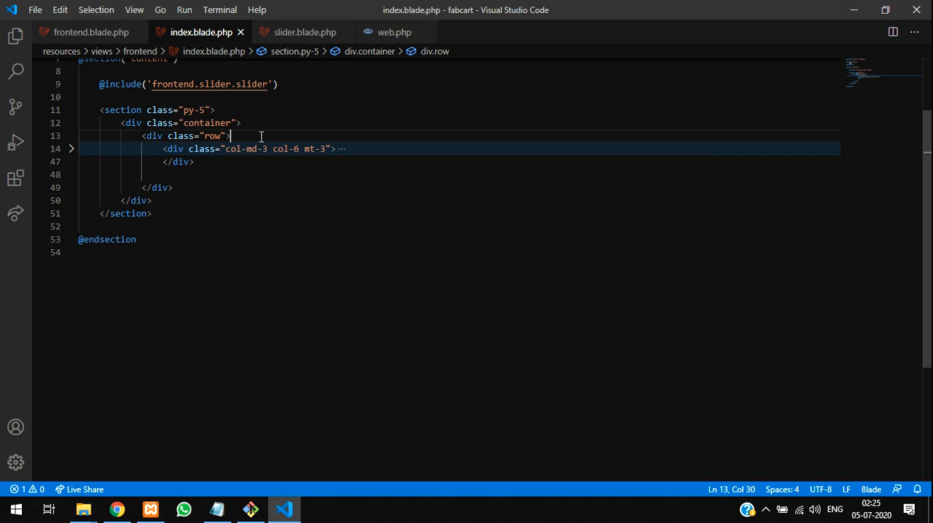
type("@f")
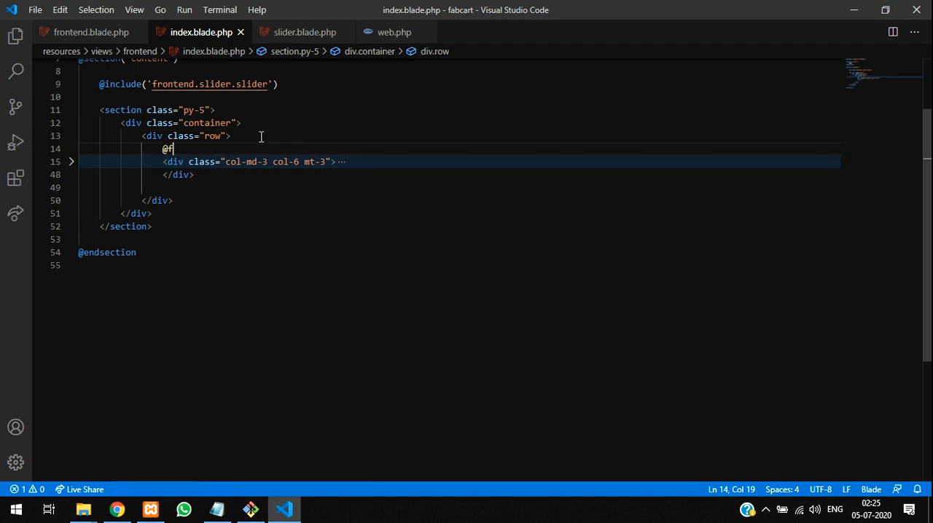
type("or()")
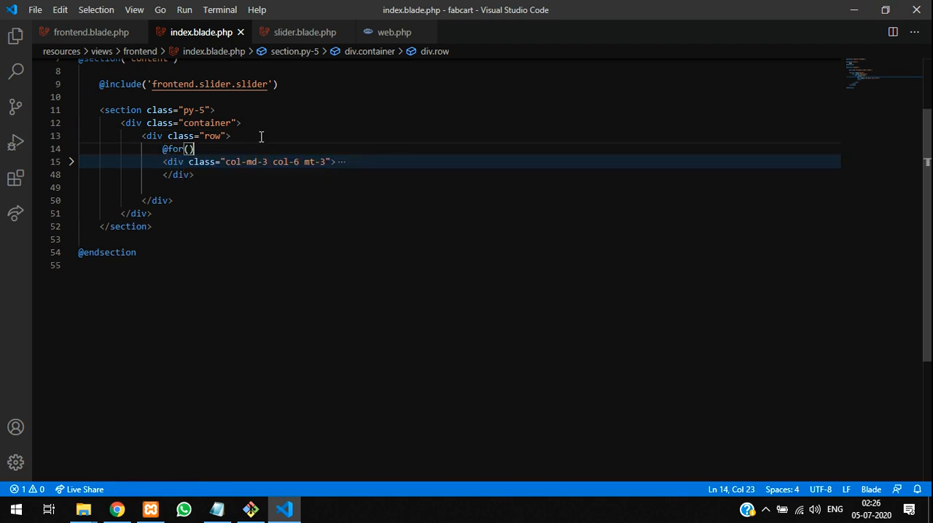
type("$")
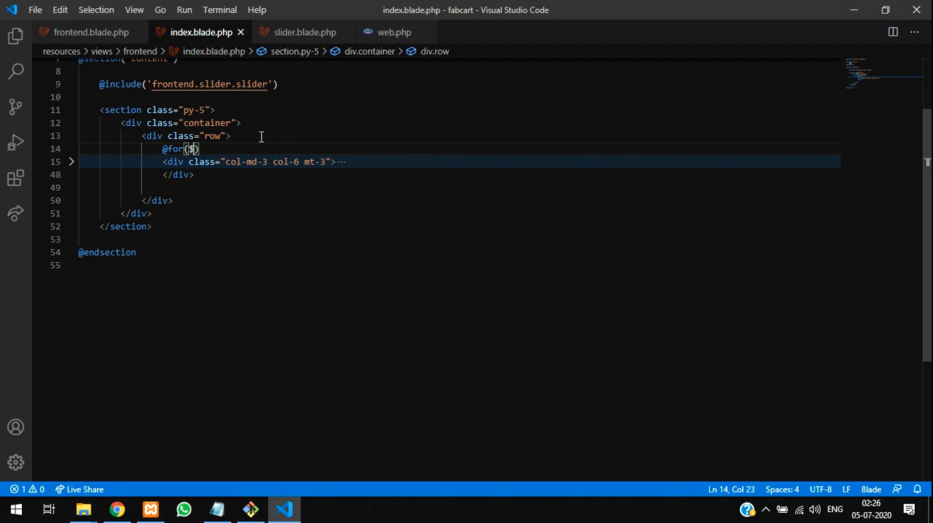
type("$i=1")
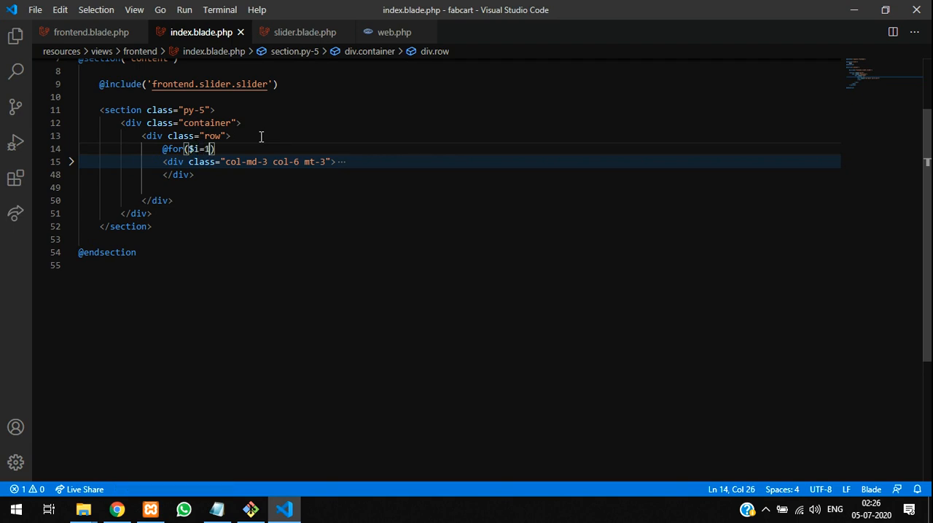
type("; $")
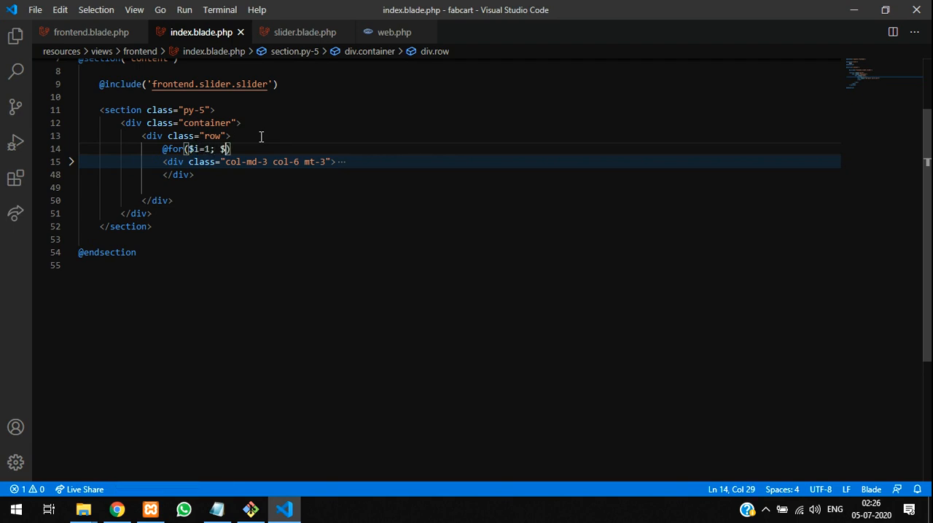
type("i<=")
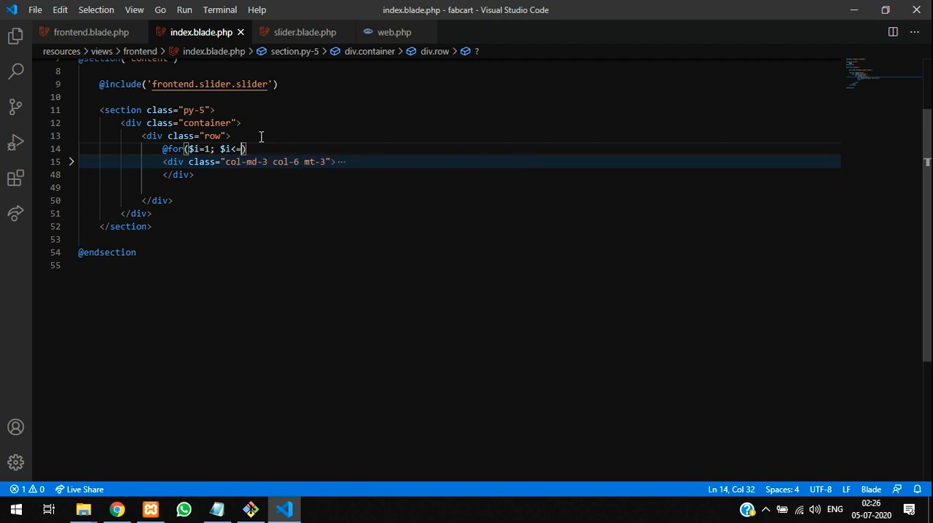
type("5")
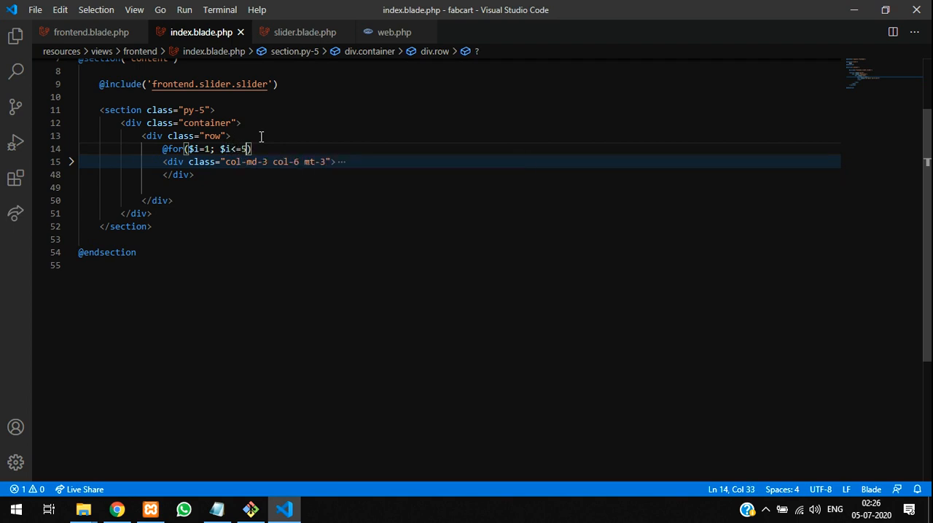
type("4; $")
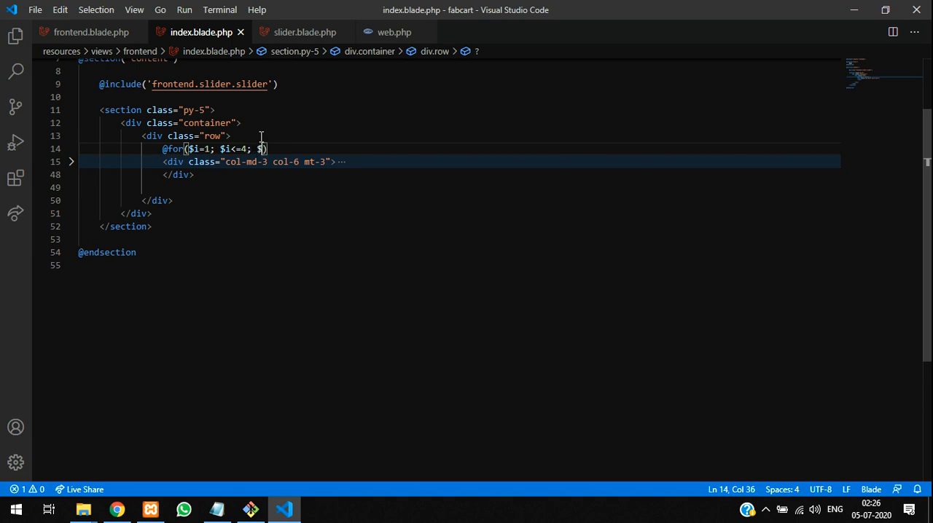
type("i++")
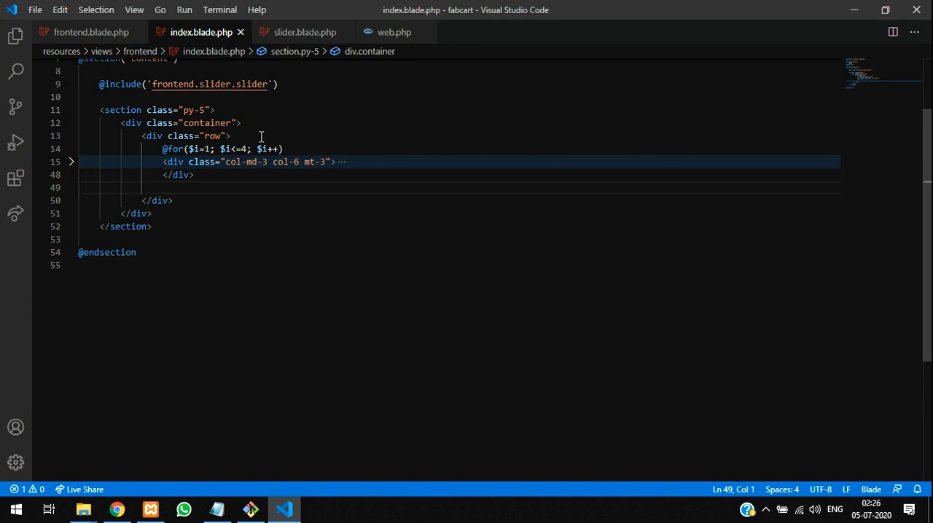
type("@e")
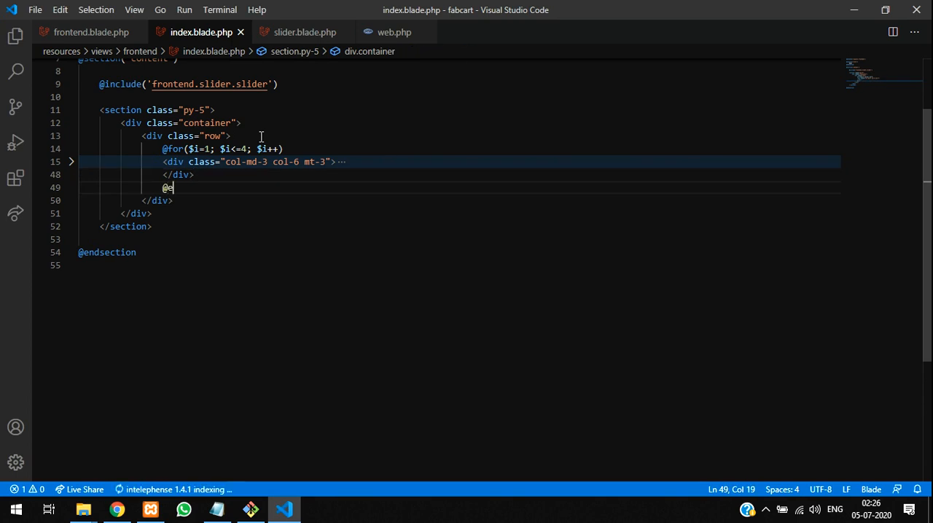
type("ndfor")
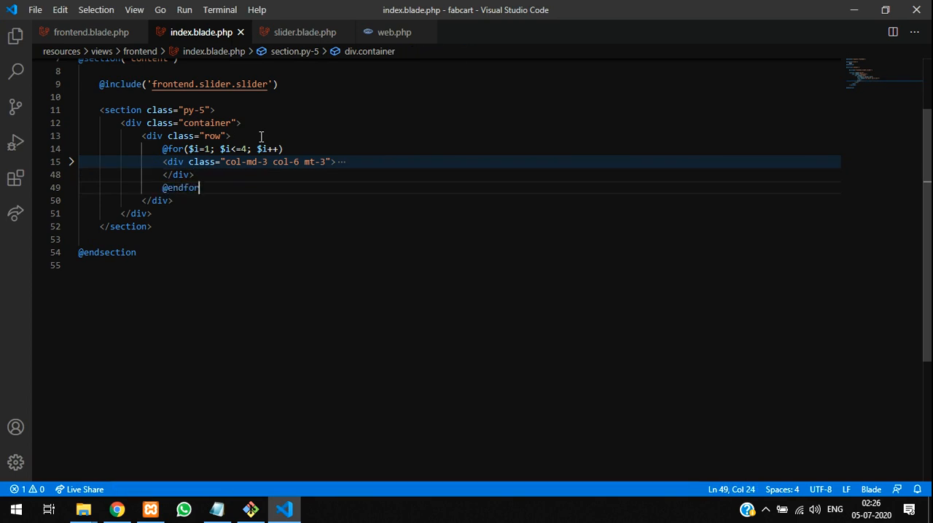
left_click(117, 510)
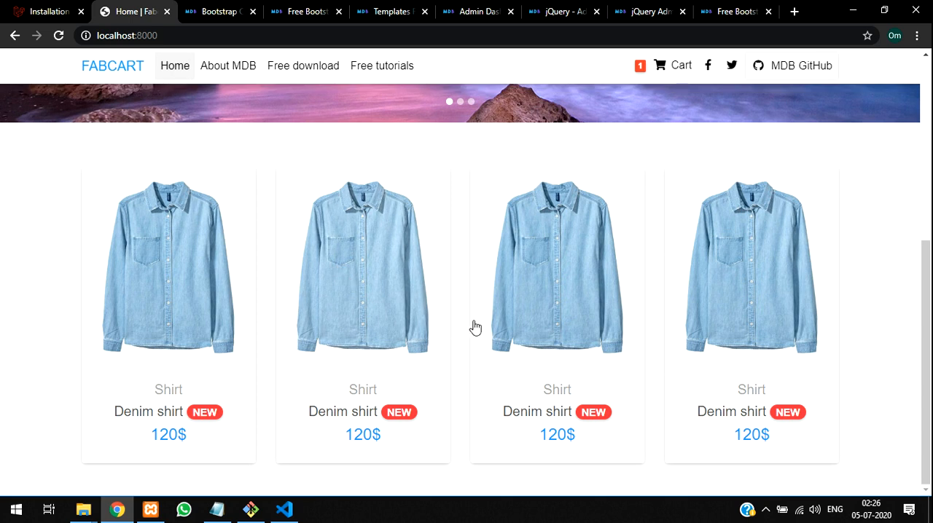
Scroll the FabCart page to check the four Denim shirt cards below the carousel.
scroll("up", 3)
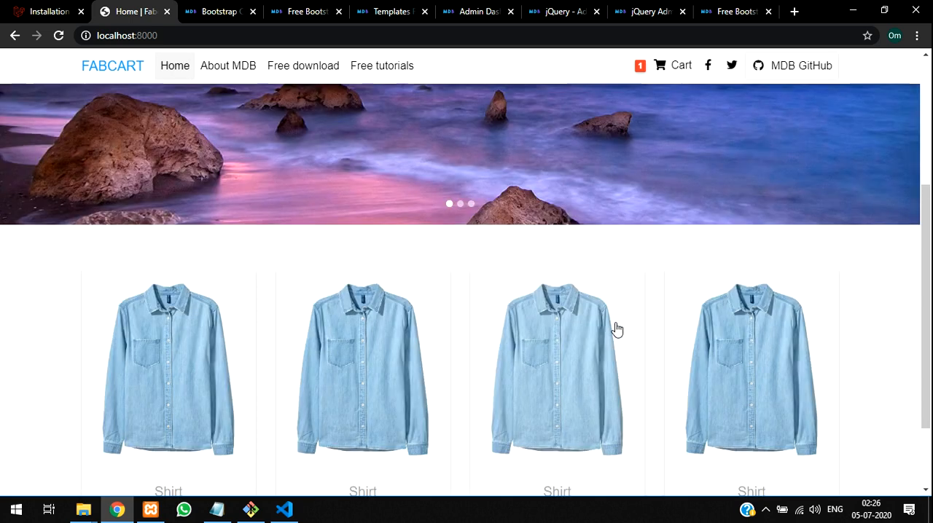
scroll("down", 3)
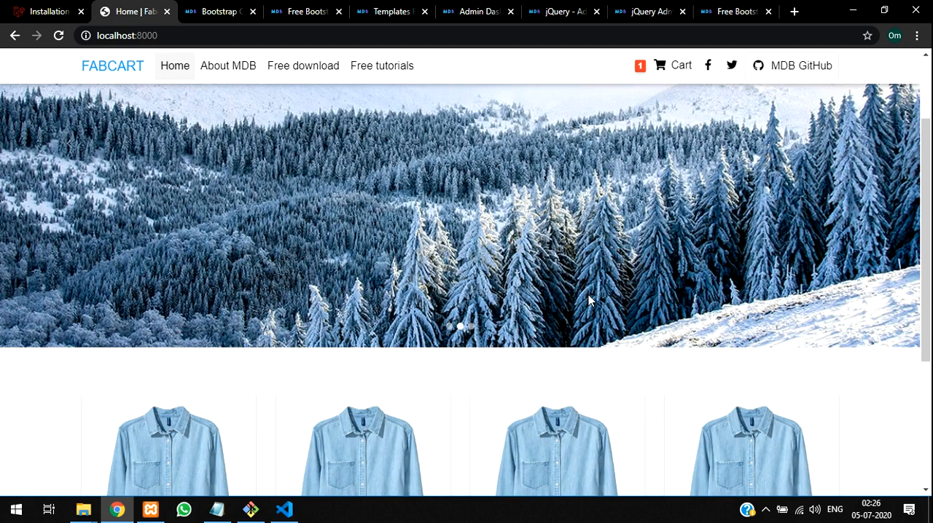
scroll("down", 3)
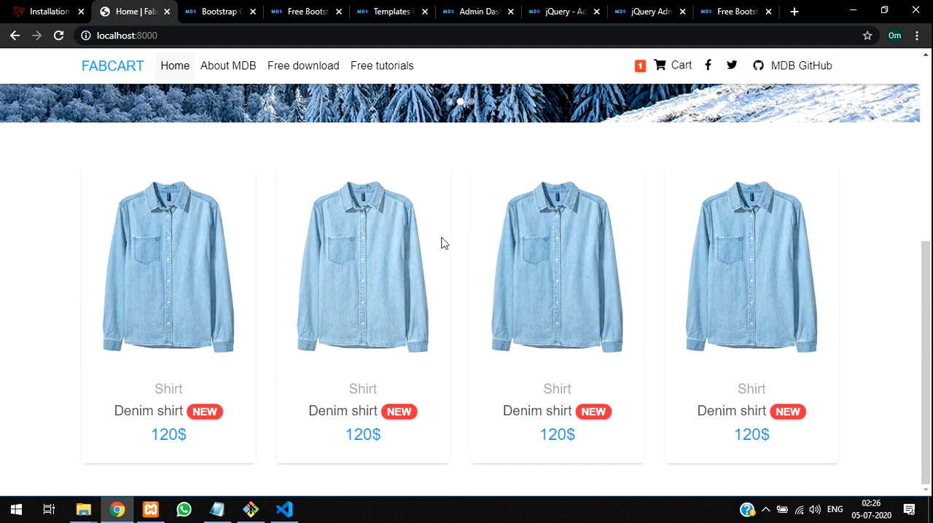
scroll("up", 3)
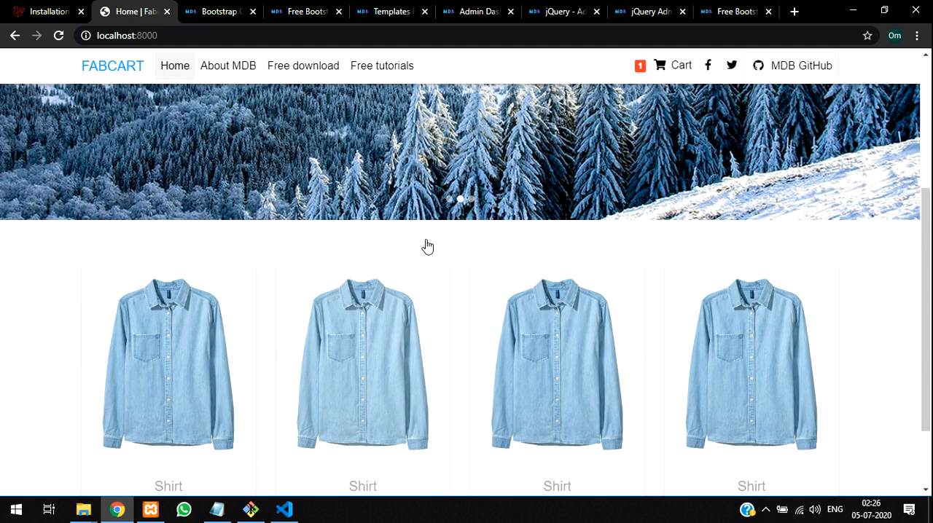
scroll("down", 3)
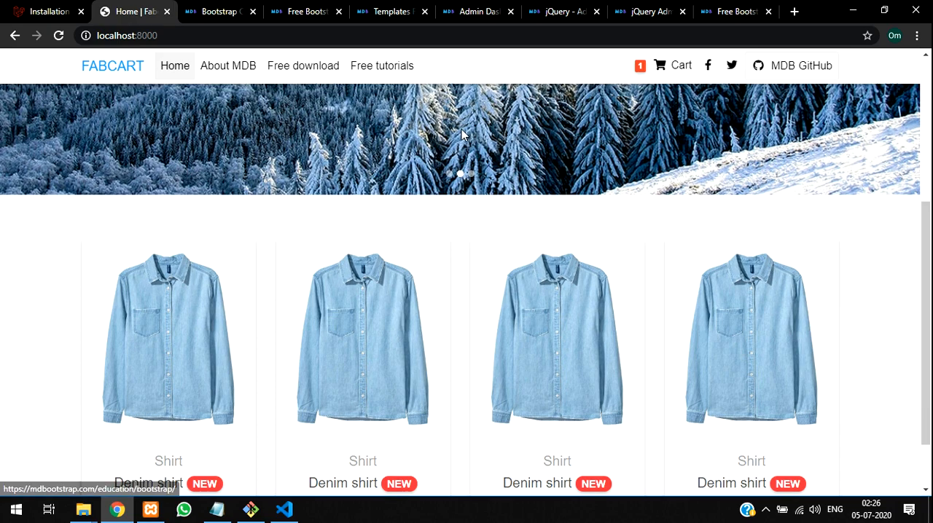
scroll("down", 3)
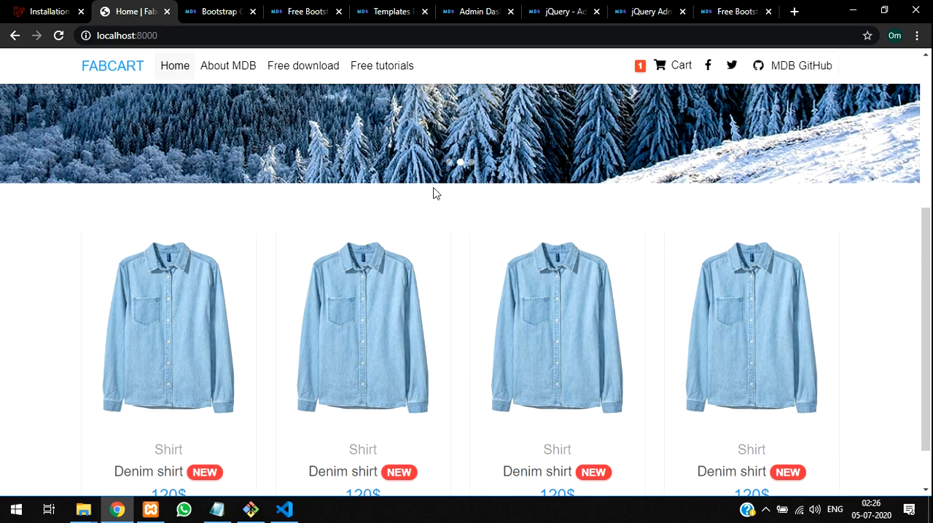
scroll("up", 3)
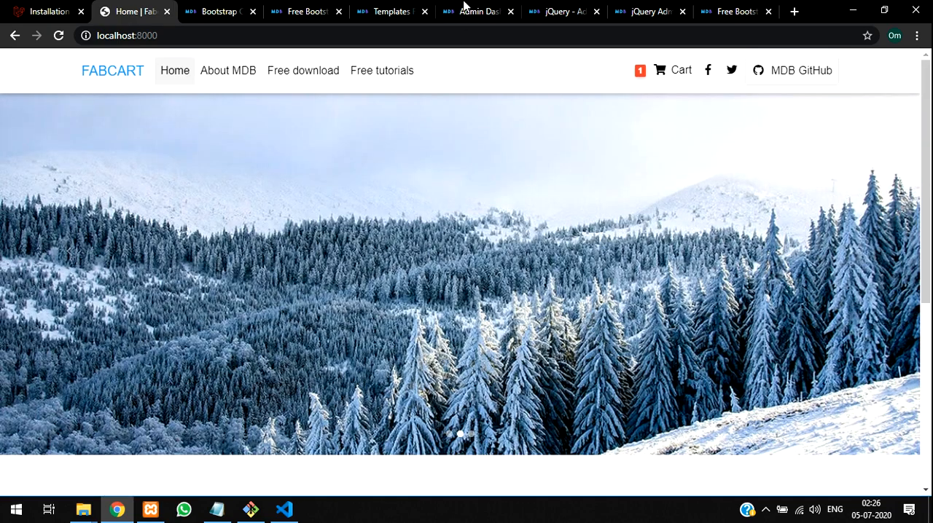
left_click(477, 11)
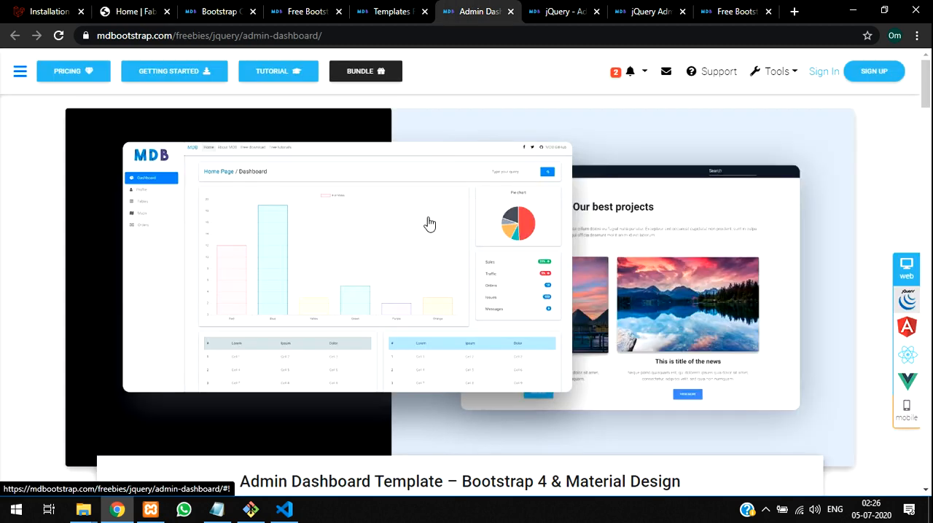
mouse_move(416, 241)
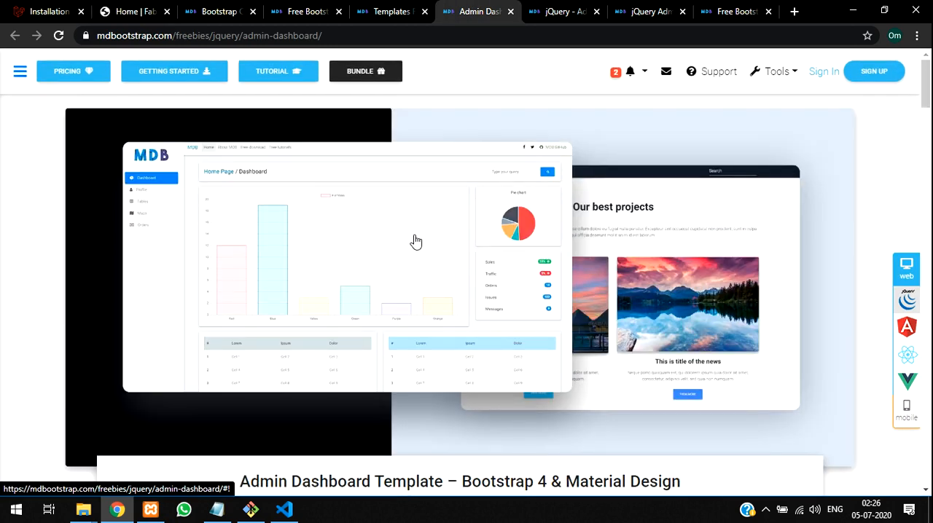
mouse_move(425, 274)
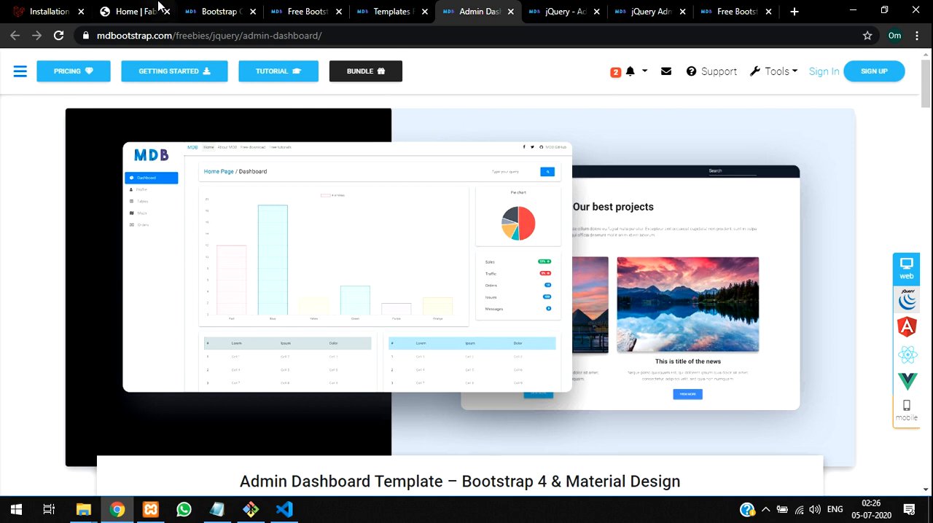
left_click(131, 11)
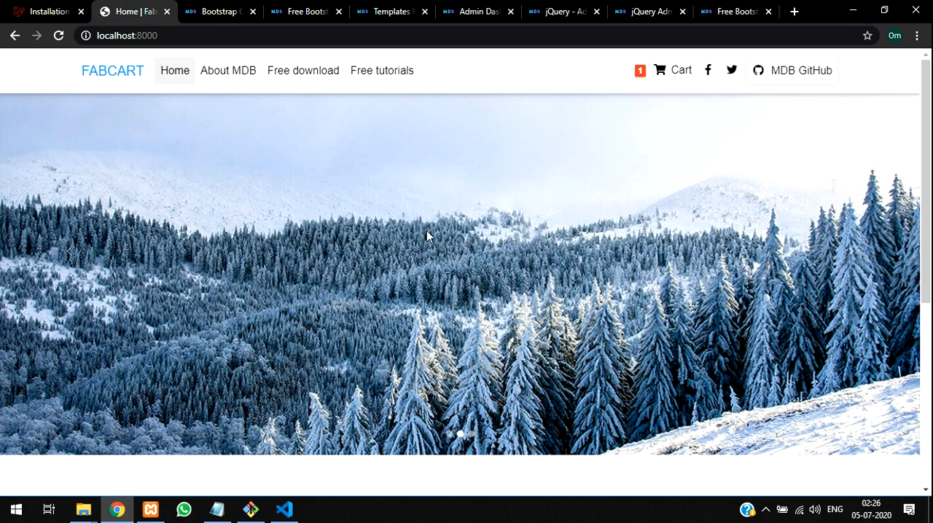